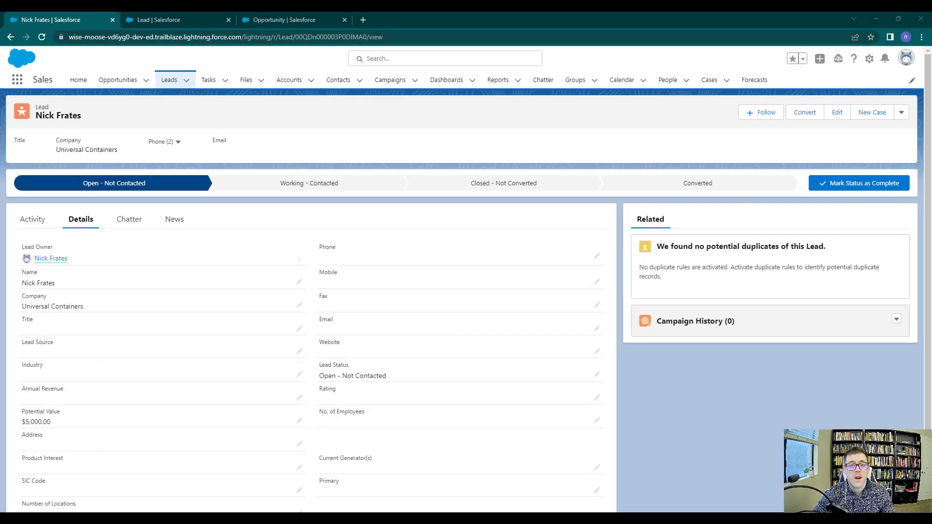
mouse_move(757, 376)
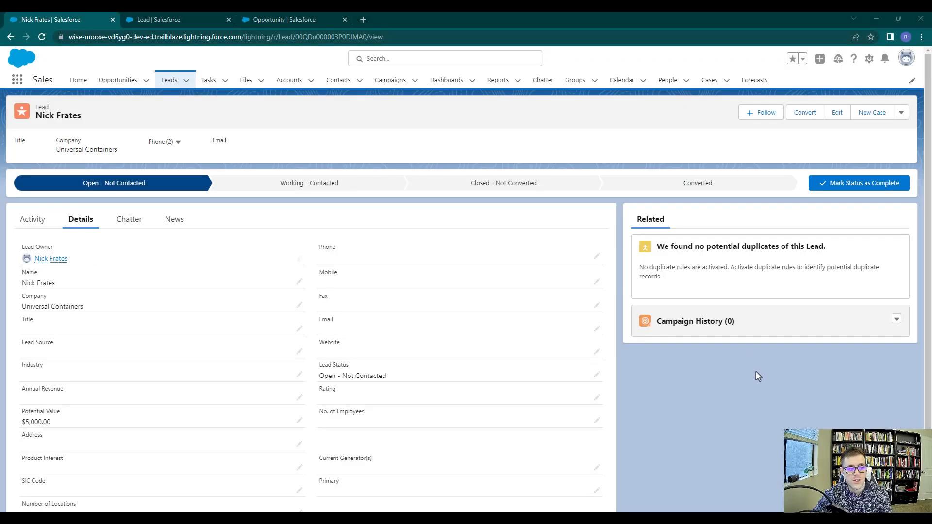
mouse_move(504, 366)
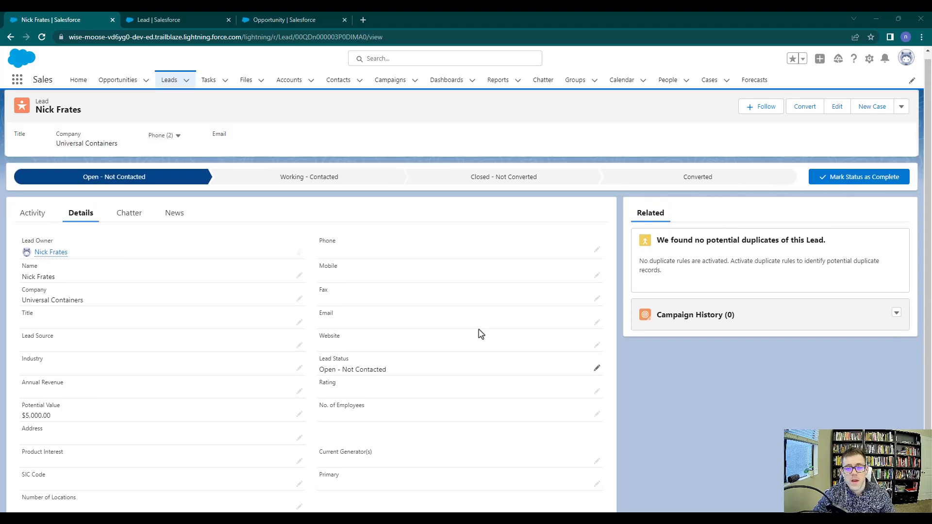
- Convert Nick Frates's lead into Universal Containers account, contact and opportunity, then open the opportunity
scroll("down", 3)
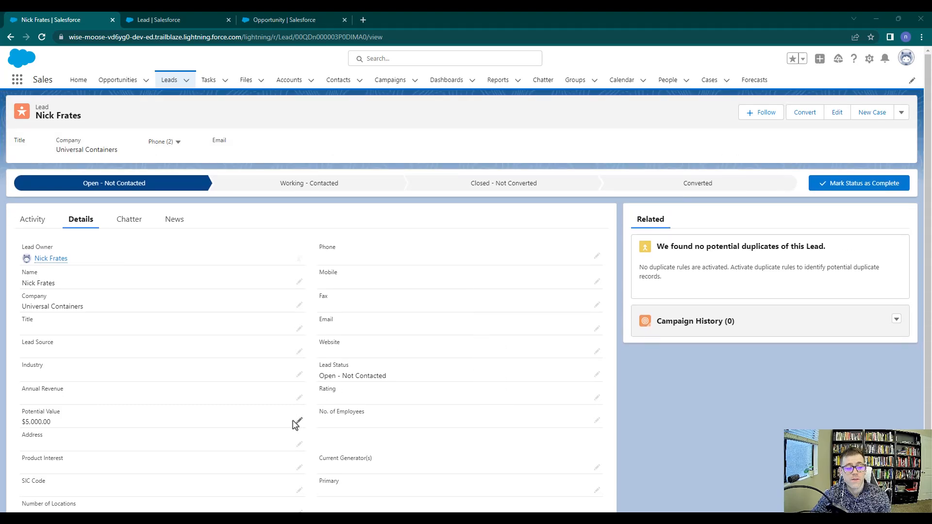
mouse_move(47, 433)
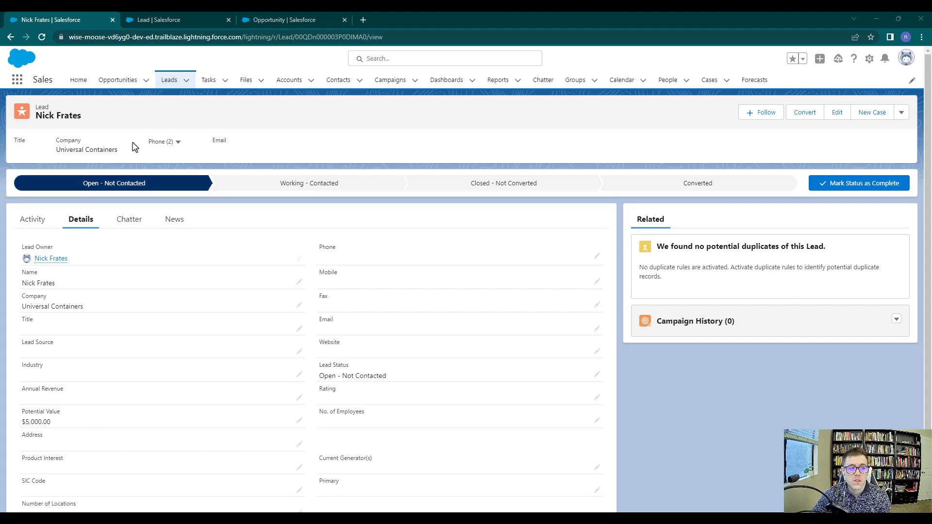
mouse_move(192, 361)
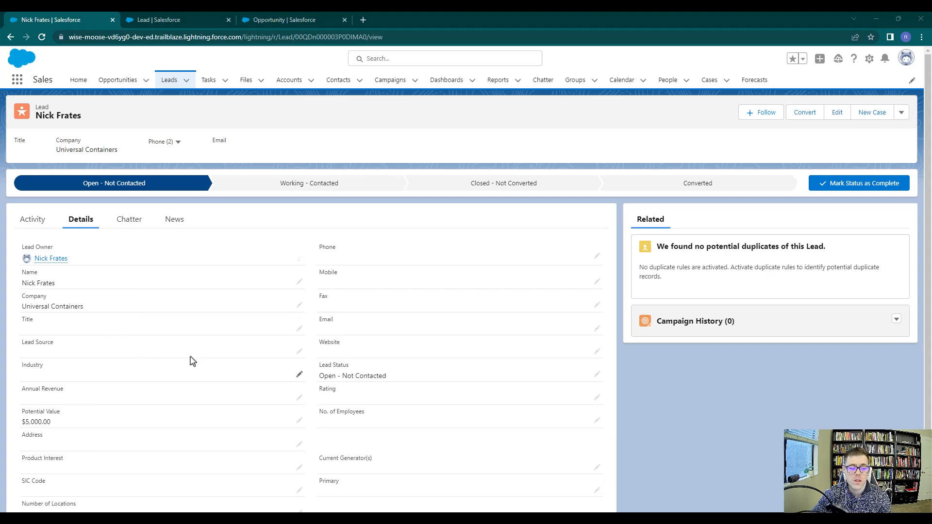
mouse_move(37, 422)
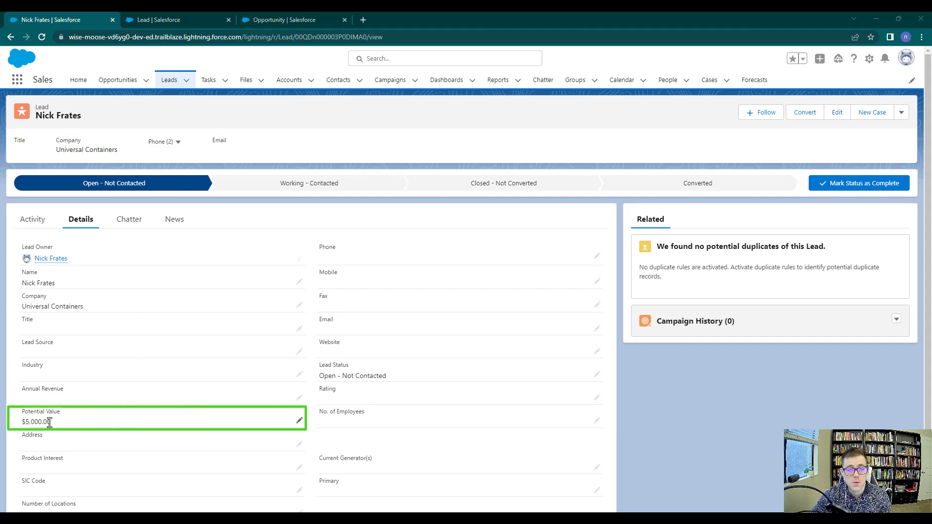
mouse_move(60, 459)
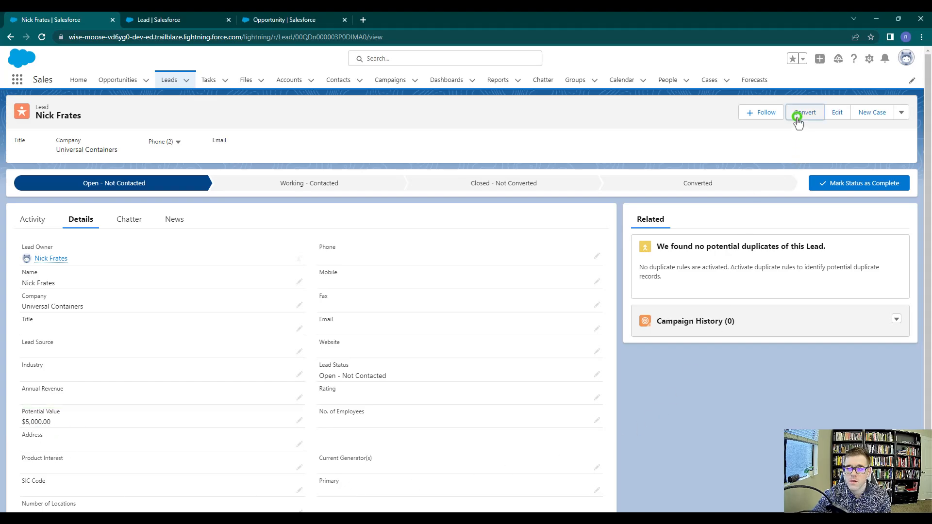
left_click(804, 113)
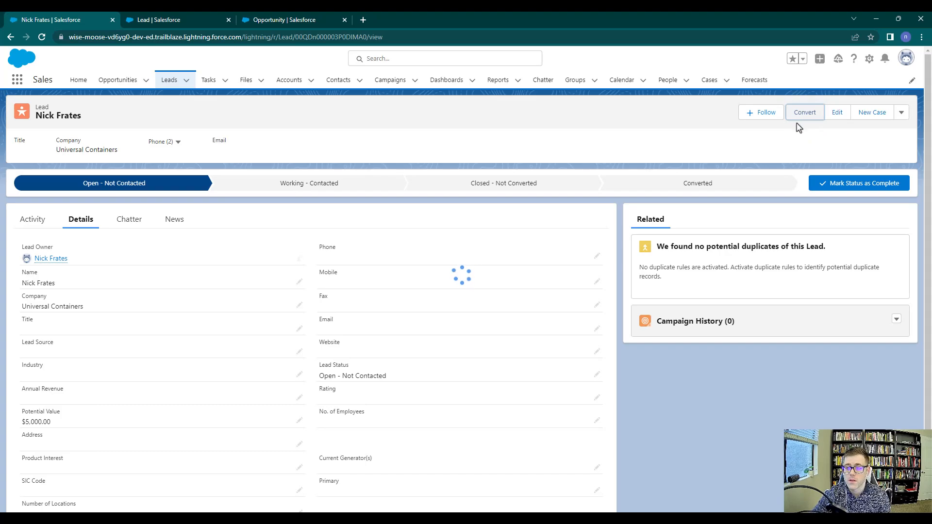
left_click(805, 112)
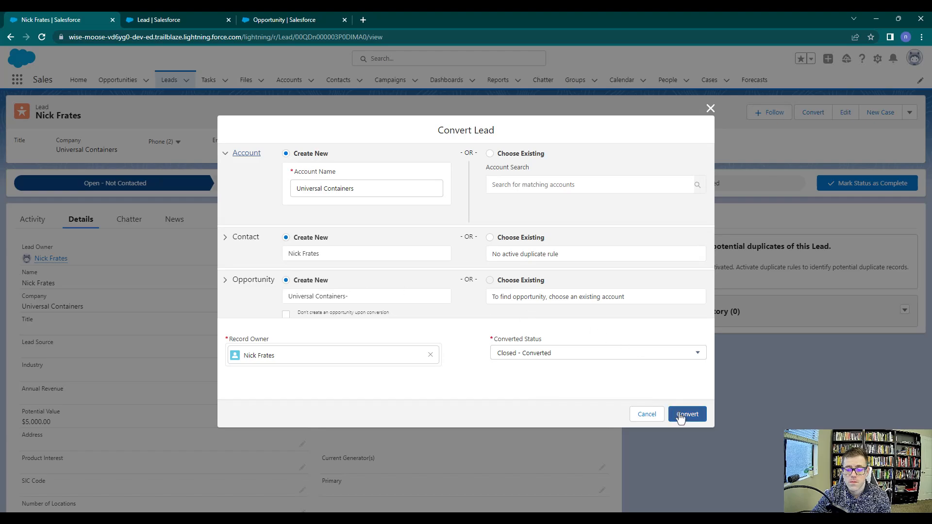
left_click(686, 413)
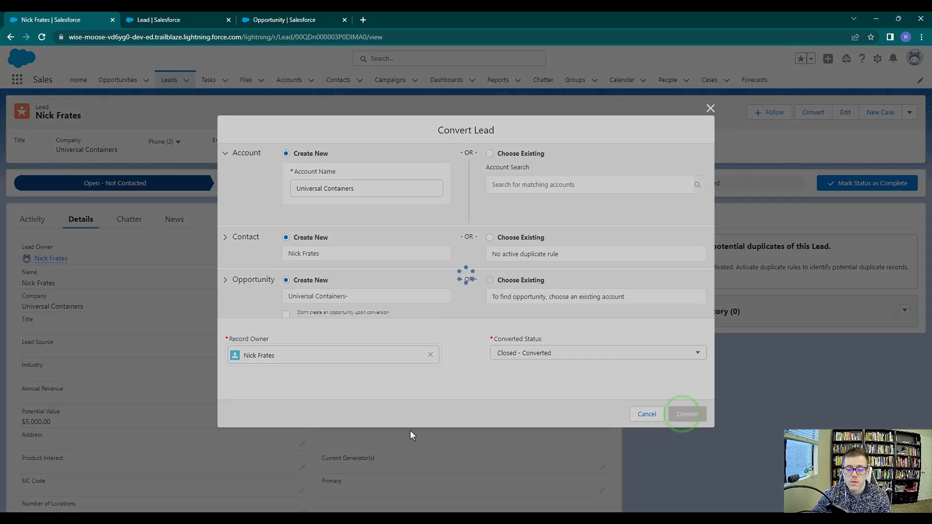
left_click(686, 414)
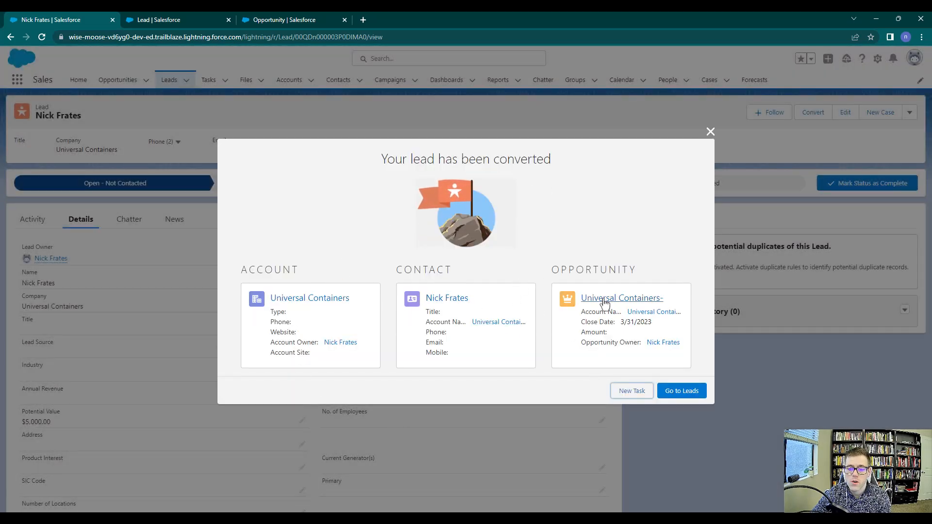
left_click(621, 297)
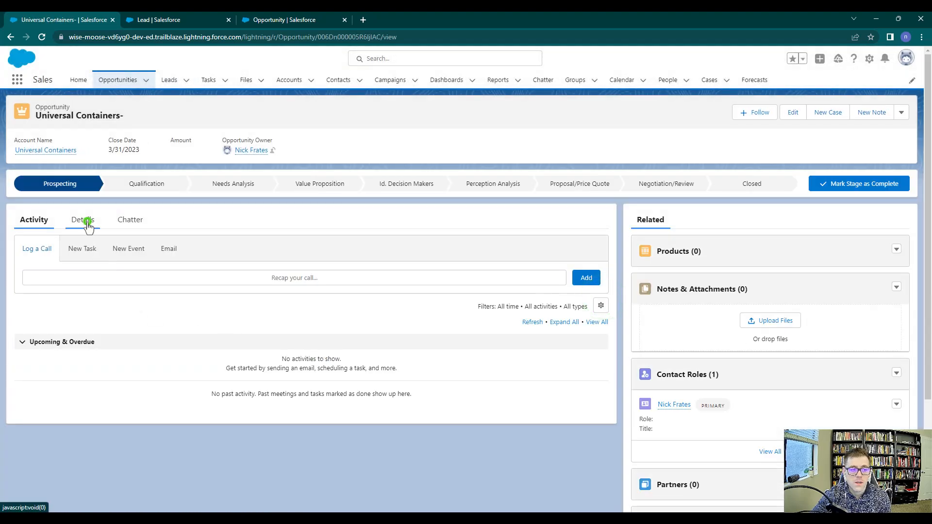
- Show the opportunity's Details: Potential Value $5,000.00 and Amount empty
left_click(81, 219)
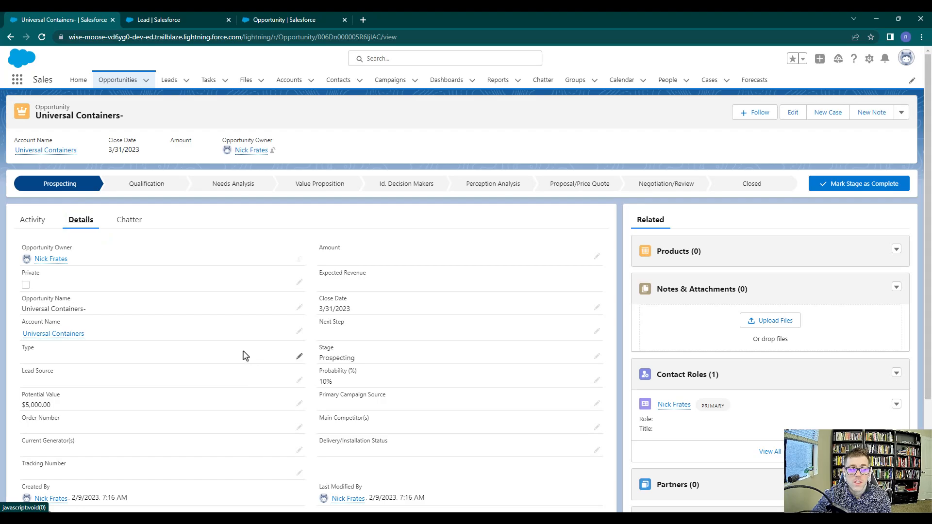
mouse_move(63, 401)
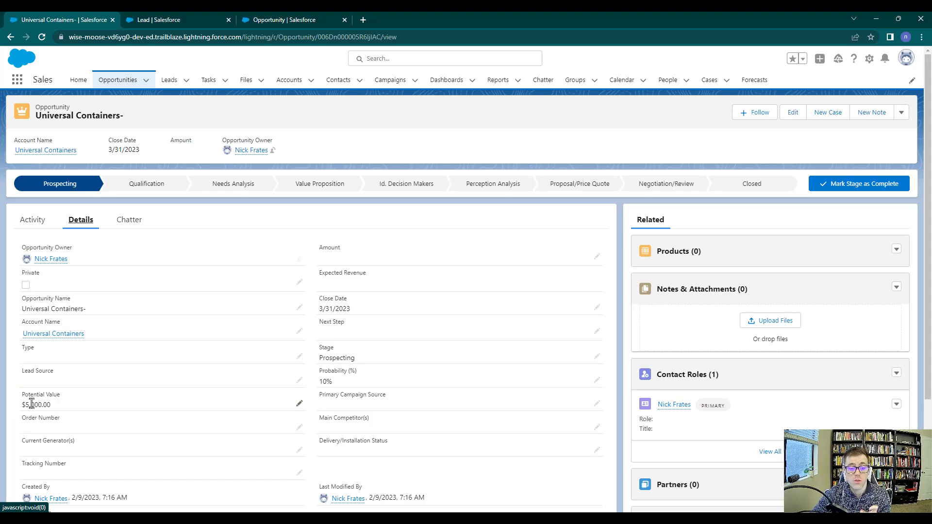
mouse_move(233, 426)
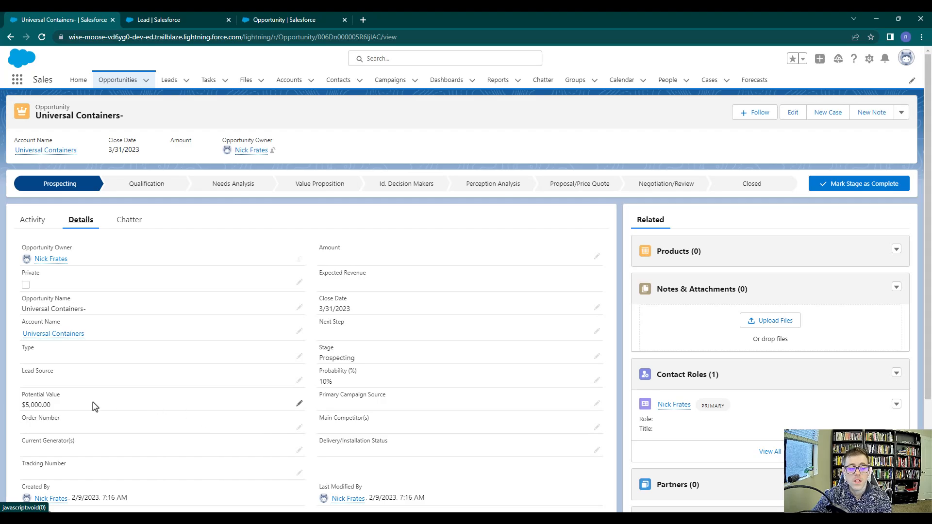
mouse_move(79, 414)
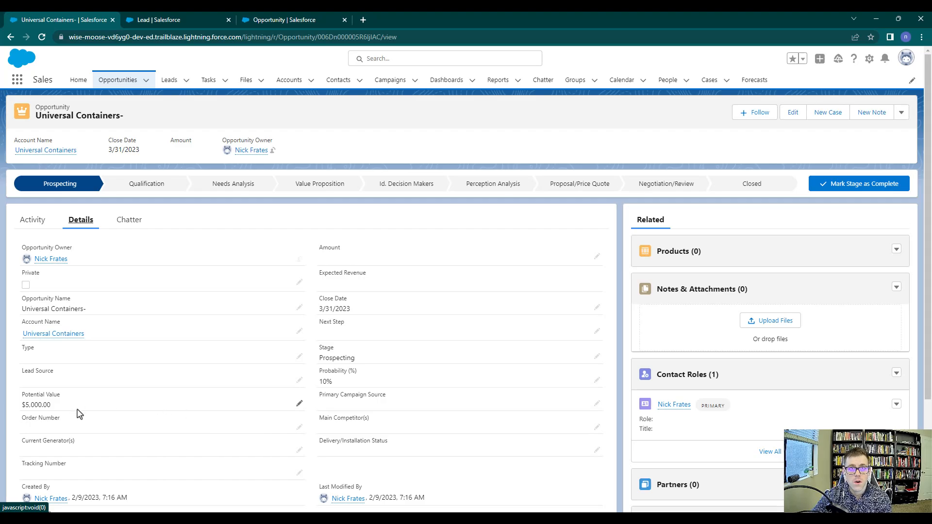
mouse_move(88, 410)
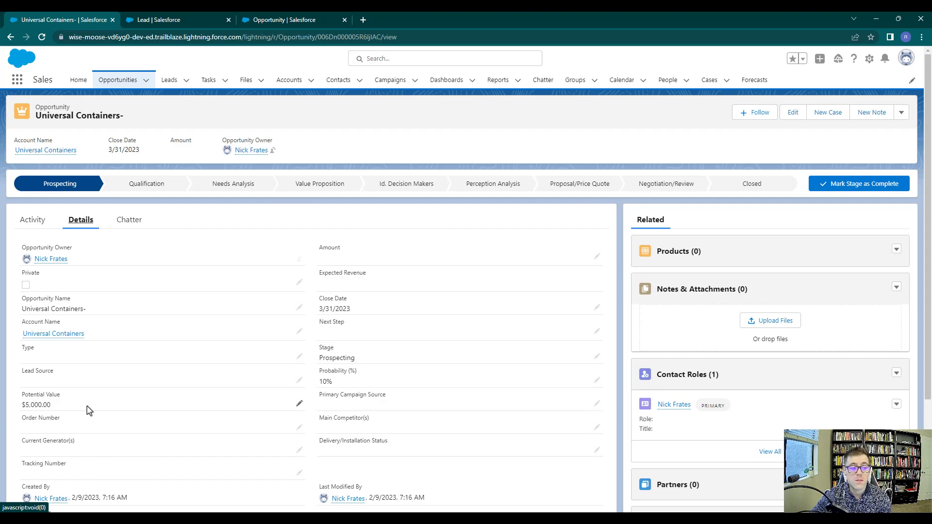
mouse_move(76, 399)
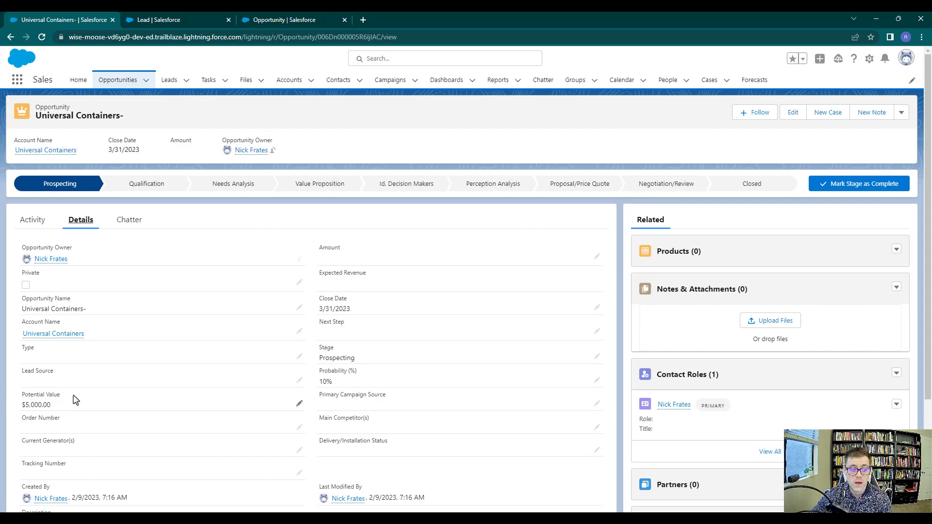
mouse_move(334, 247)
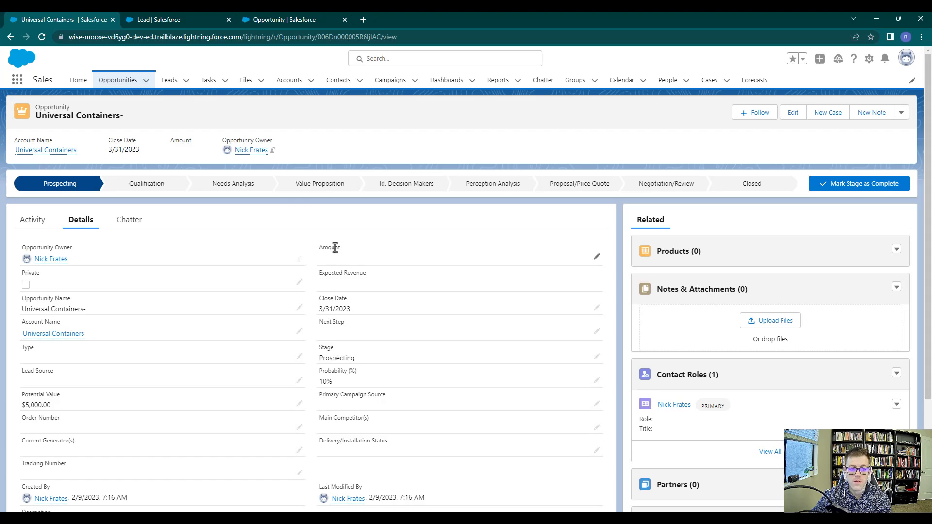
mouse_move(364, 258)
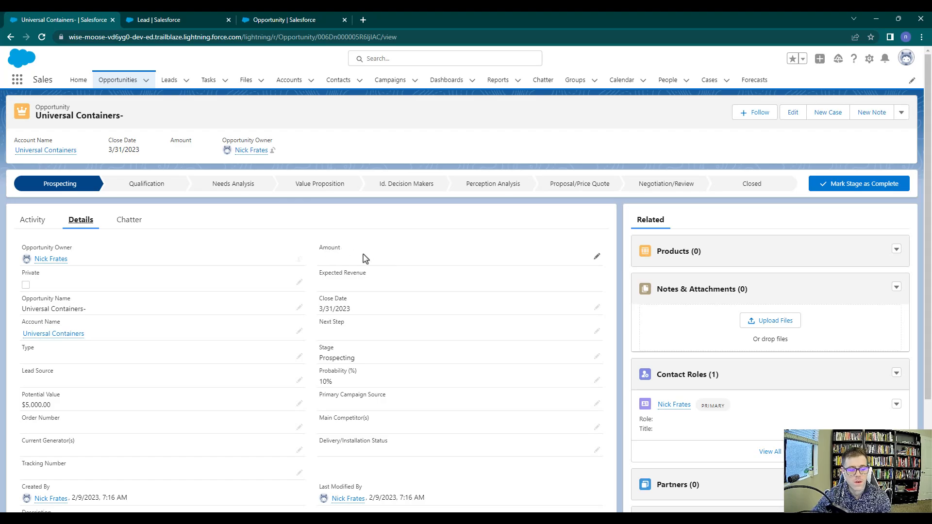
mouse_move(358, 286)
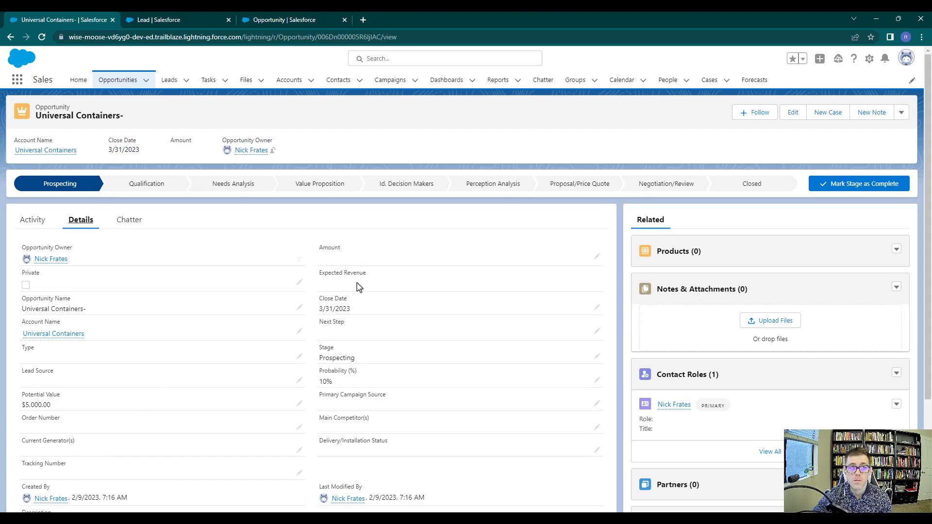
mouse_move(830, 149)
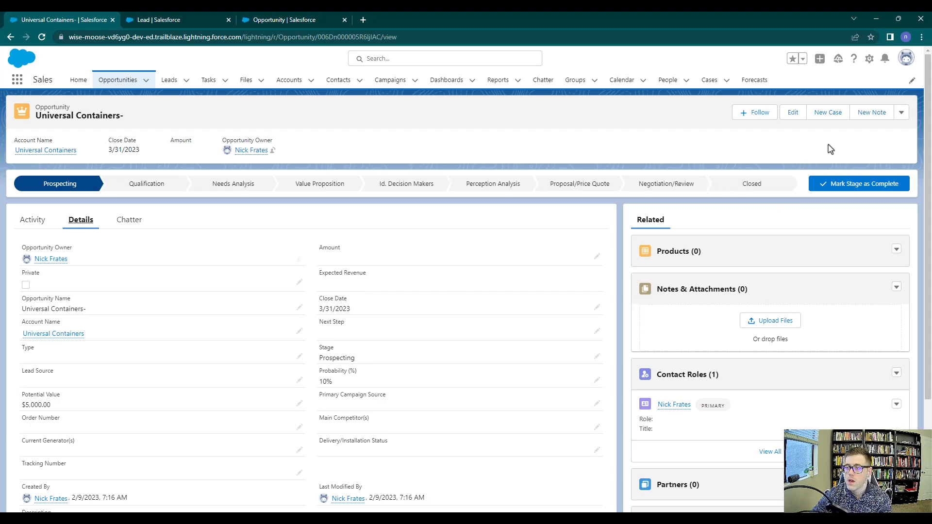
- Go to Setup and open the Flows list through a Quick Find search for 'flow'
left_click(868, 58)
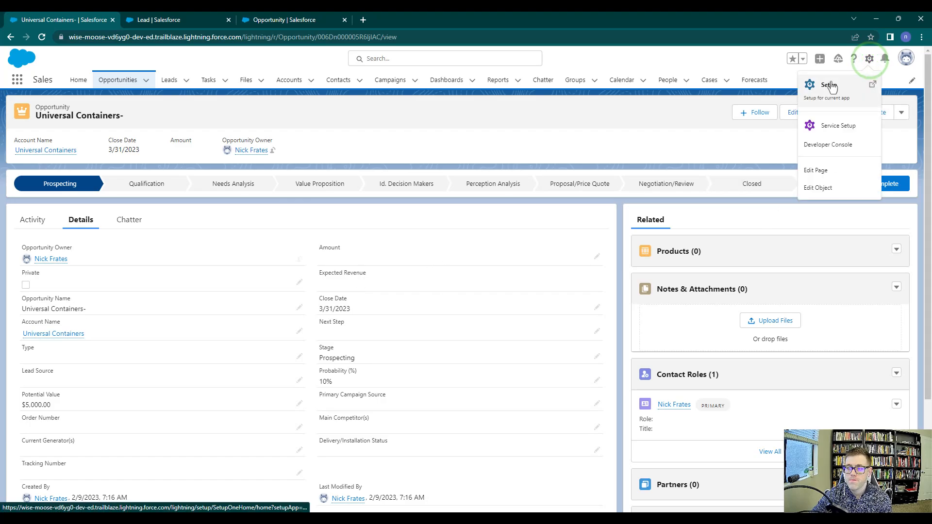
left_click(828, 85)
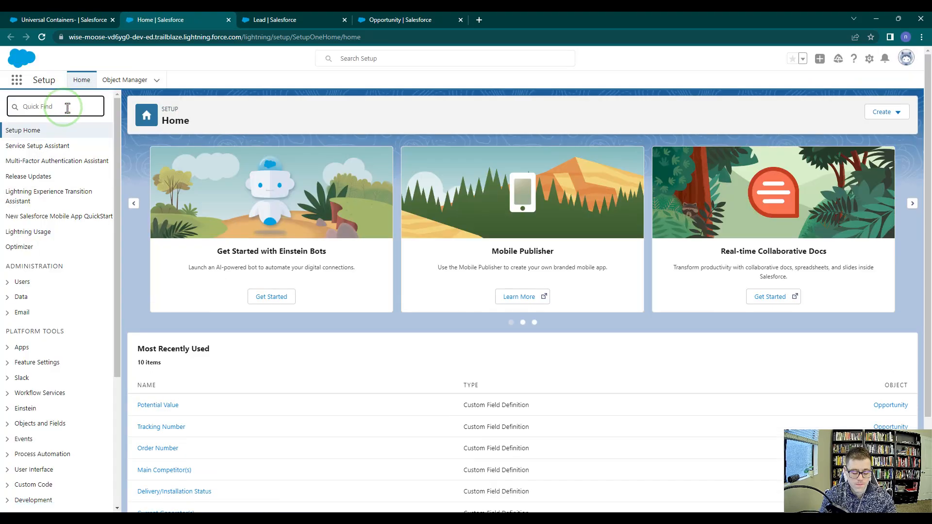
type("flow")
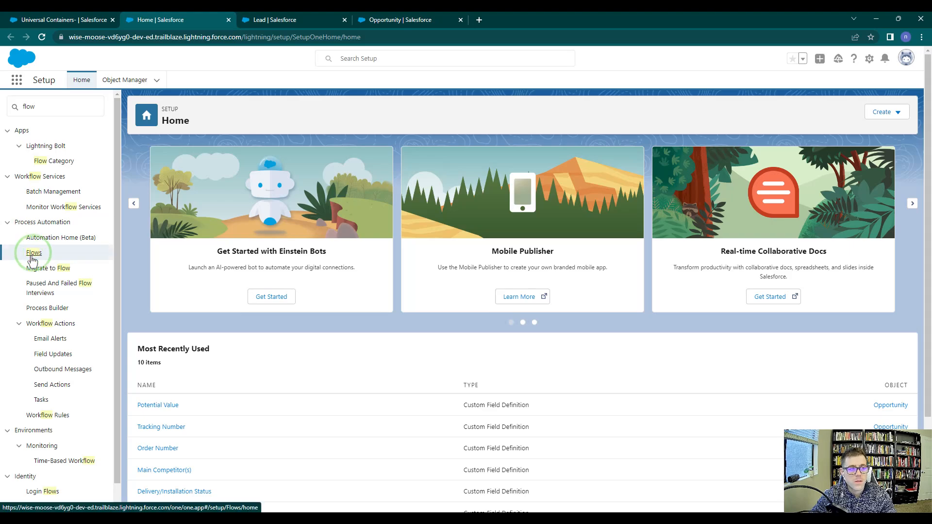
left_click(34, 252)
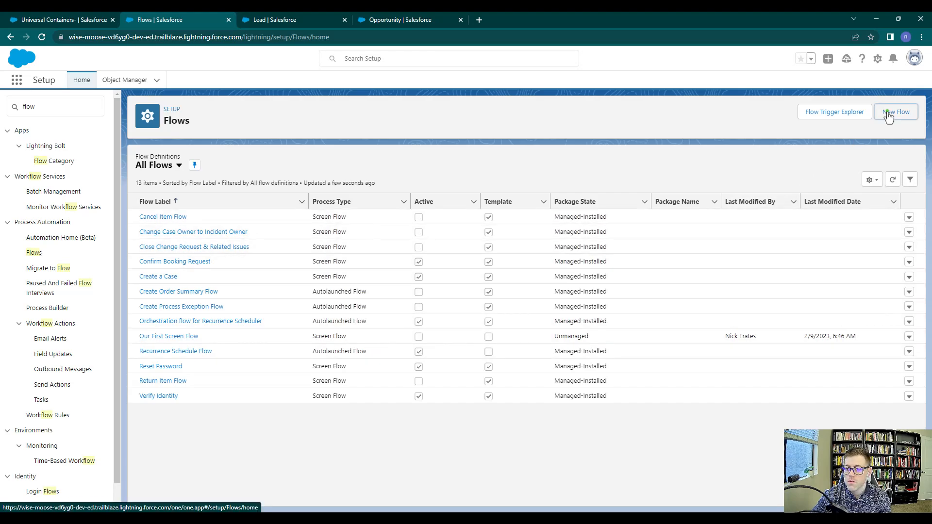
- Create a new flow of type Record-Triggered Flow
left_click(895, 112)
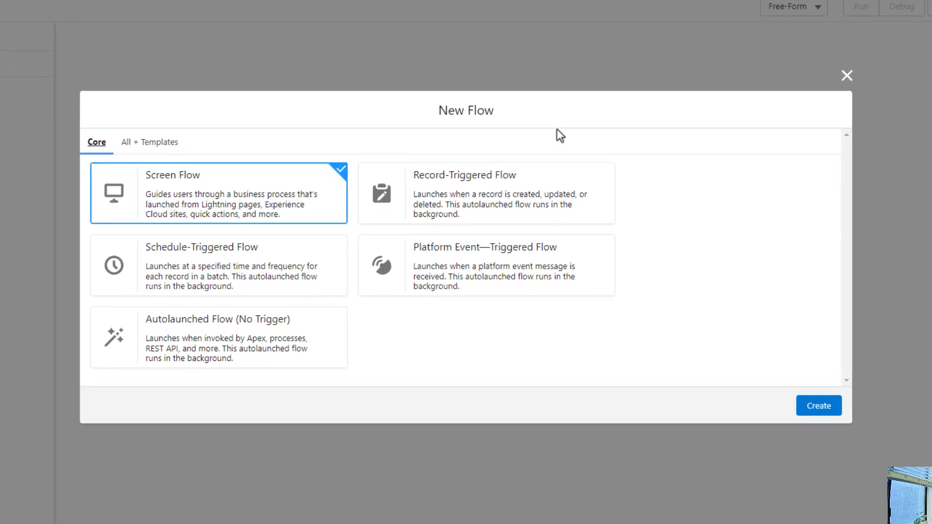
mouse_move(250, 169)
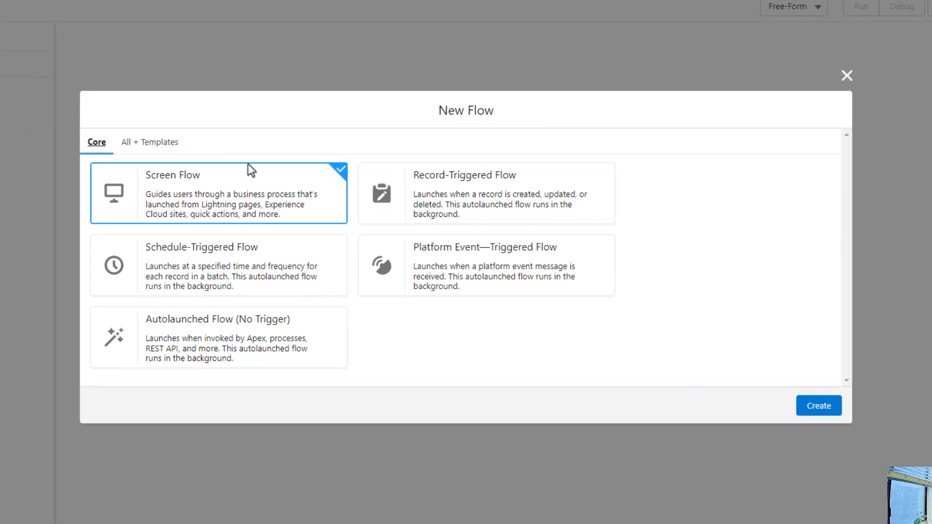
mouse_move(590, 378)
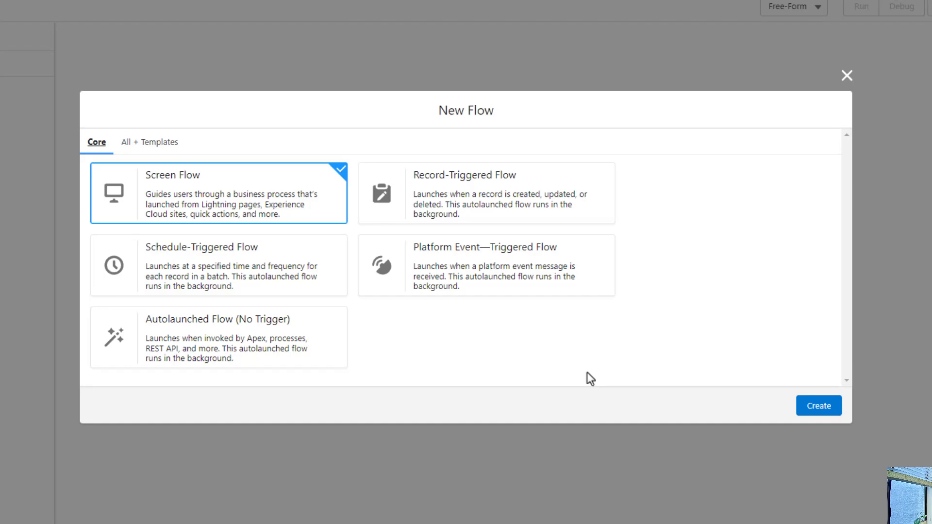
mouse_move(561, 352)
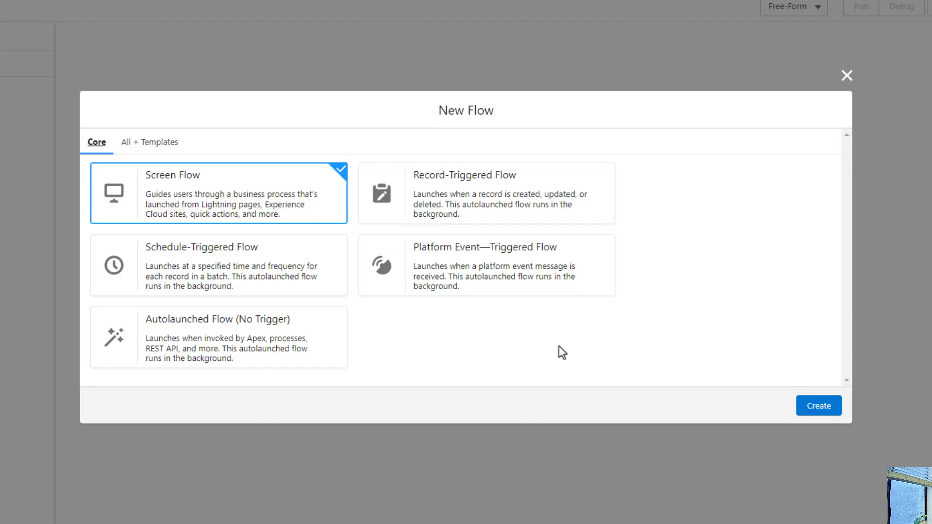
mouse_move(529, 389)
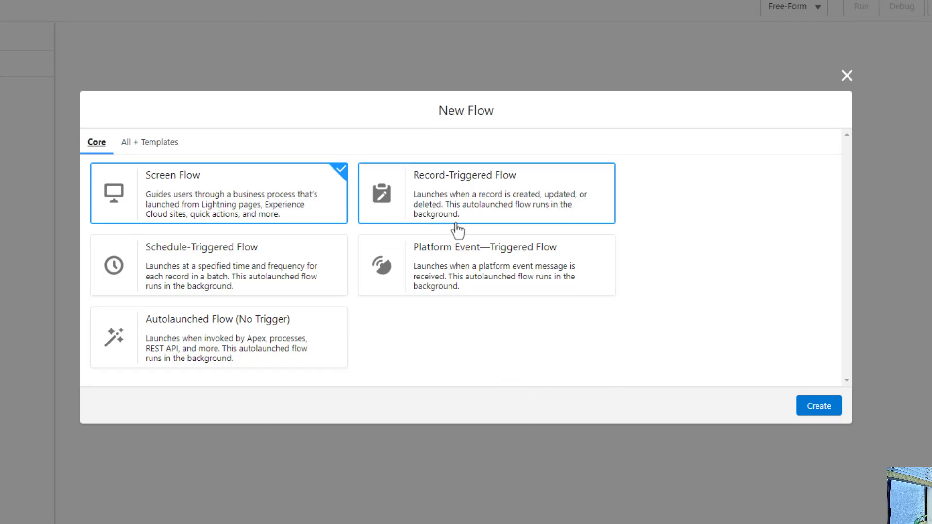
mouse_move(486, 185)
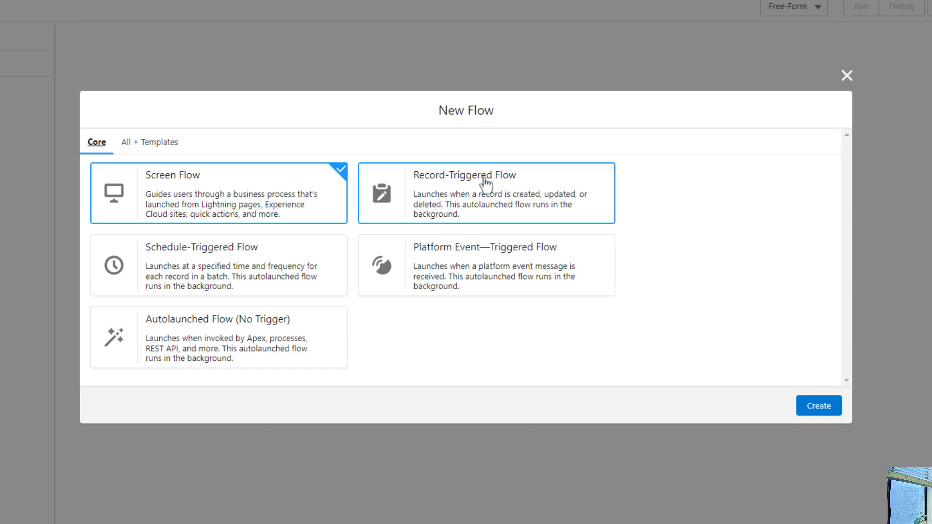
left_click(485, 193)
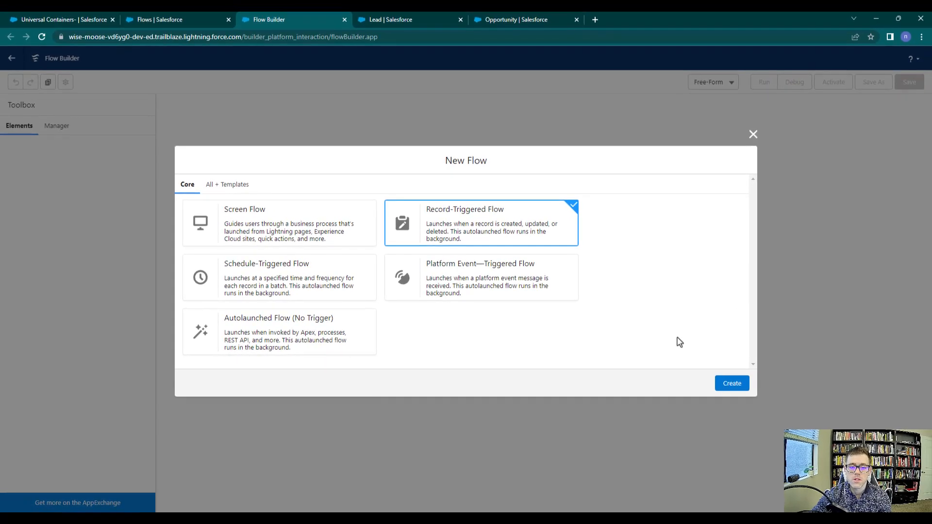
mouse_move(408, 415)
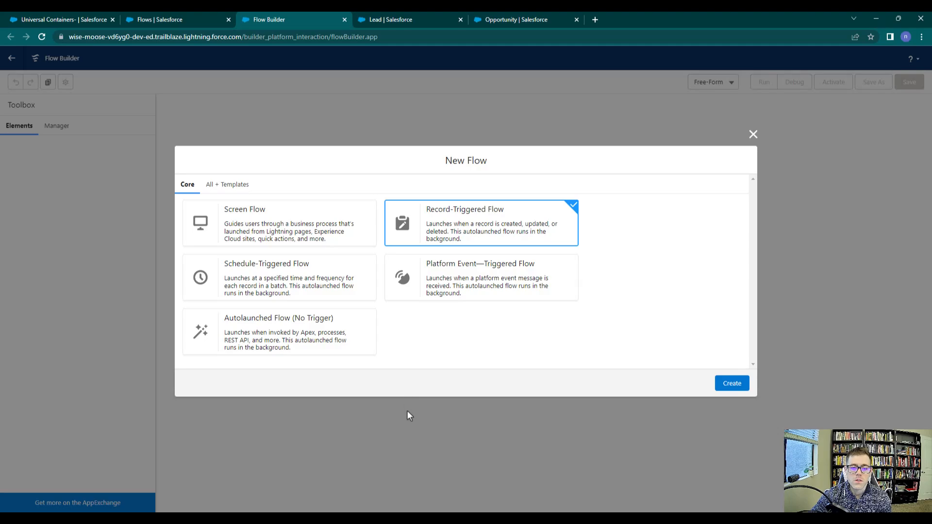
mouse_move(475, 235)
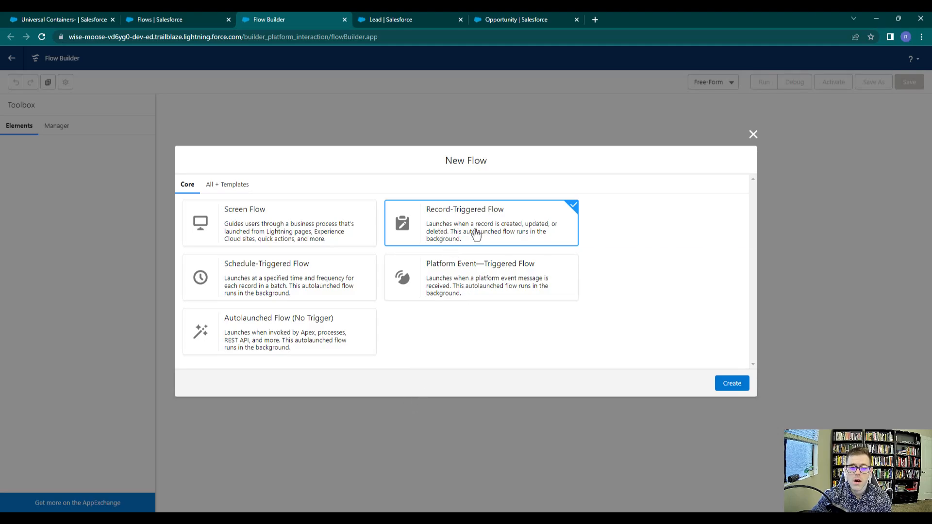
mouse_move(475, 231)
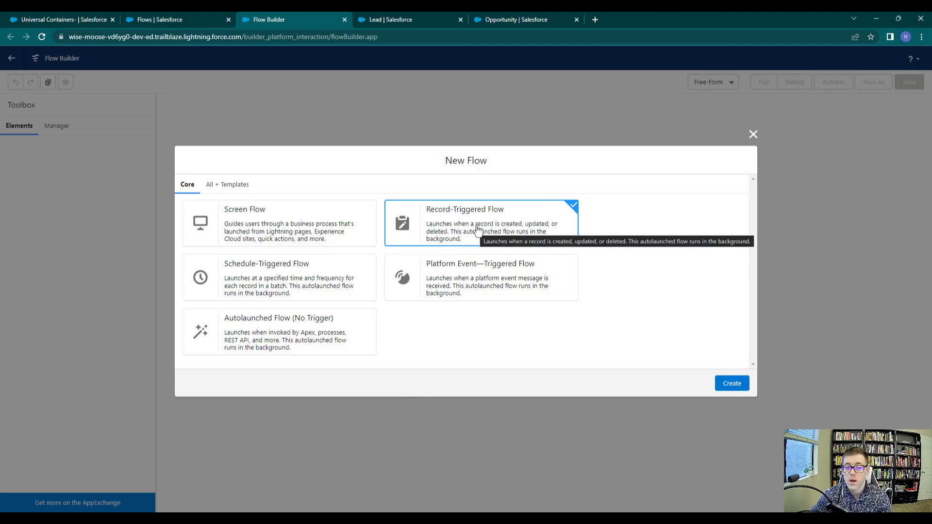
mouse_move(371, 321)
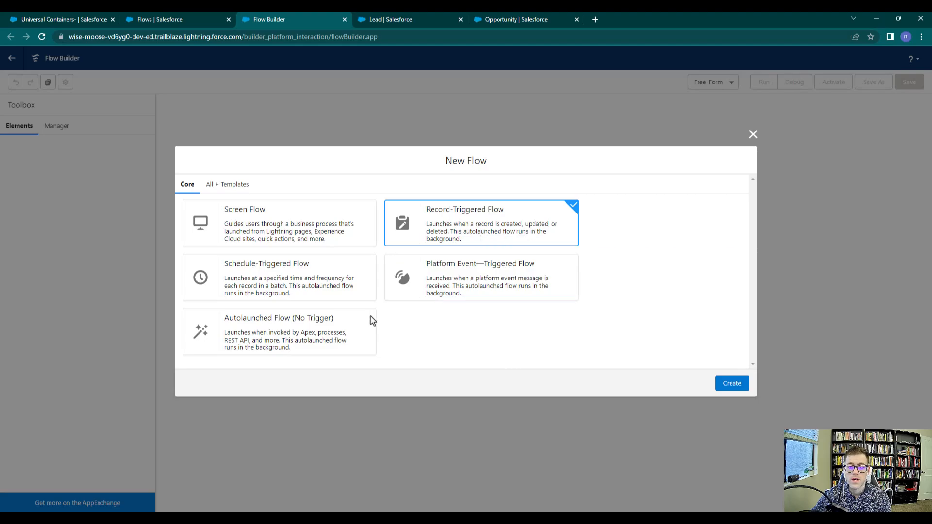
mouse_move(425, 358)
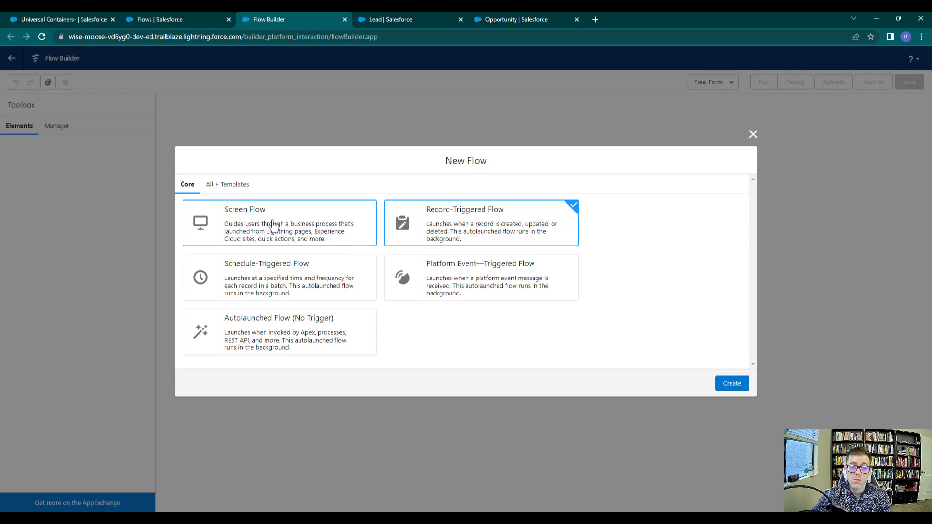
mouse_move(508, 320)
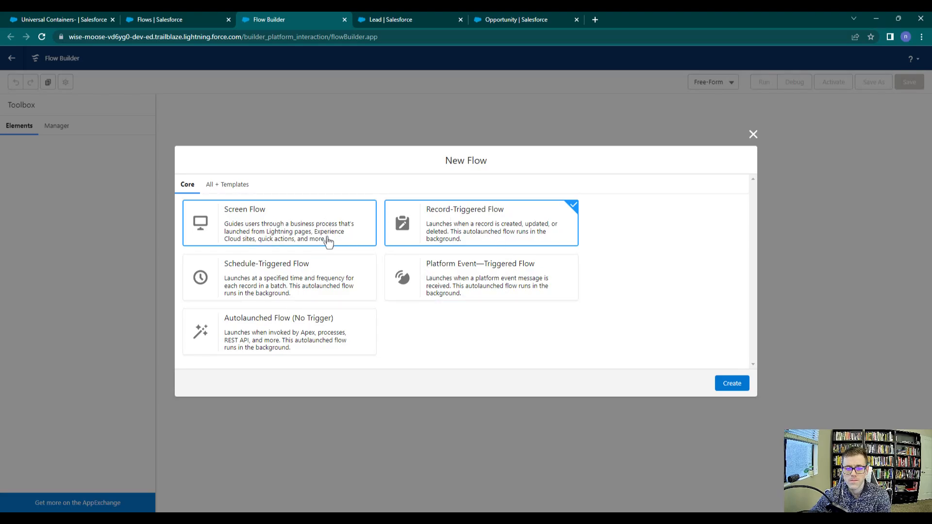
mouse_move(463, 242)
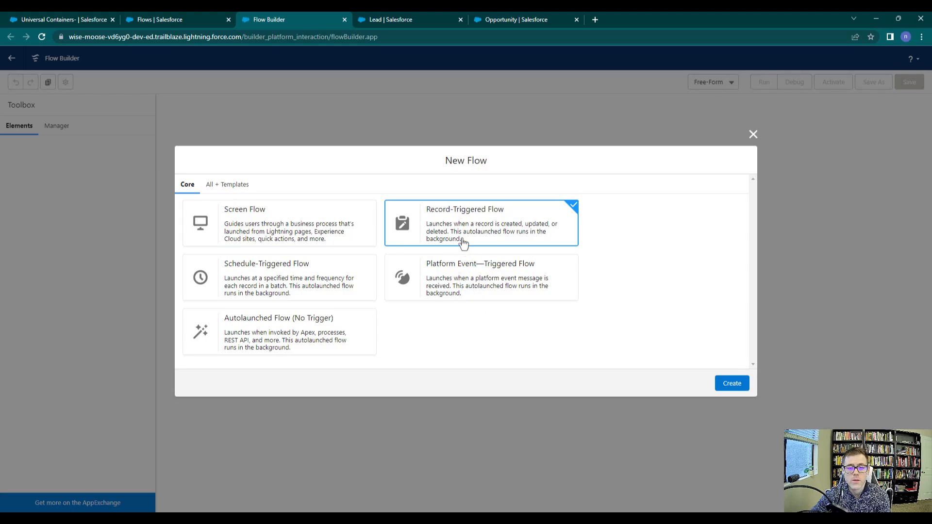
mouse_move(567, 211)
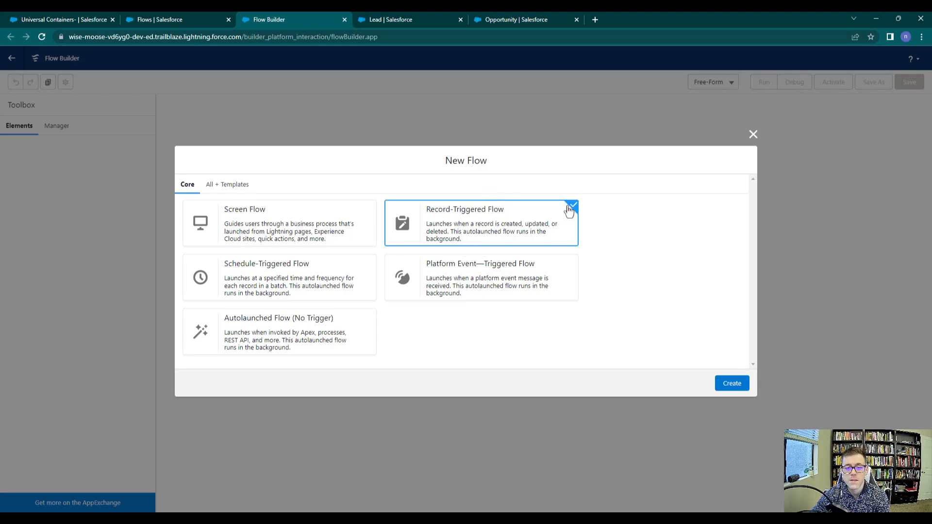
mouse_move(482, 246)
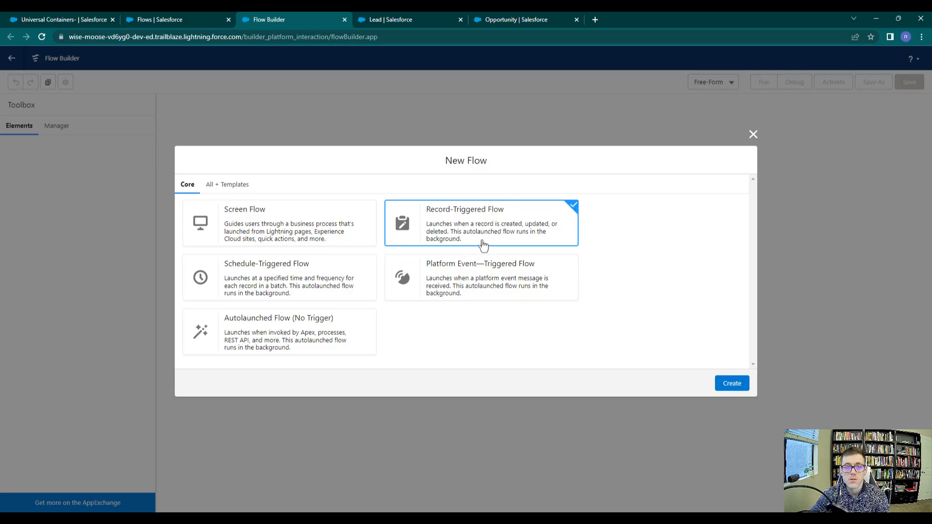
mouse_move(469, 240)
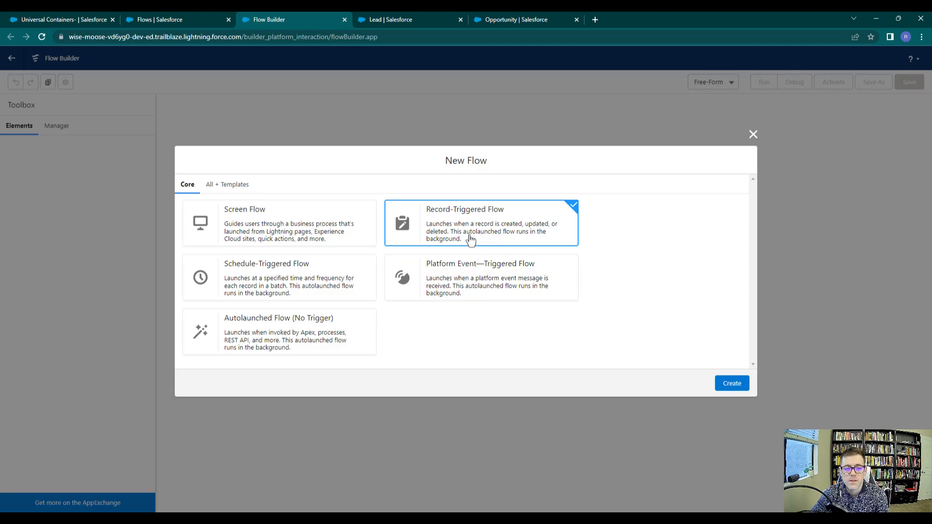
mouse_move(455, 222)
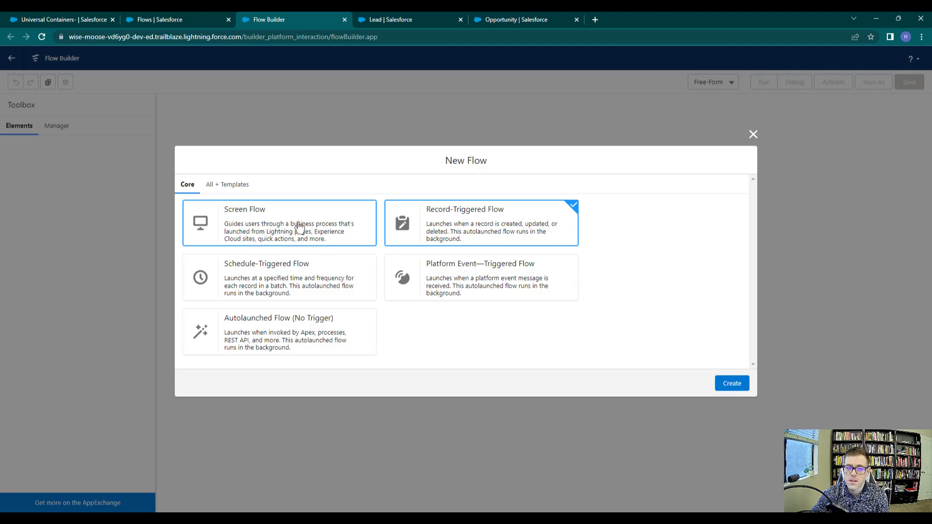
mouse_move(289, 231)
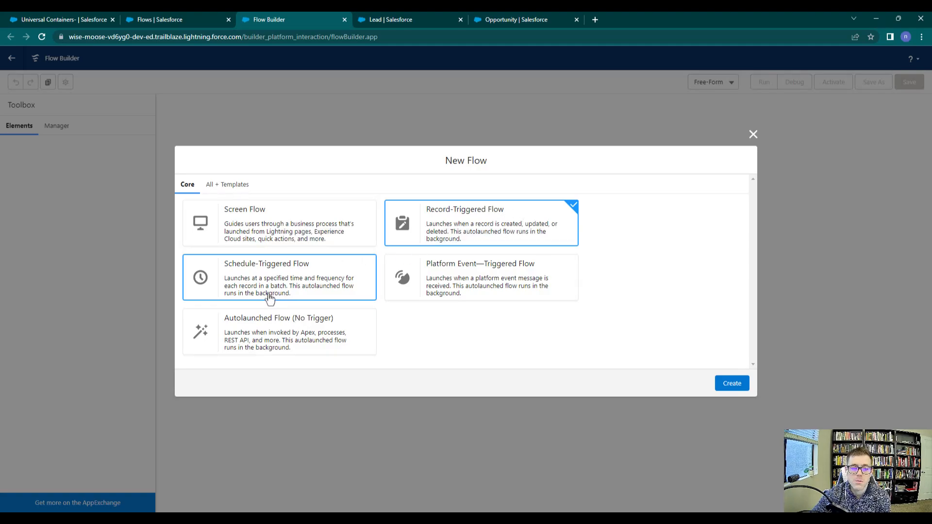
mouse_move(471, 207)
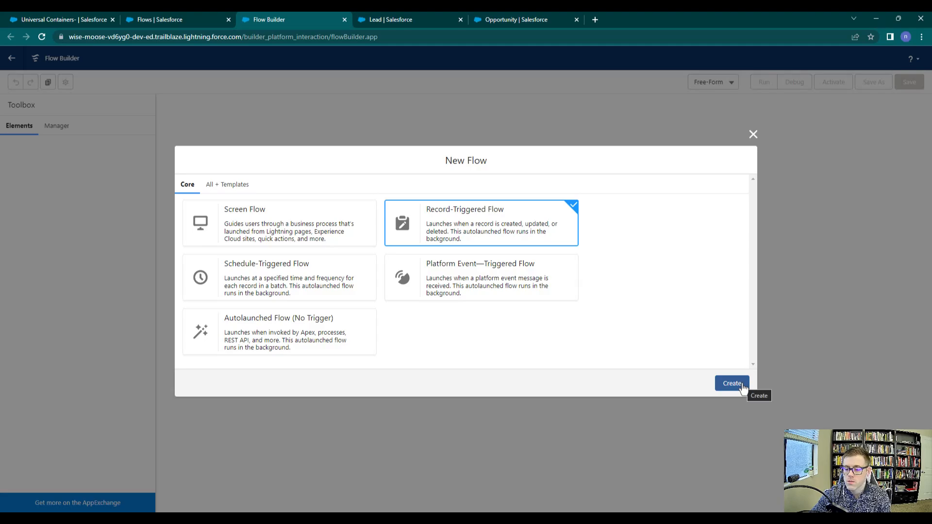
left_click(731, 384)
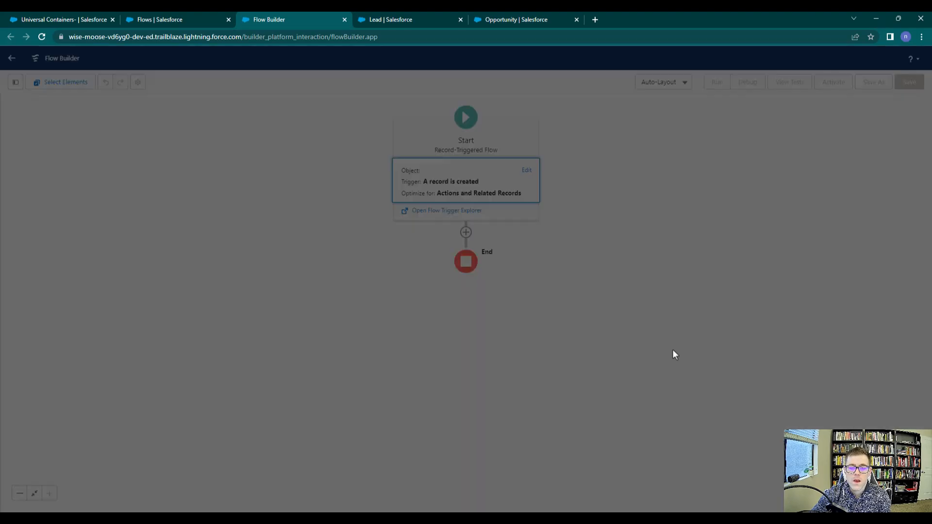
- Edit the Start element to bring up the Configure Start settings
left_click(526, 170)
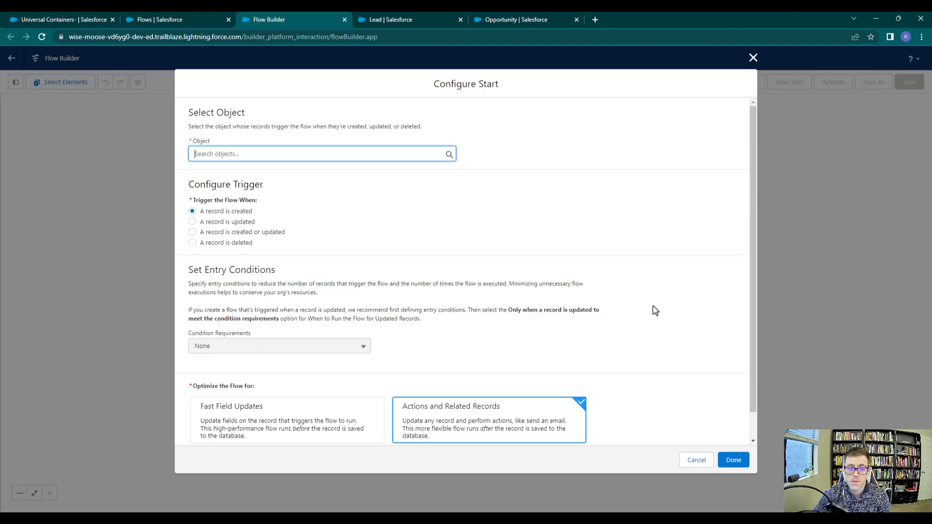
mouse_move(509, 270)
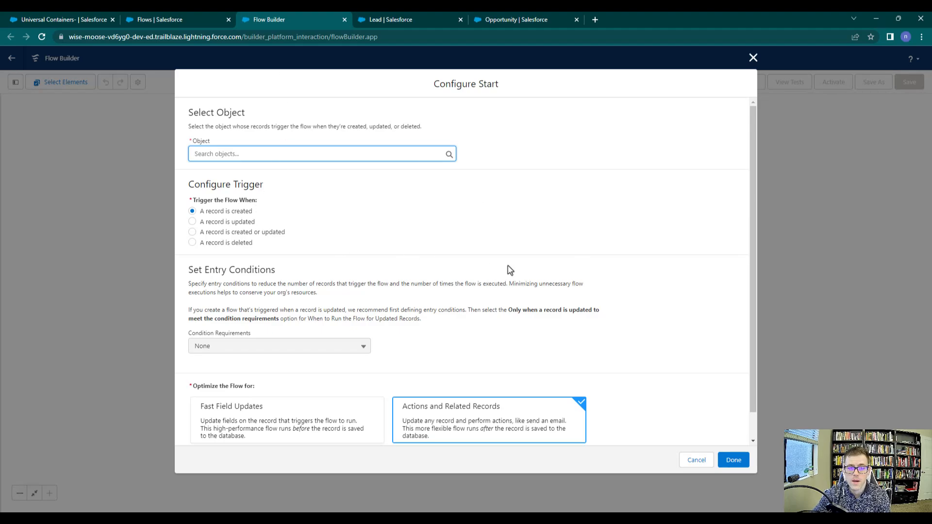
mouse_move(518, 298)
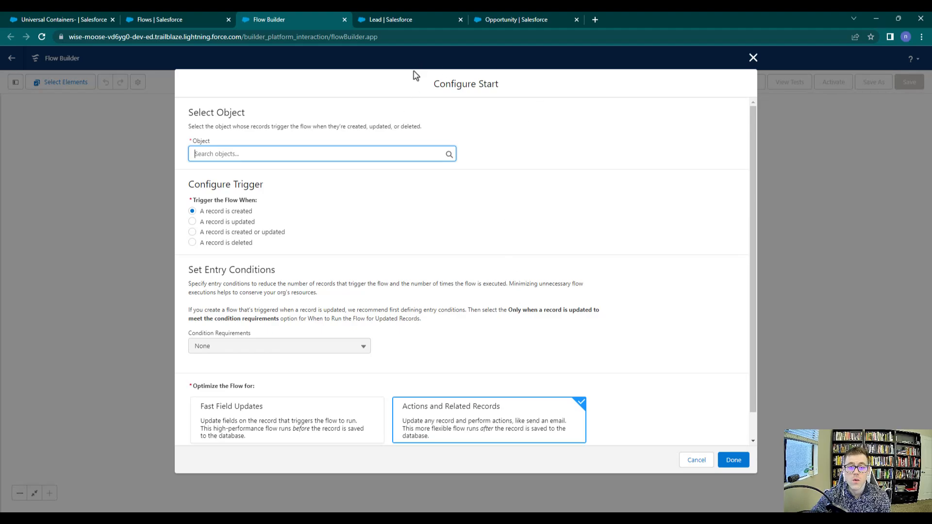
mouse_move(582, 215)
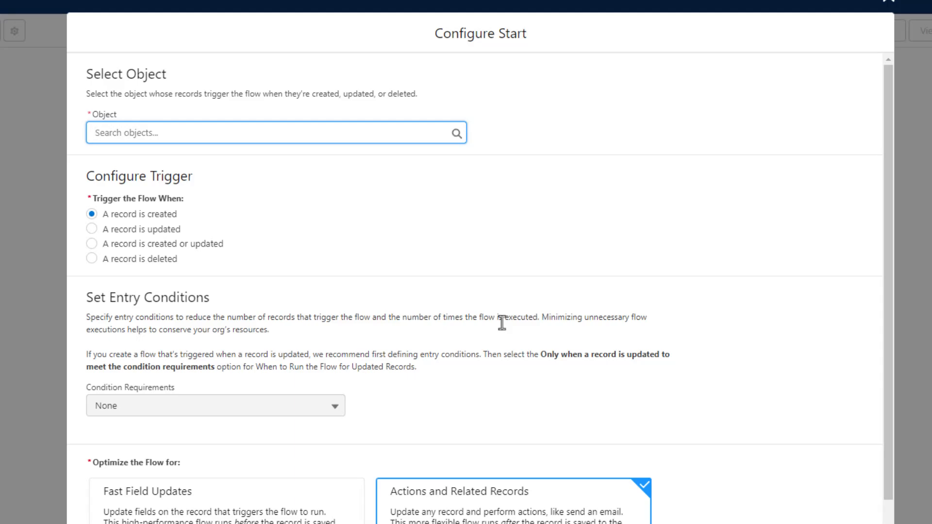
type("Oppo")
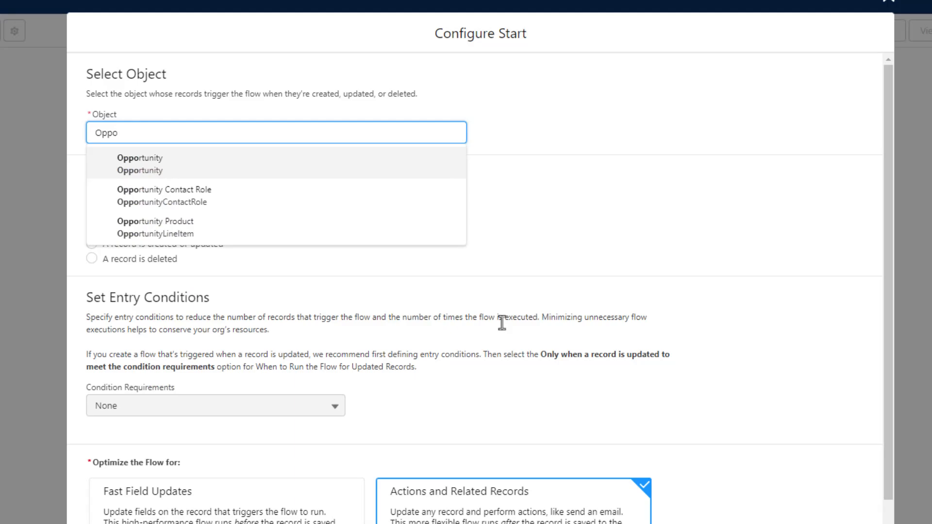
left_click(140, 164)
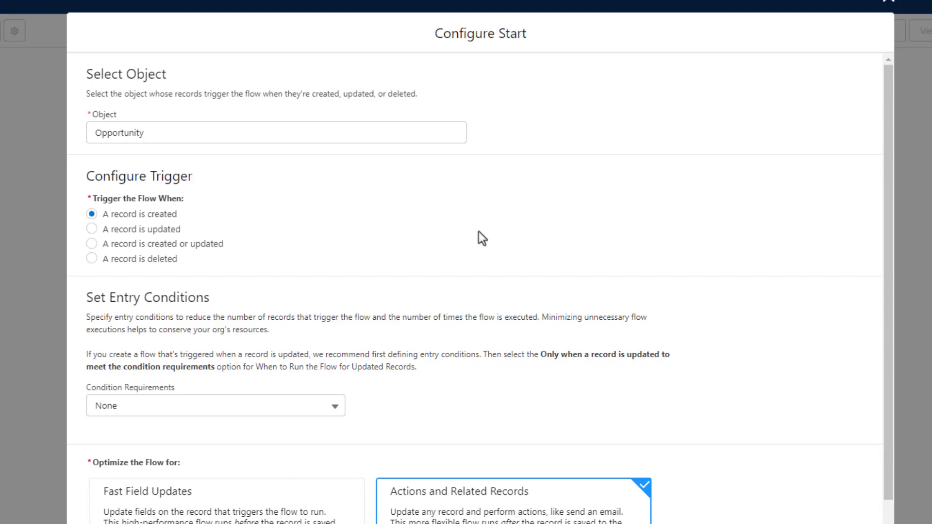
mouse_move(597, 211)
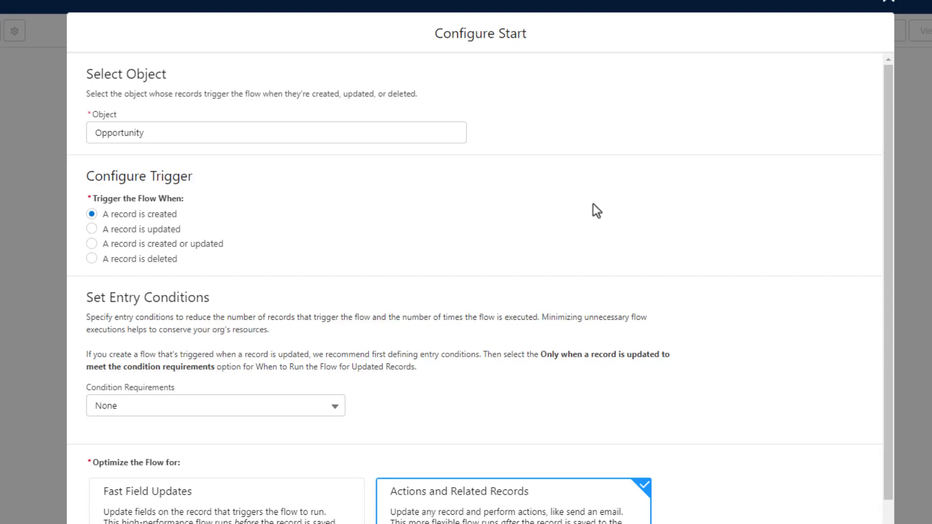
mouse_move(83, 185)
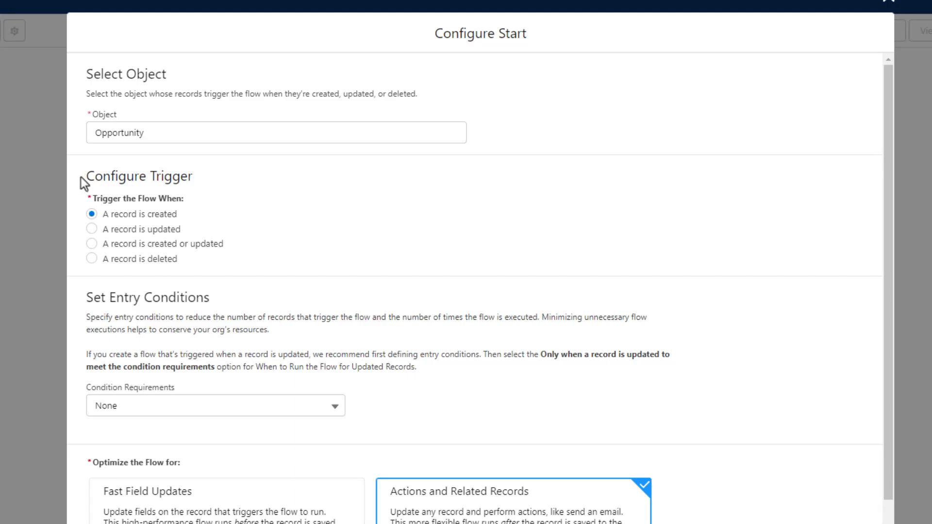
mouse_move(134, 277)
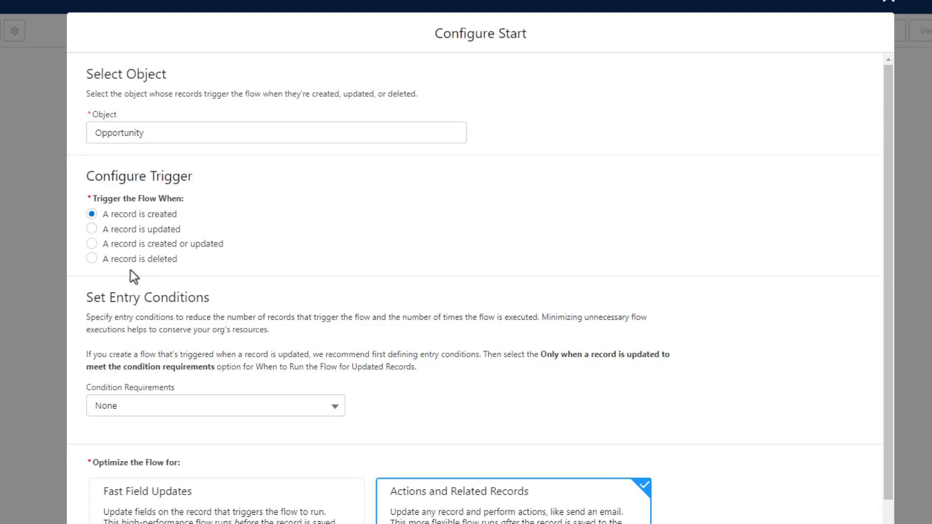
mouse_move(141, 230)
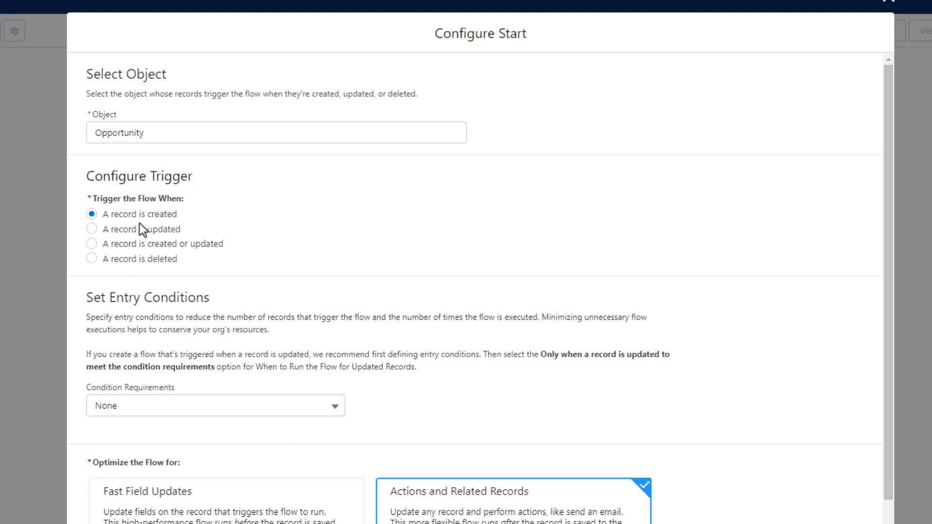
mouse_move(135, 291)
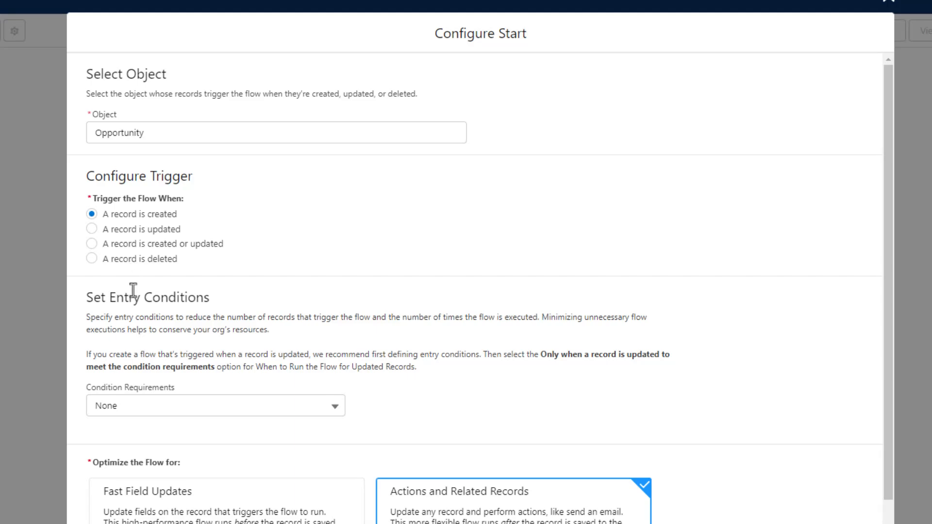
mouse_move(176, 229)
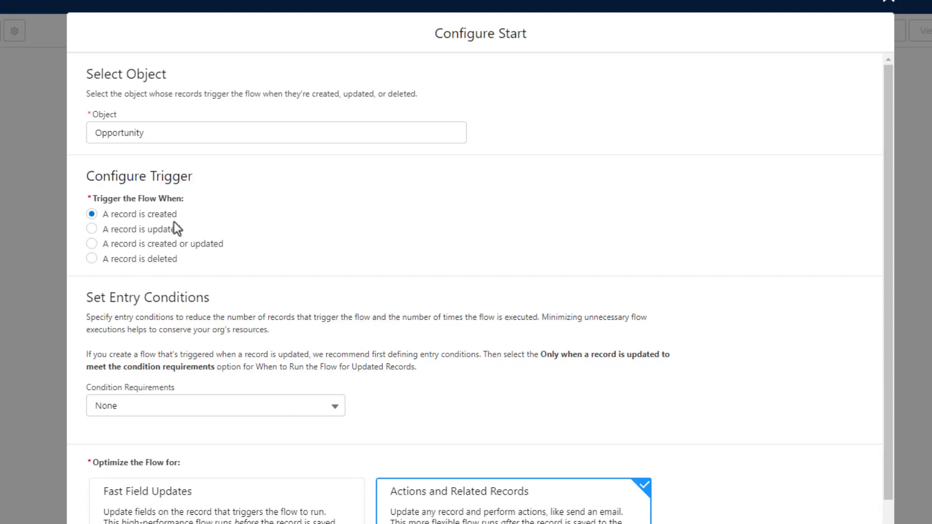
mouse_move(180, 222)
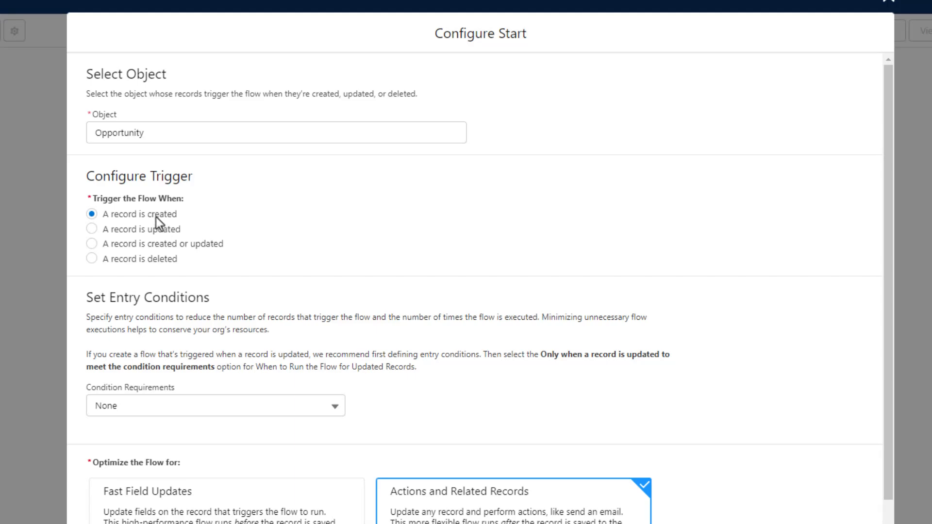
mouse_move(303, 286)
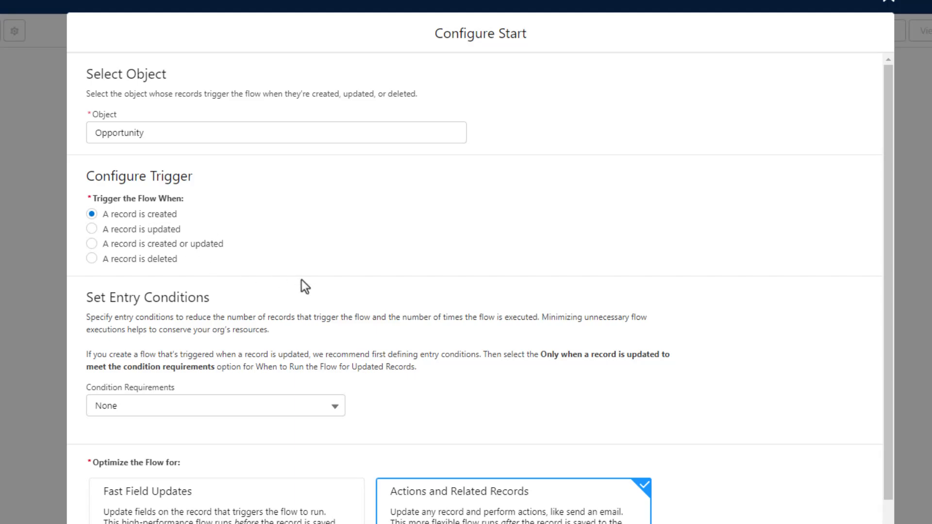
mouse_move(344, 232)
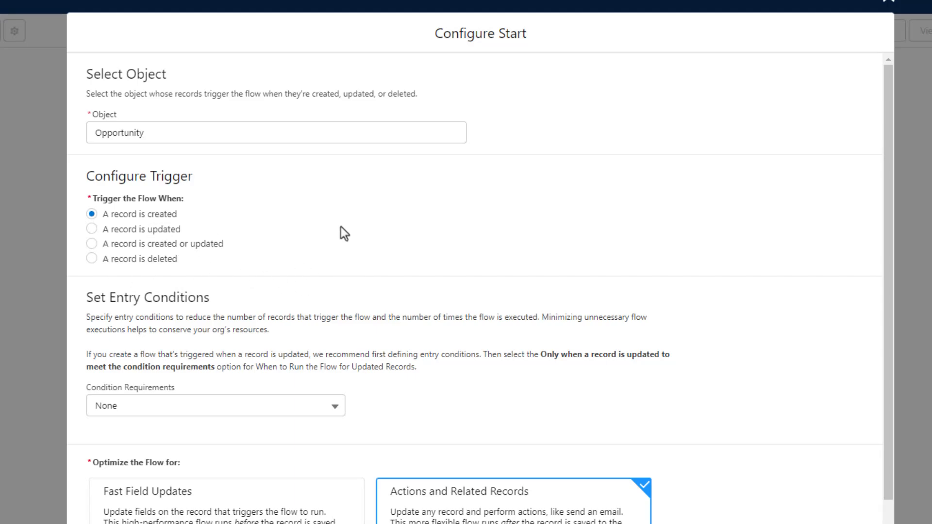
mouse_move(339, 231)
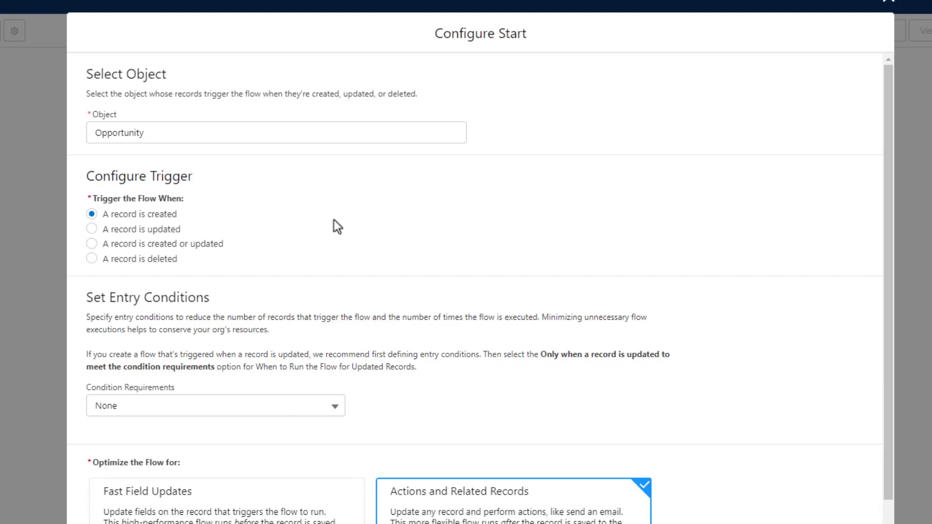
mouse_move(93, 316)
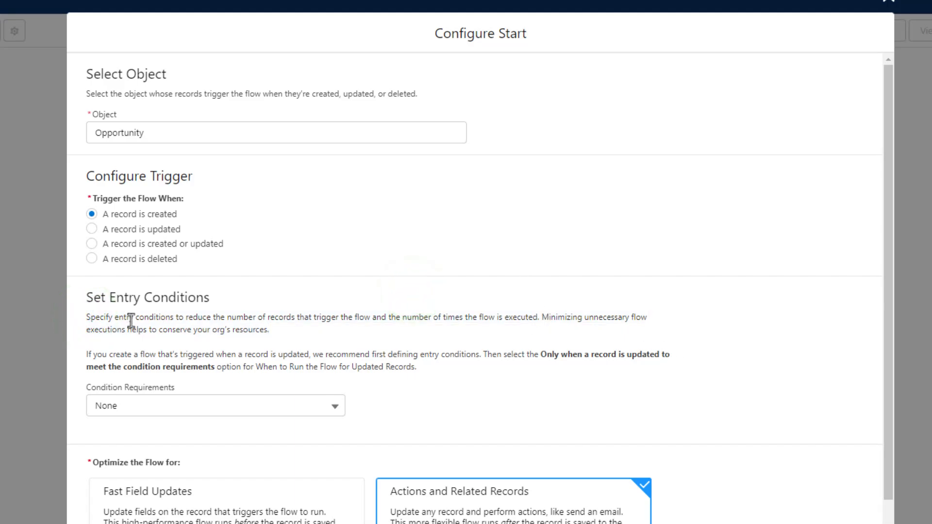
mouse_move(188, 331)
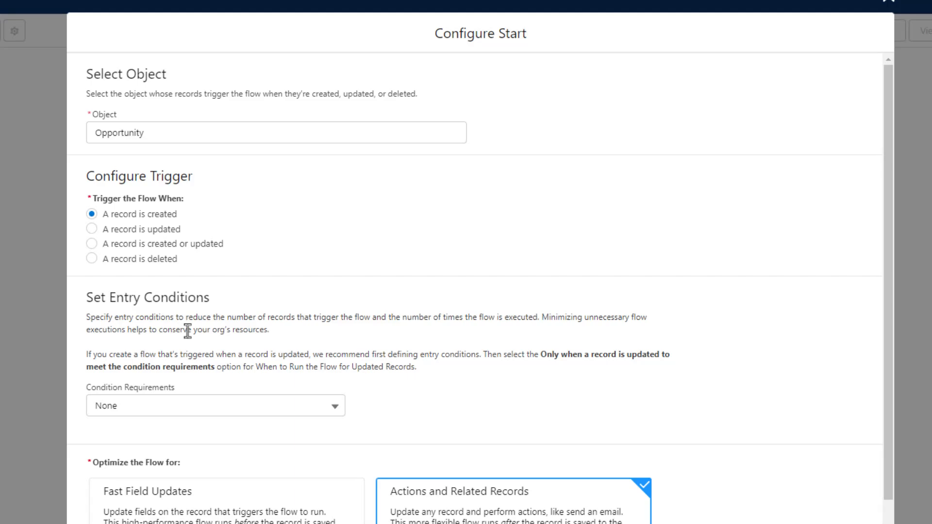
mouse_move(405, 330)
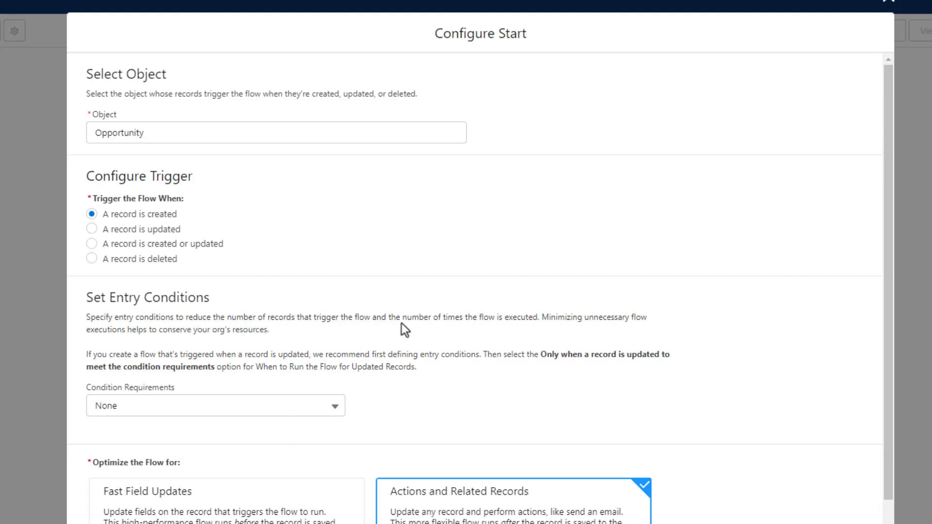
mouse_move(214, 320)
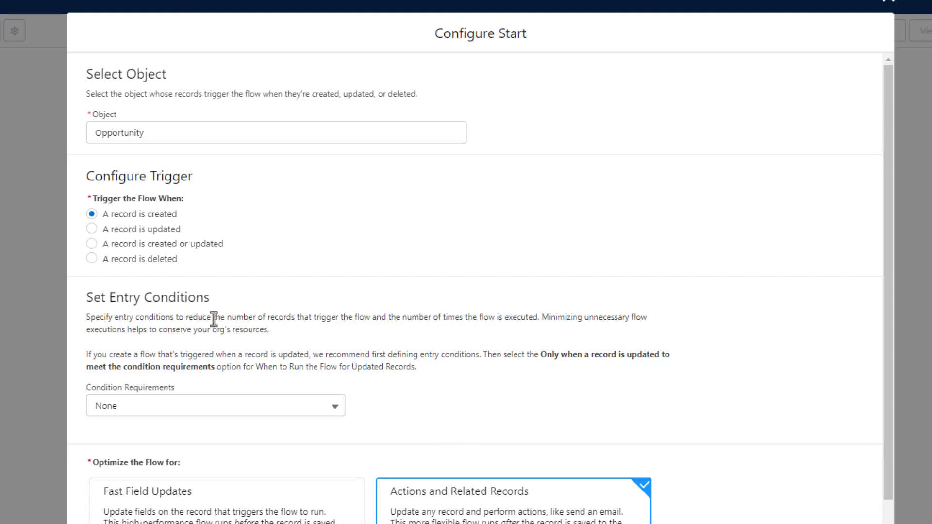
mouse_move(283, 479)
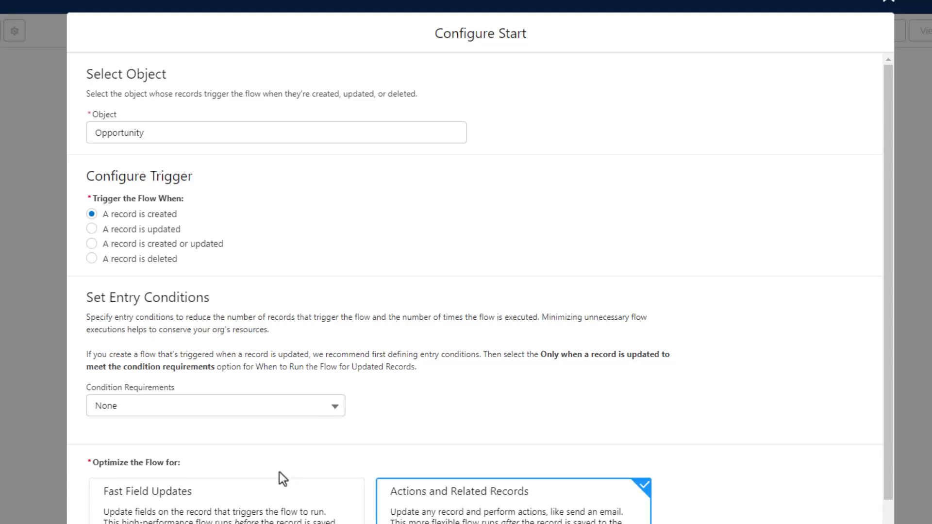
mouse_move(114, 214)
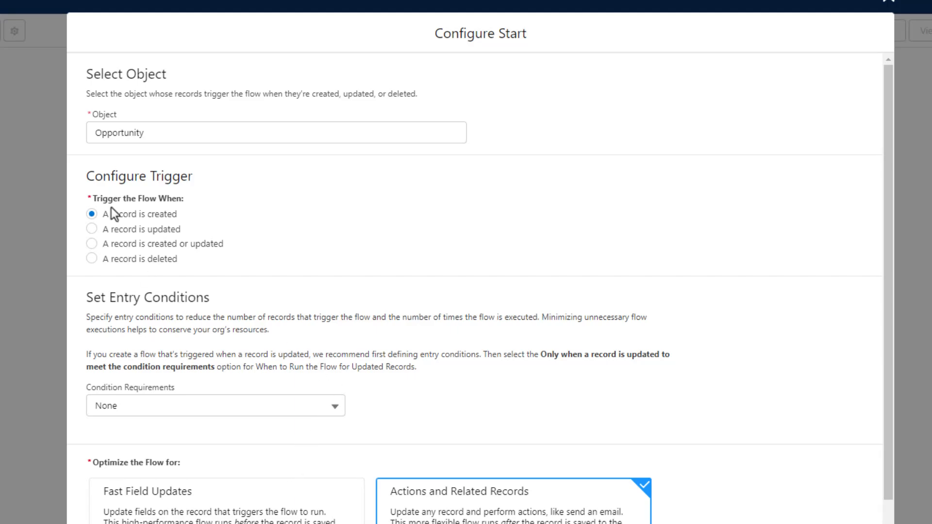
mouse_move(196, 409)
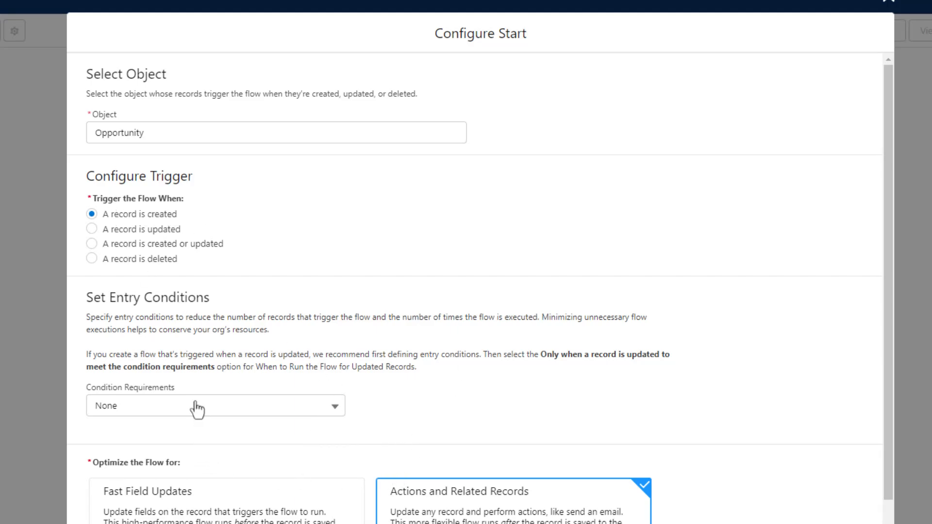
mouse_move(241, 392)
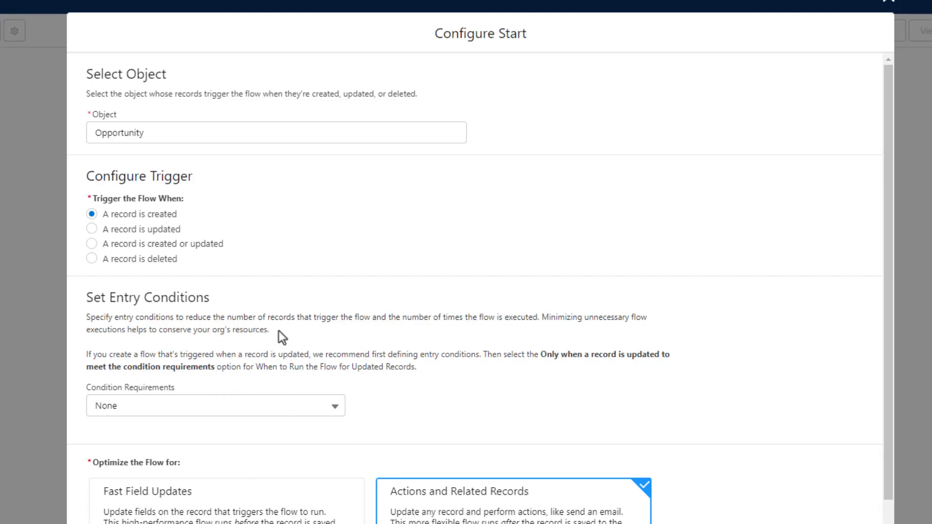
- Set entry condition requirements to All Conditions Are Met (AND)
scroll("down", 3)
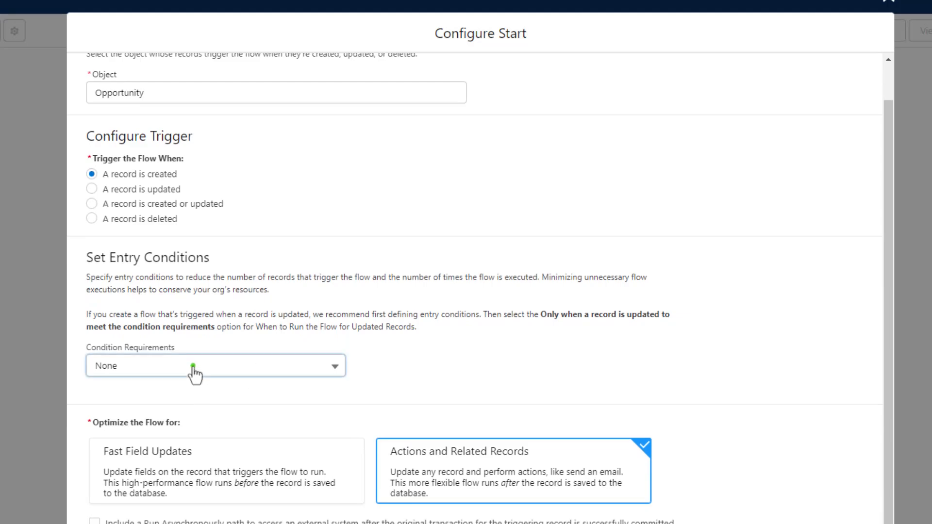
left_click(215, 365)
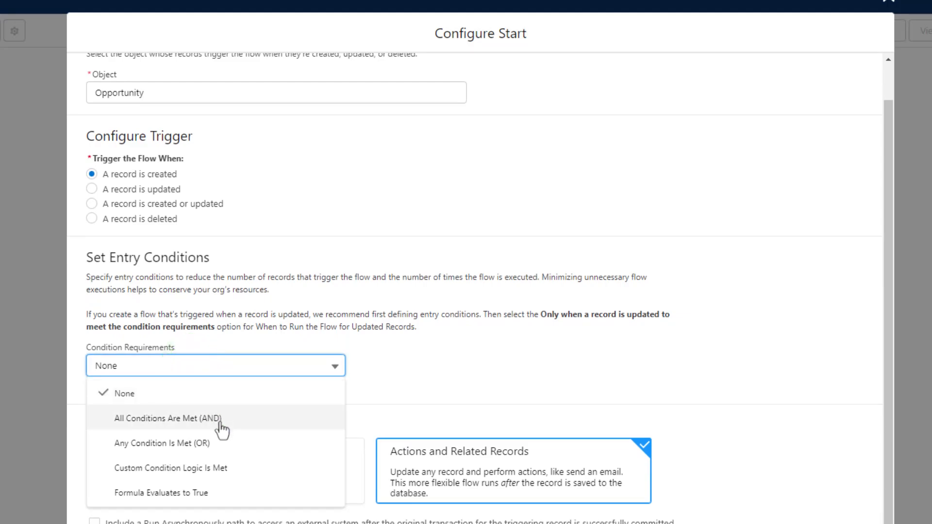
mouse_move(295, 468)
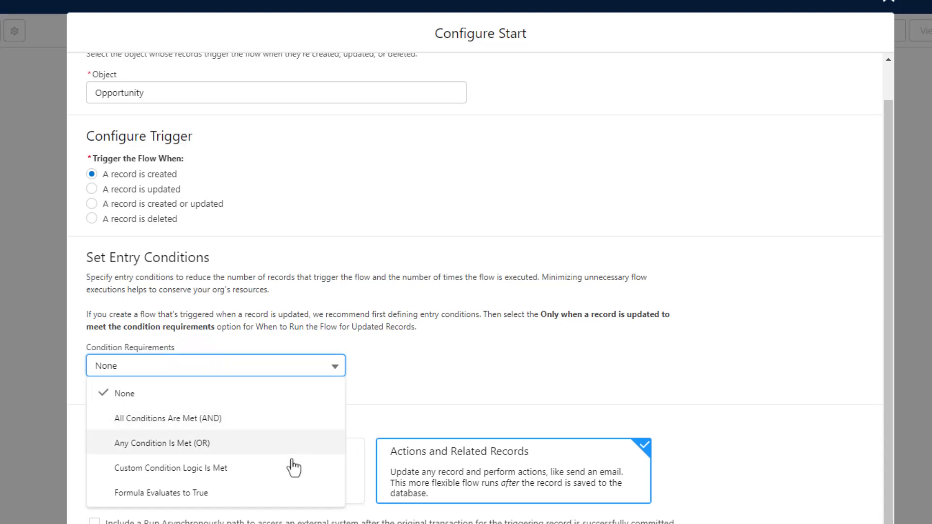
mouse_move(262, 493)
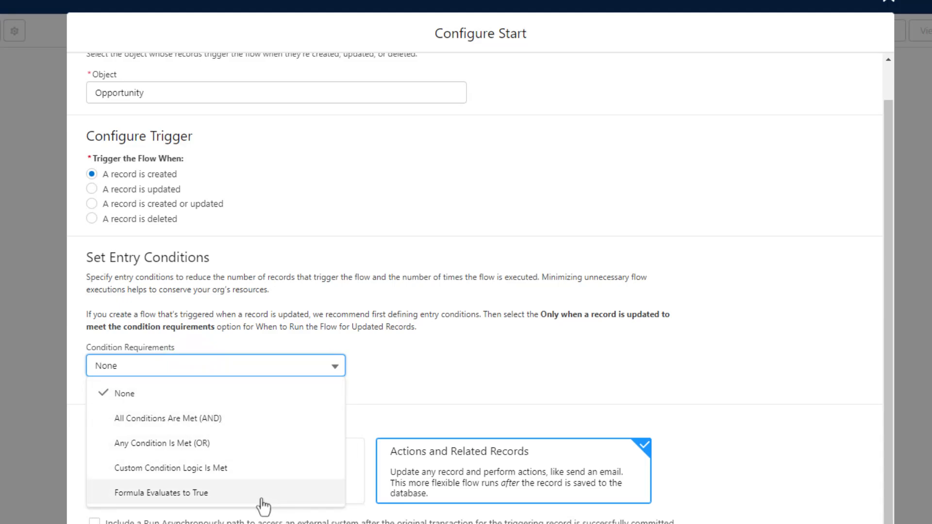
mouse_move(256, 418)
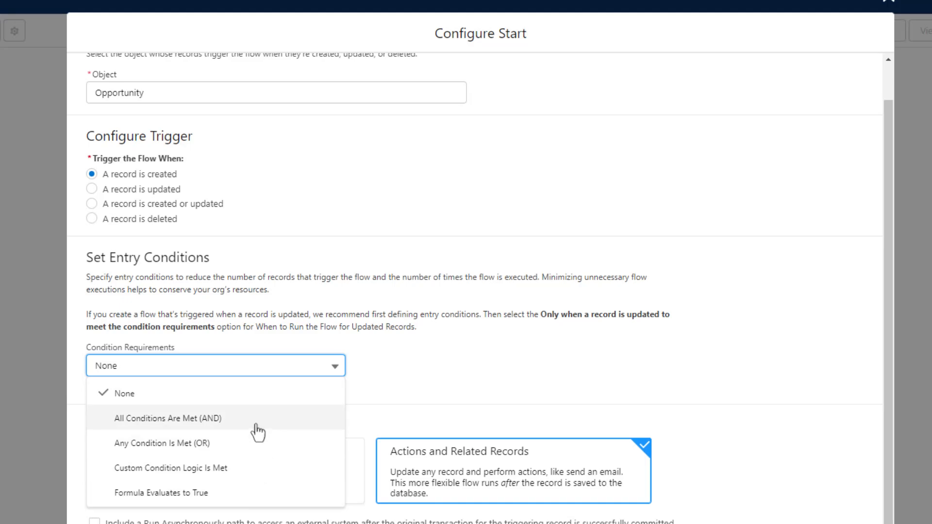
left_click(163, 418)
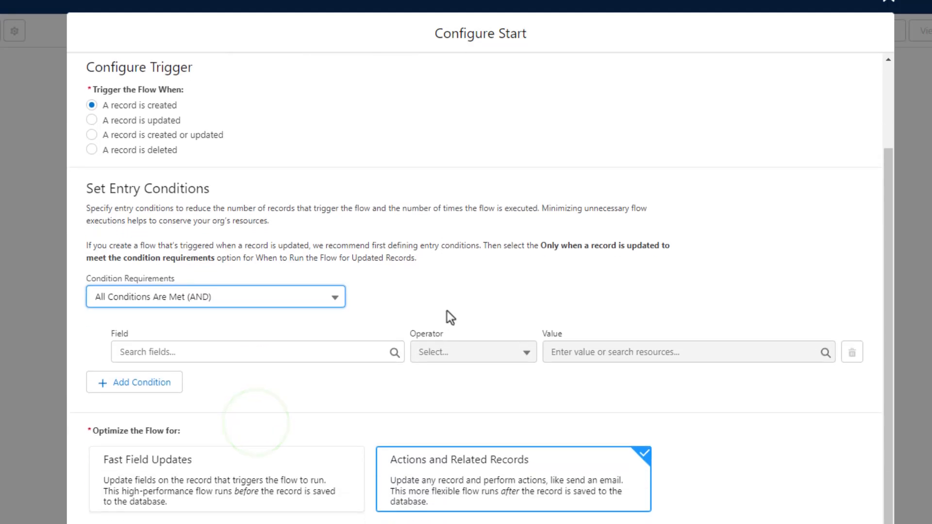
mouse_move(192, 394)
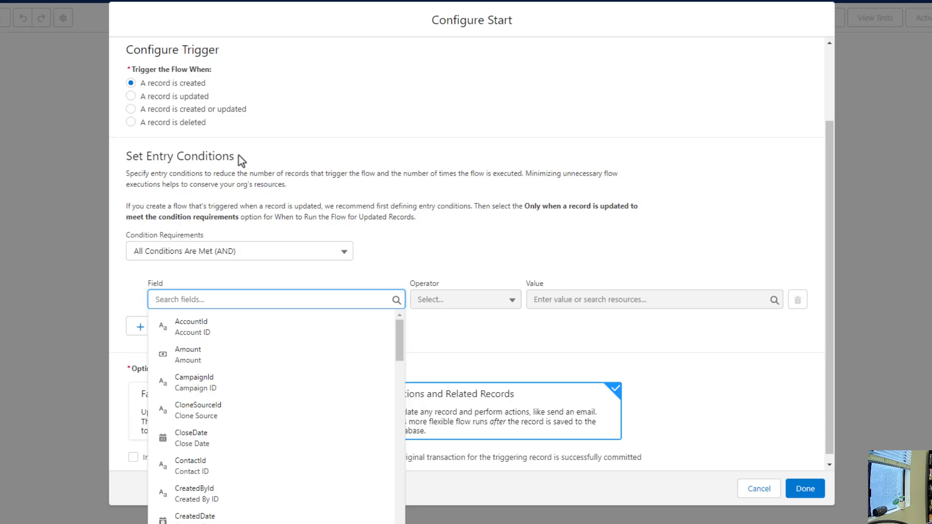
mouse_move(254, 303)
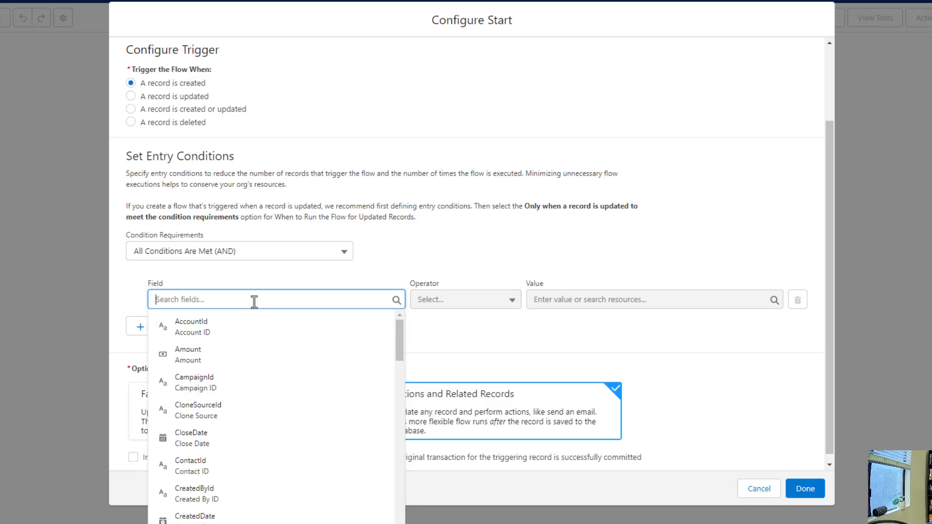
- Set the entry condition to Potential_Value__c Is Null False, then review the operator choices
type("potential_Value__c")
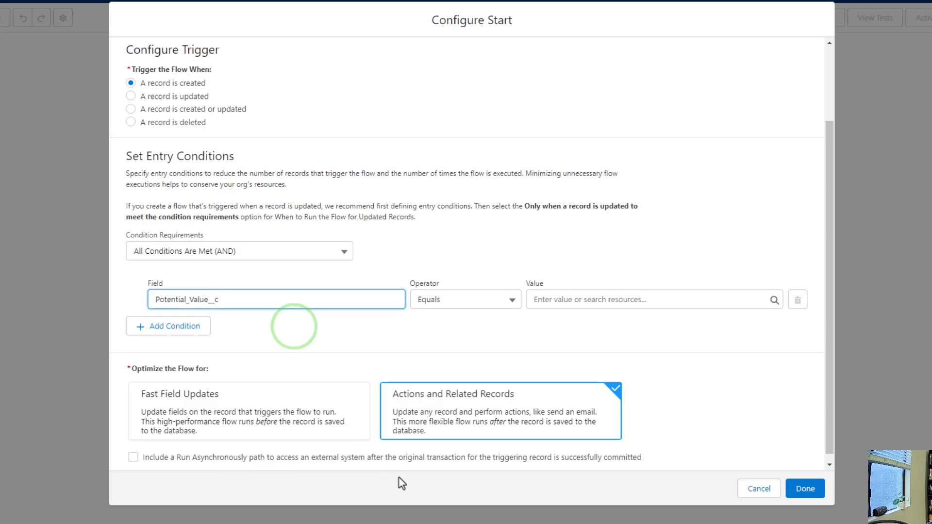
left_click(511, 299)
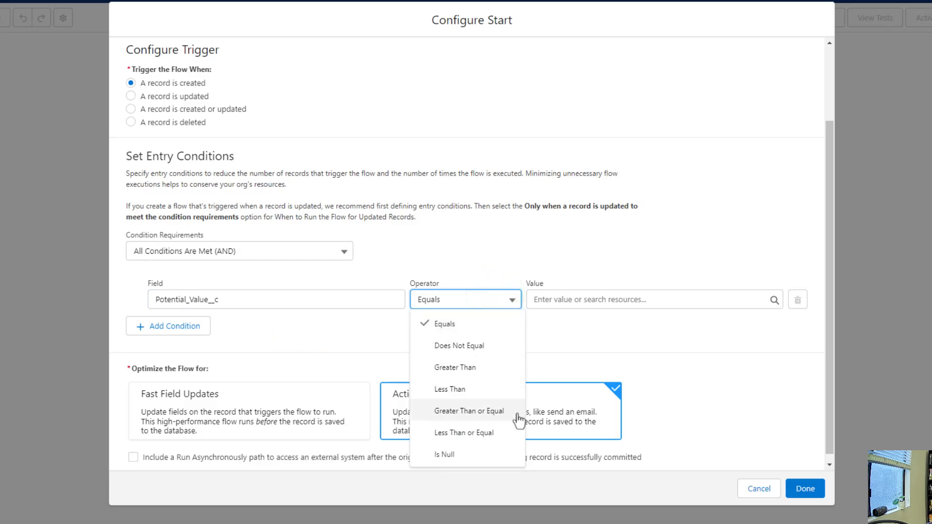
mouse_move(503, 450)
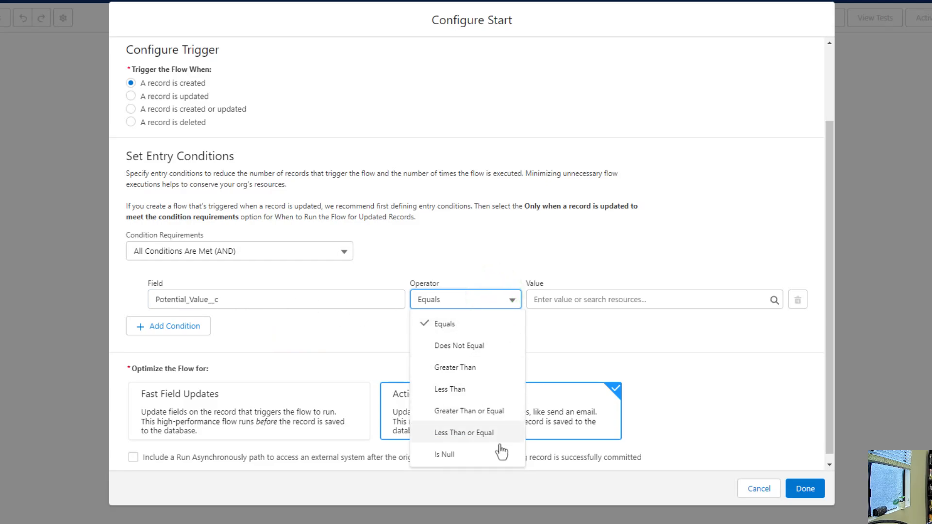
mouse_move(497, 461)
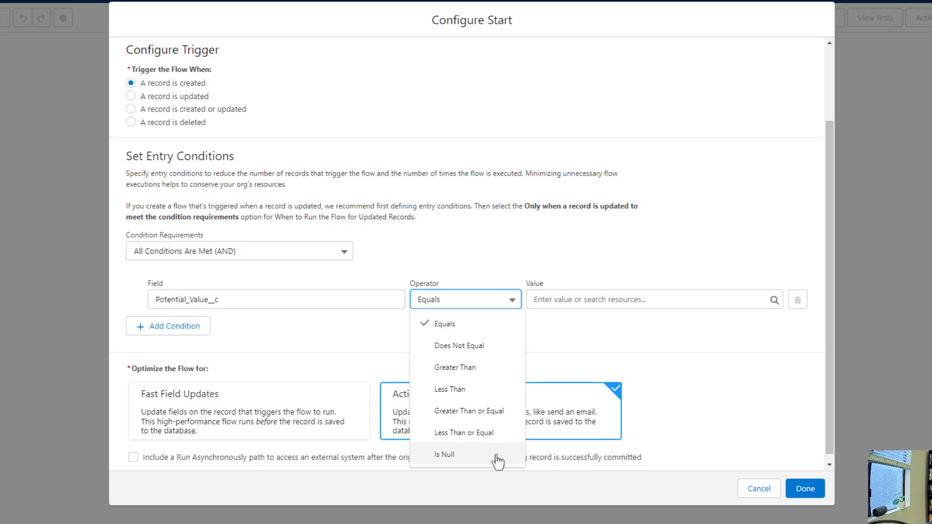
left_click(444, 454)
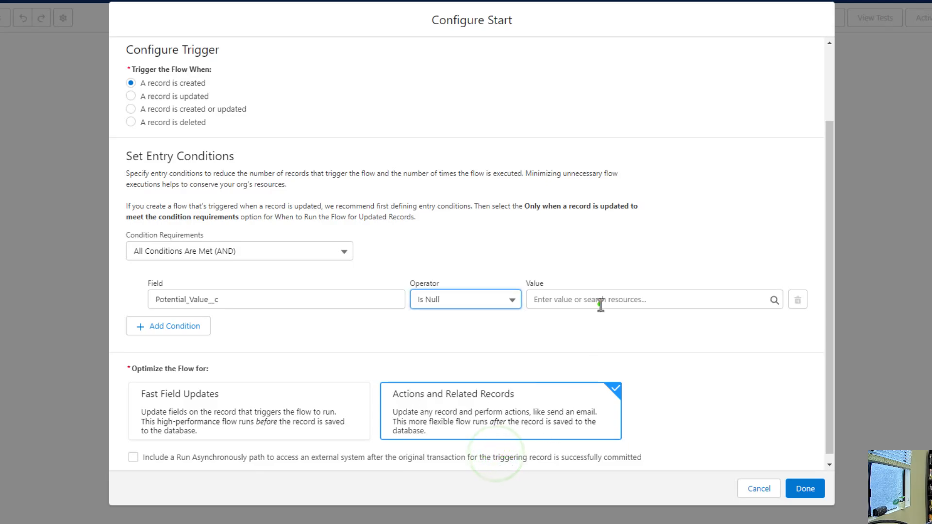
left_click(647, 299)
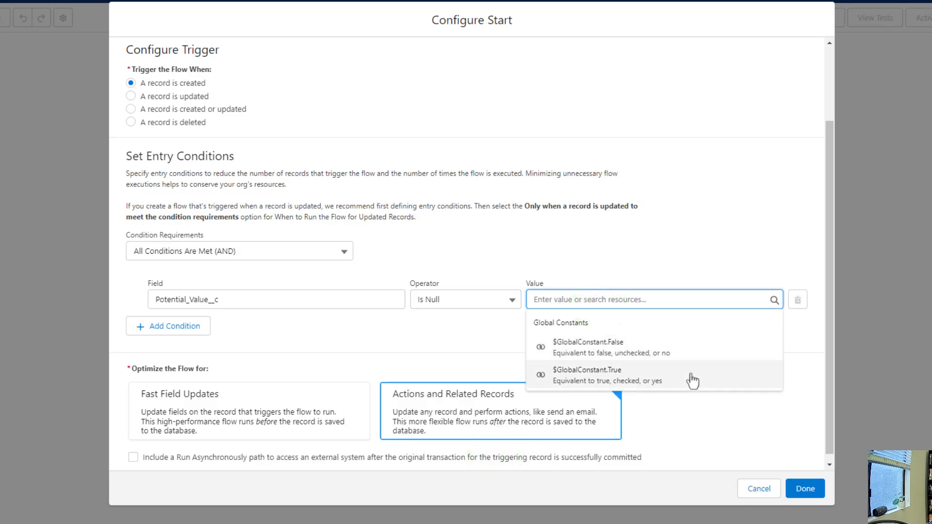
left_click(588, 346)
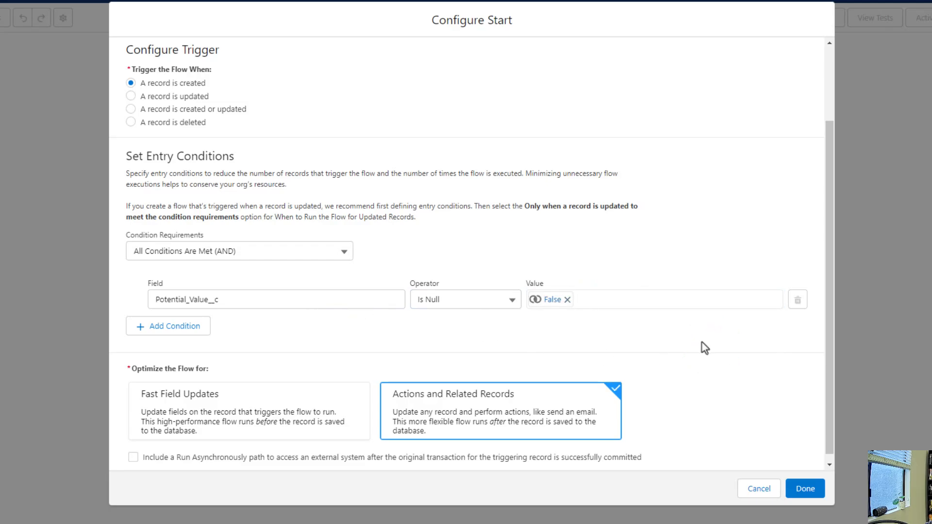
mouse_move(421, 363)
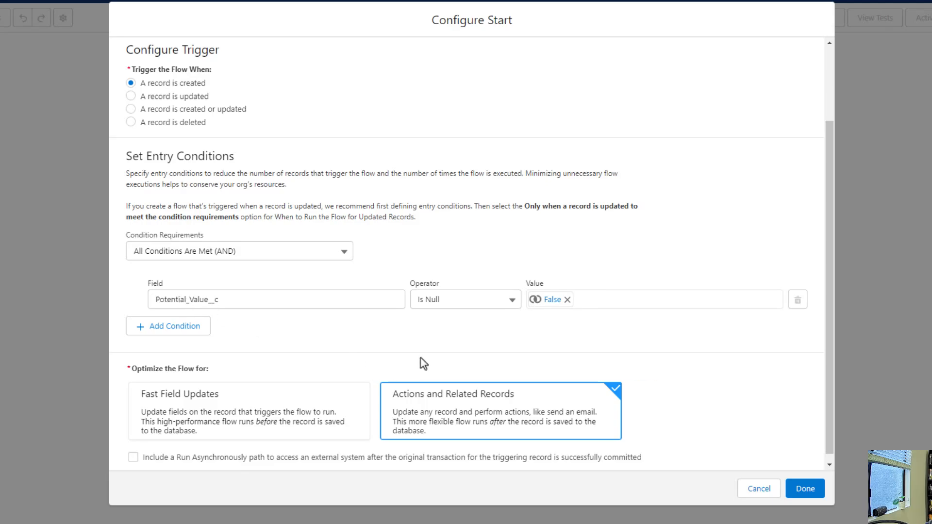
left_click(465, 299)
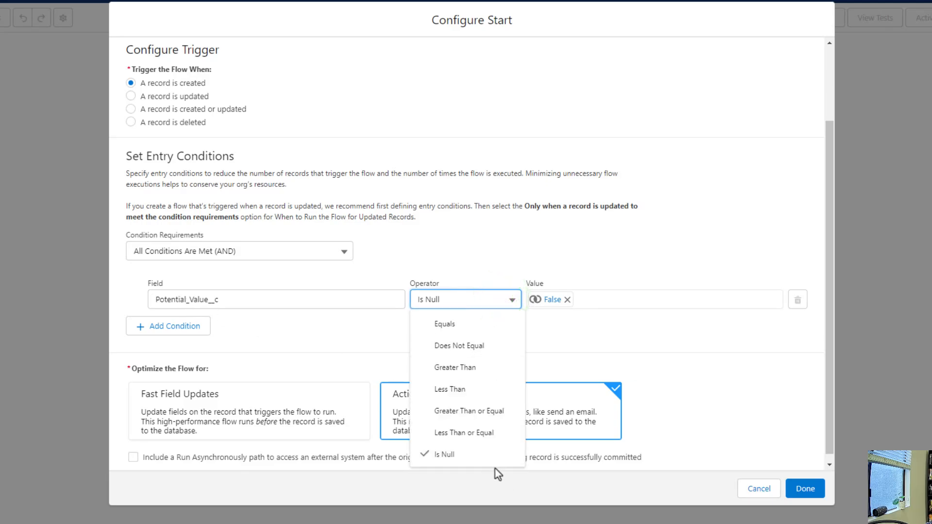
mouse_move(523, 354)
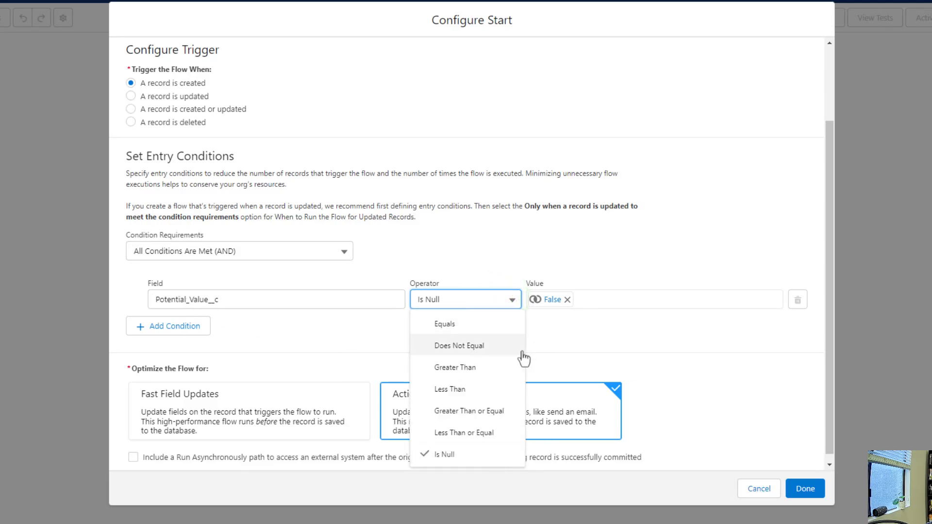
mouse_move(514, 469)
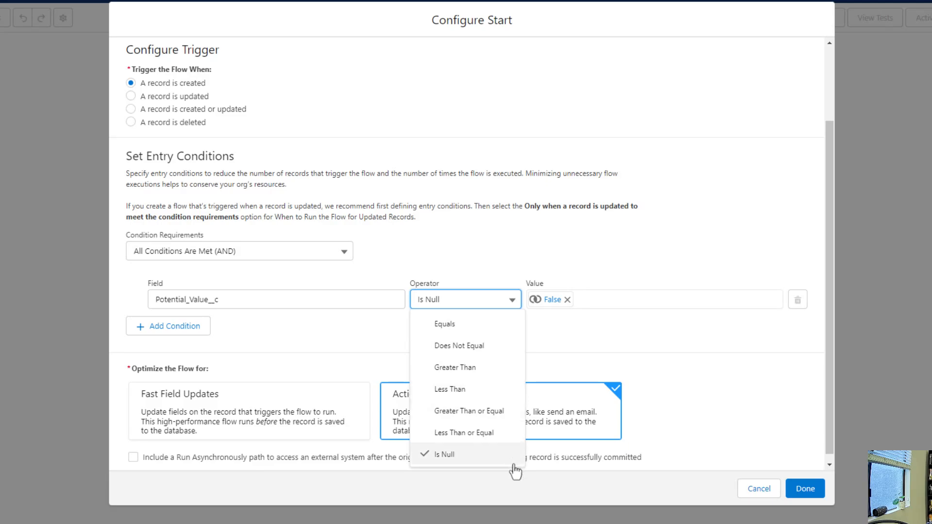
mouse_move(520, 397)
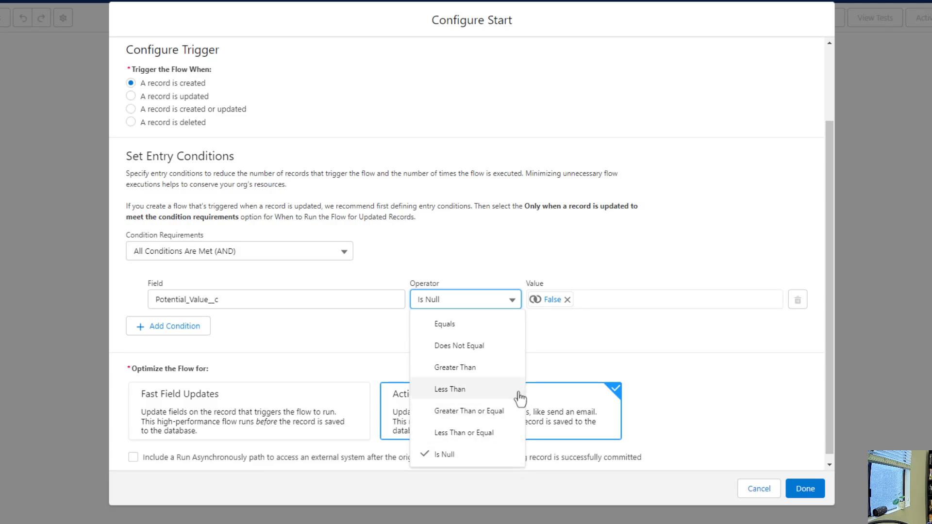
mouse_move(465, 389)
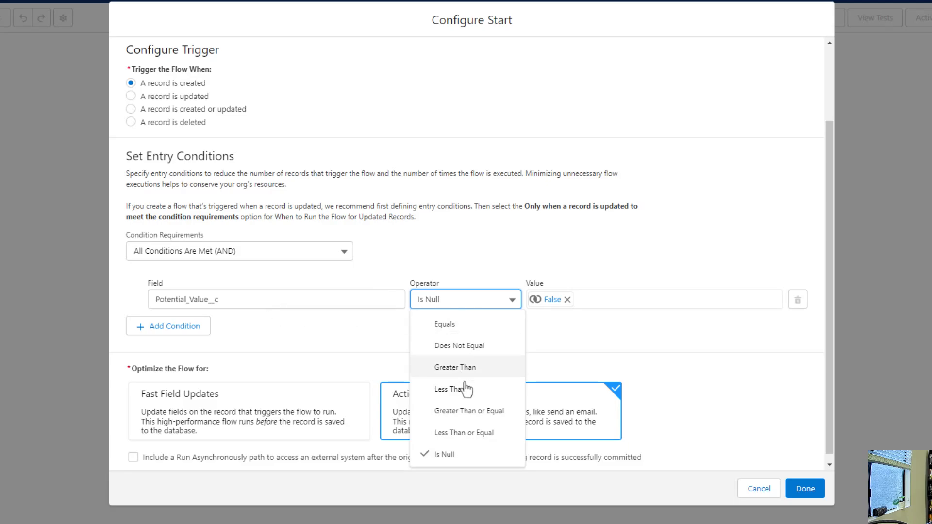
mouse_move(482, 381)
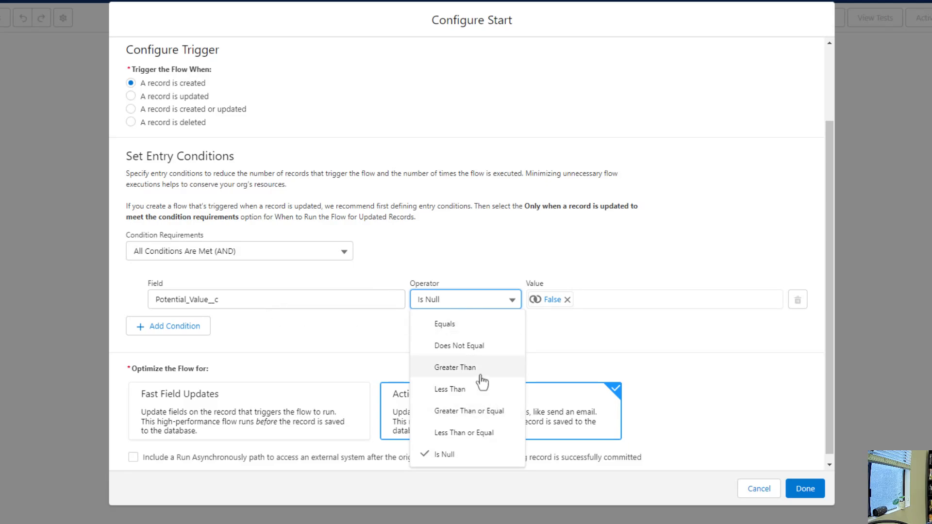
mouse_move(436, 397)
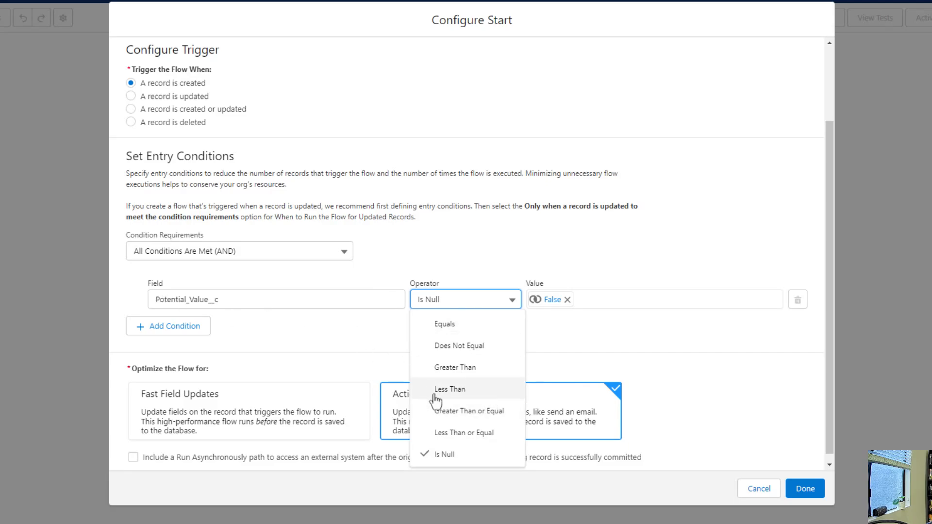
mouse_move(487, 337)
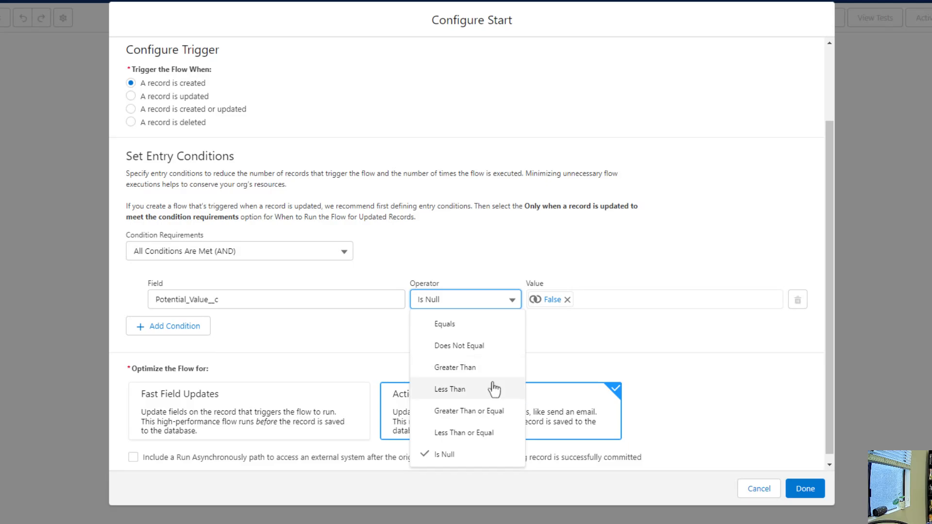
mouse_move(446, 410)
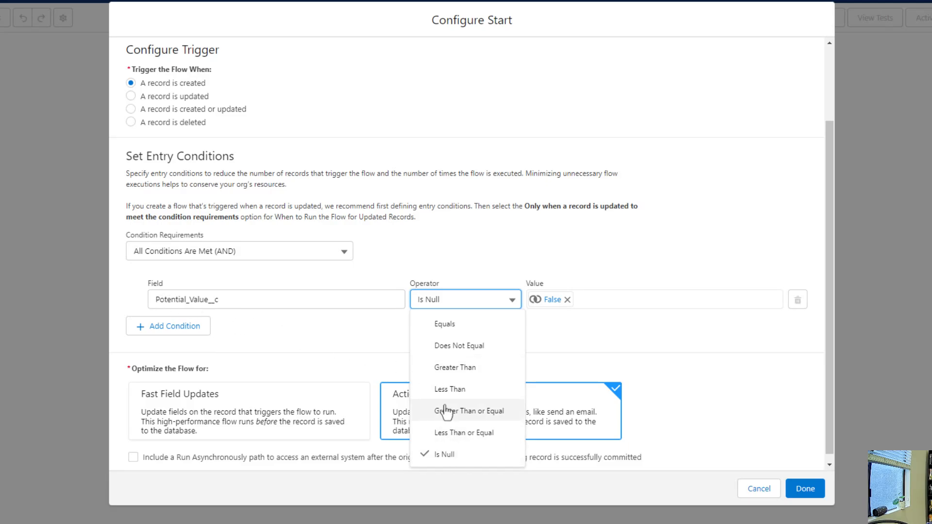
mouse_move(464, 383)
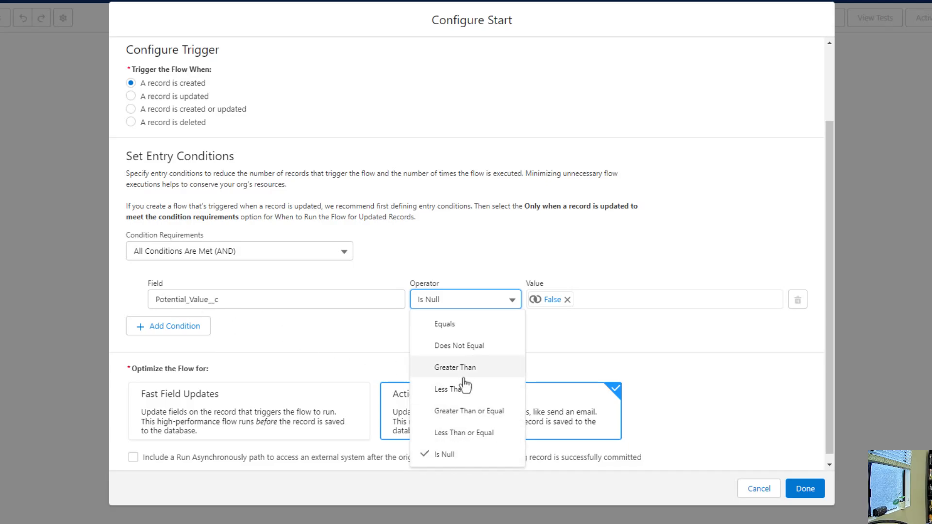
mouse_move(475, 428)
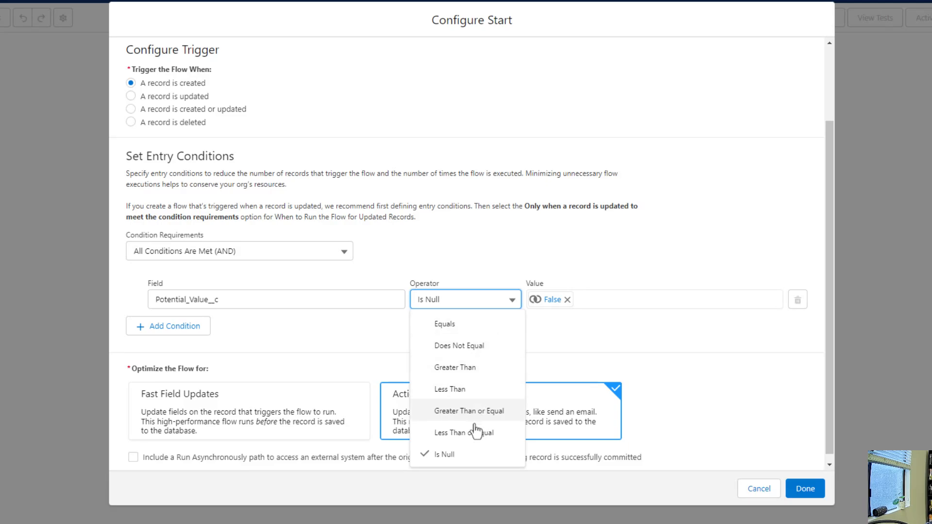
mouse_move(521, 381)
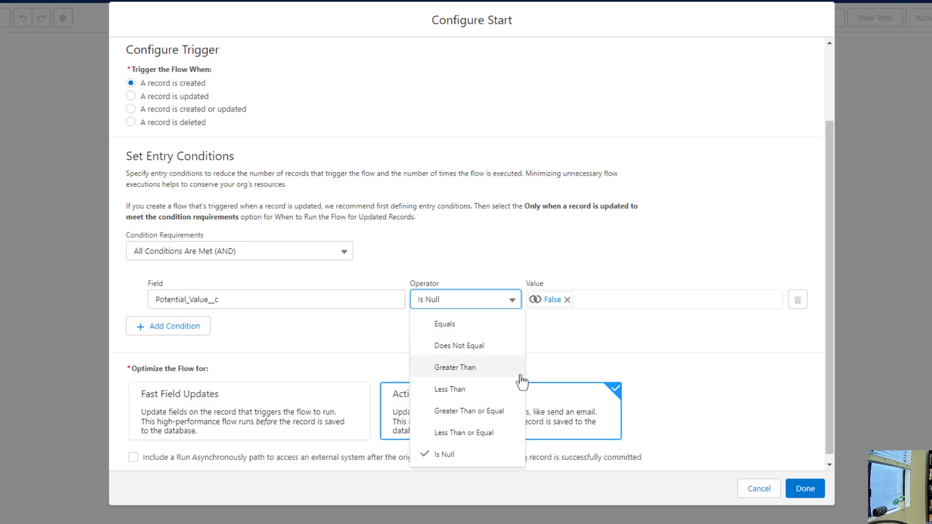
mouse_move(415, 461)
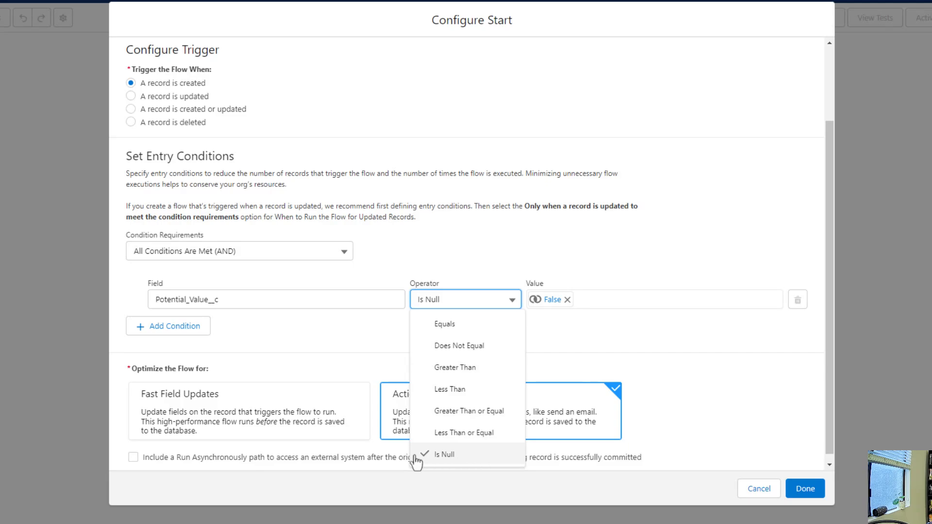
left_click(444, 453)
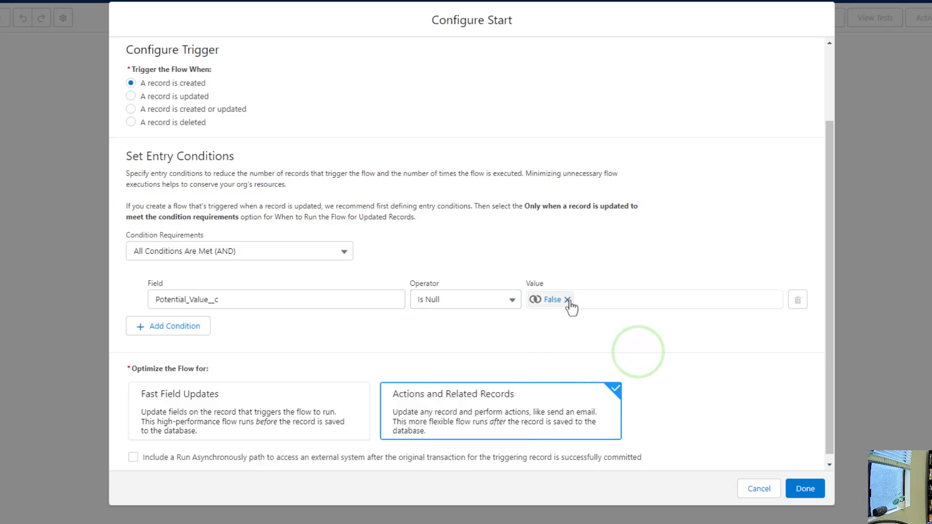
left_click(566, 298)
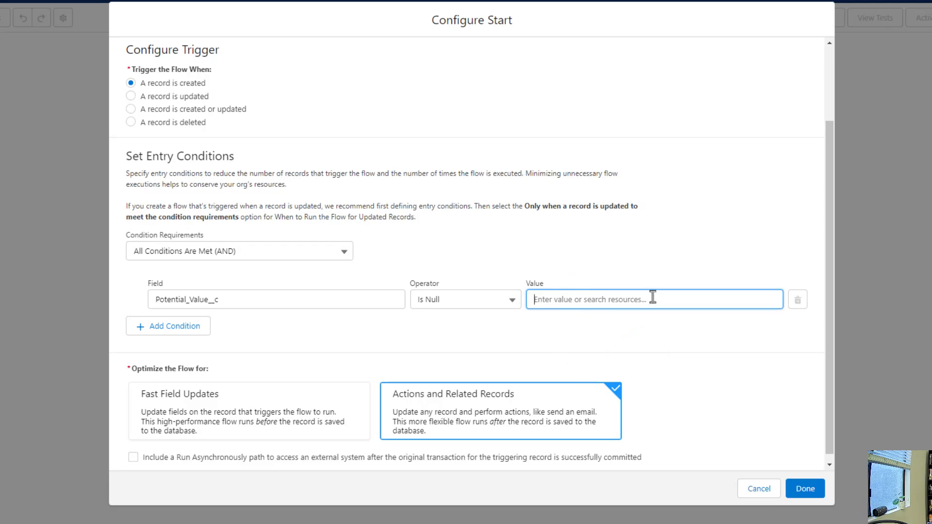
left_click(652, 299)
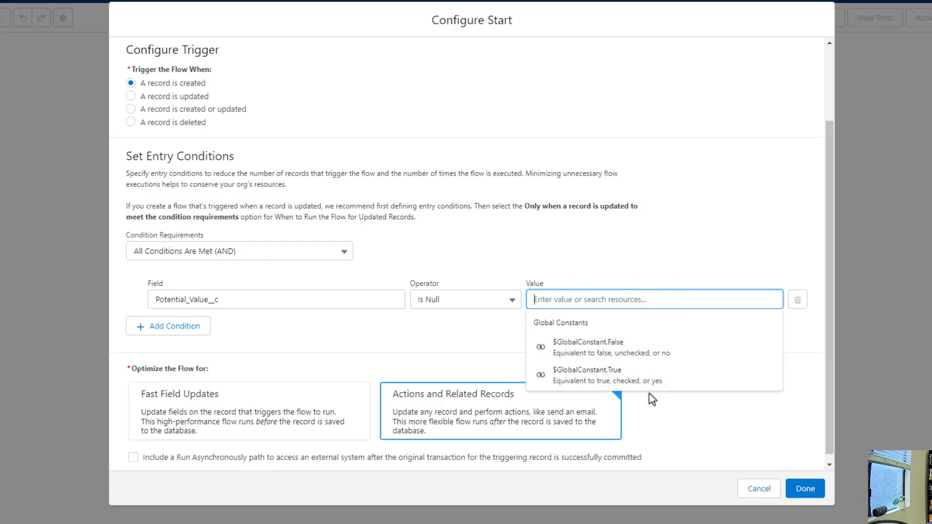
mouse_move(637, 369)
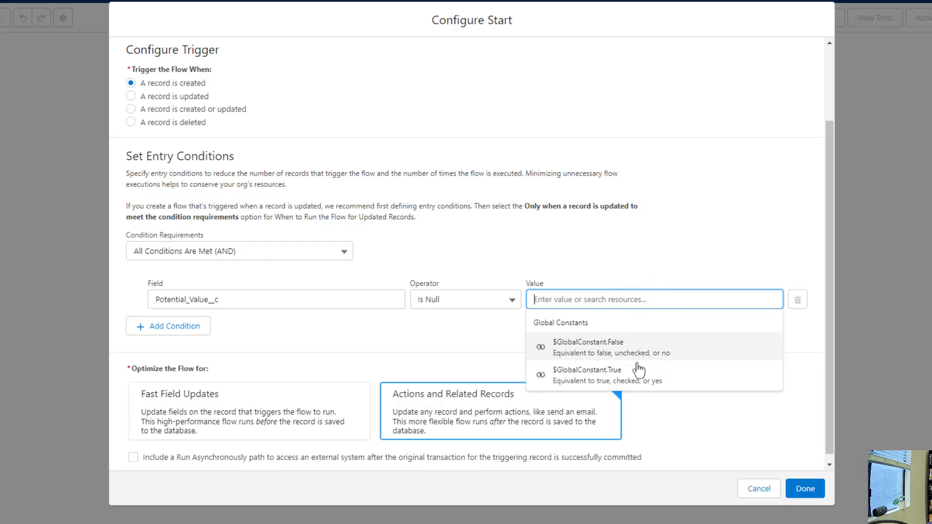
mouse_move(565, 363)
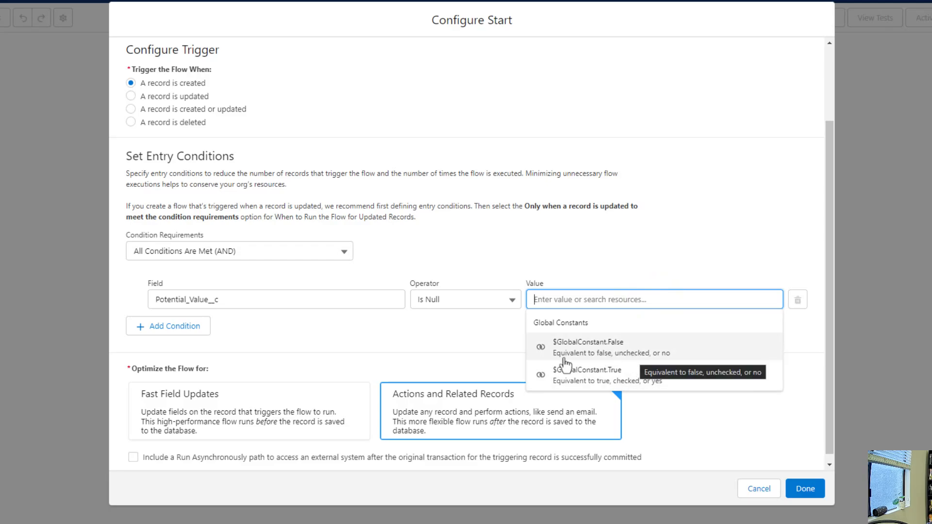
mouse_move(680, 413)
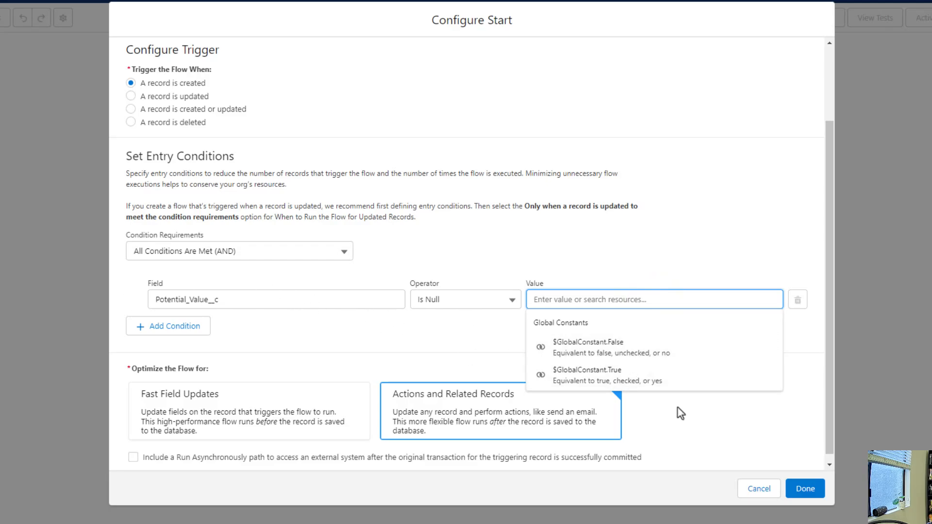
mouse_move(490, 471)
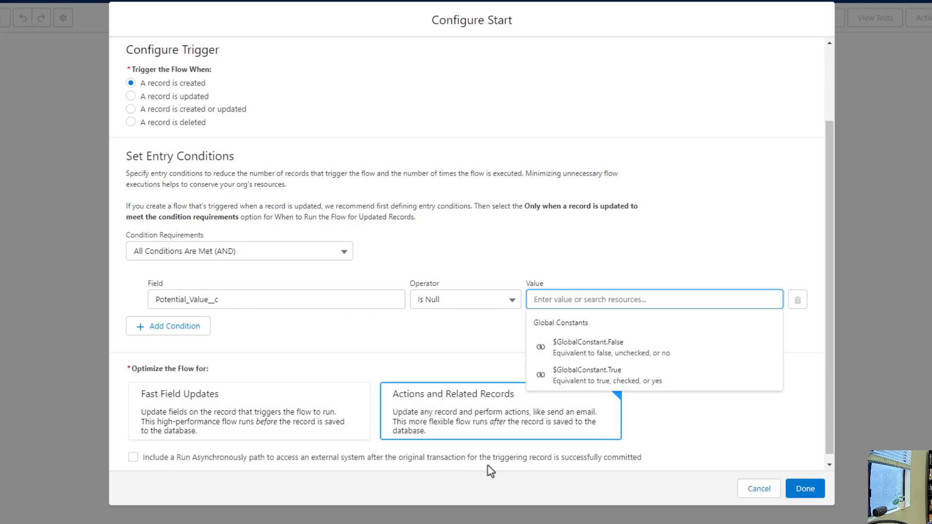
left_click(588, 342)
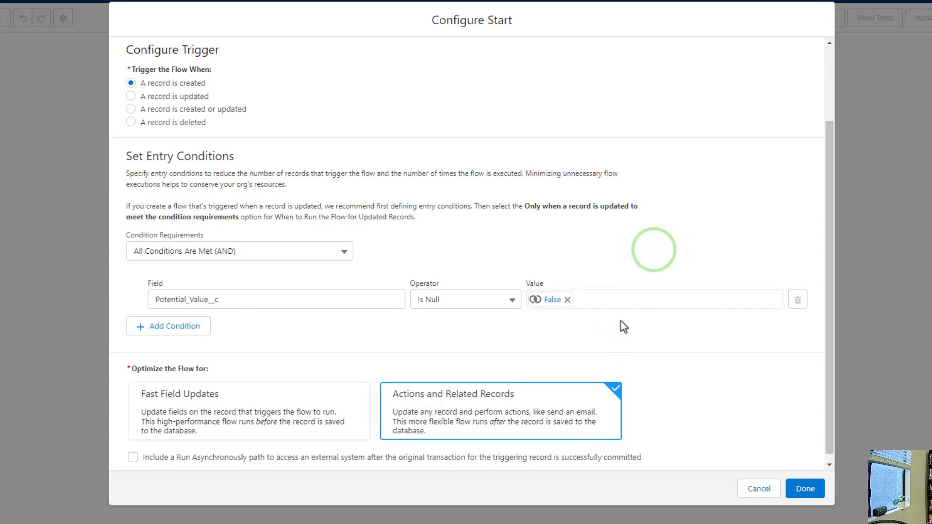
mouse_move(216, 333)
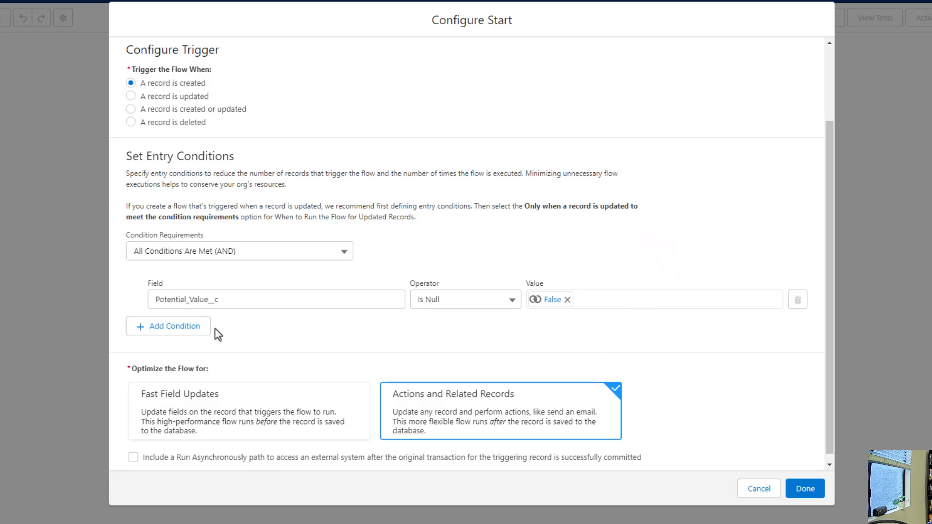
mouse_move(555, 315)
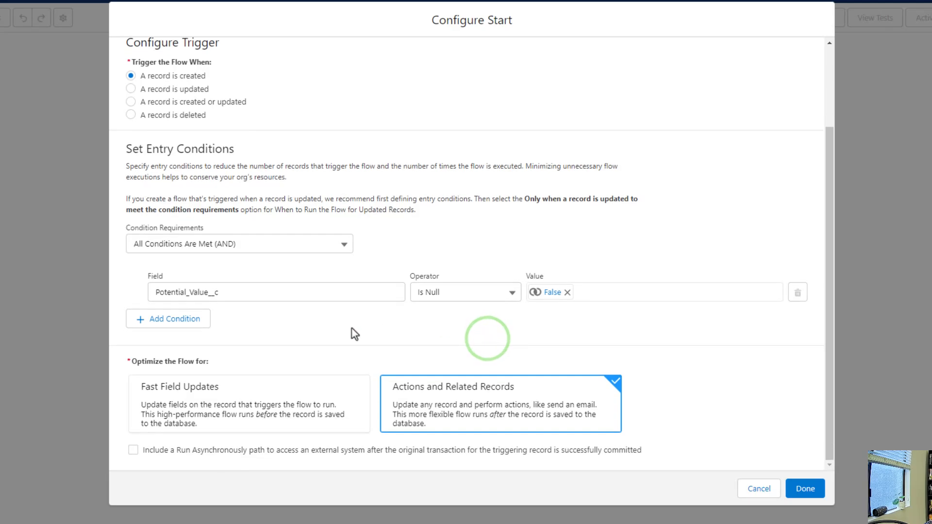
mouse_move(384, 318)
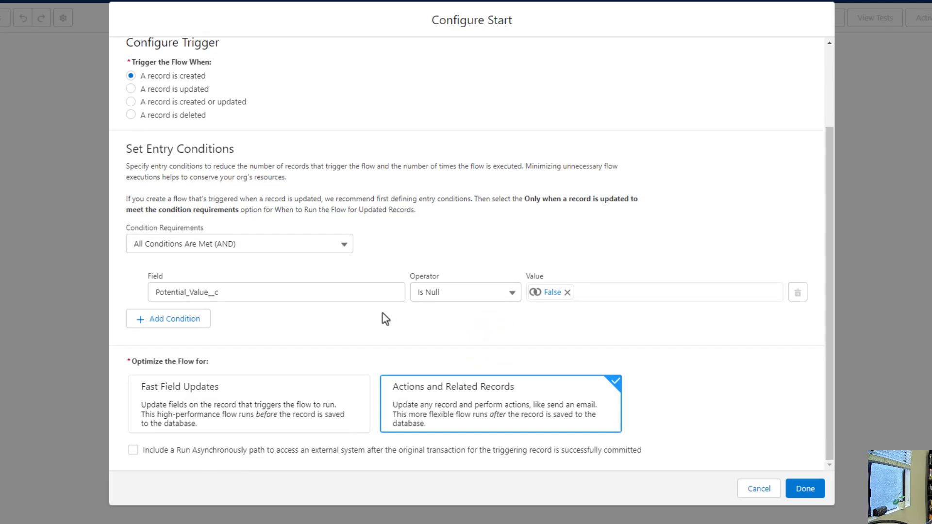
mouse_move(159, 379)
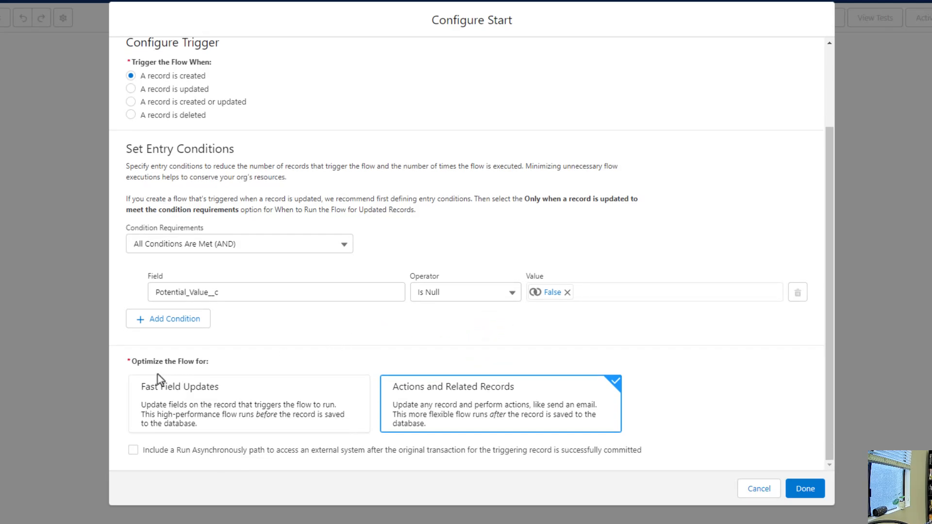
mouse_move(206, 371)
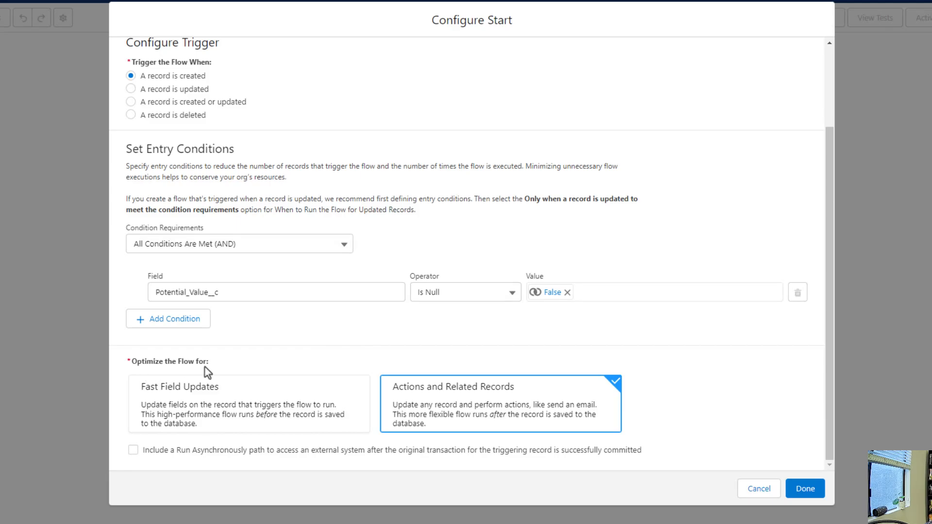
mouse_move(180, 440)
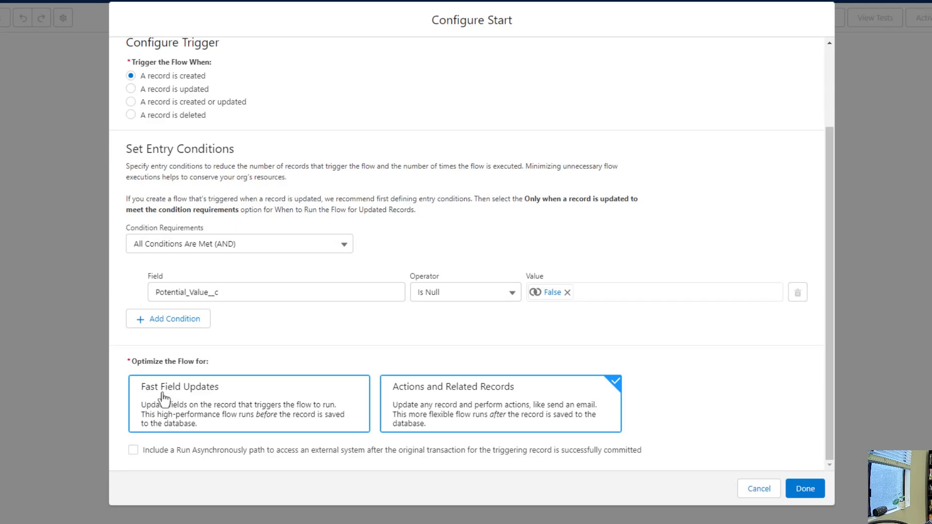
- Switch the flow's optimization from Actions and Related Records to Fast Field Updates
left_click(248, 404)
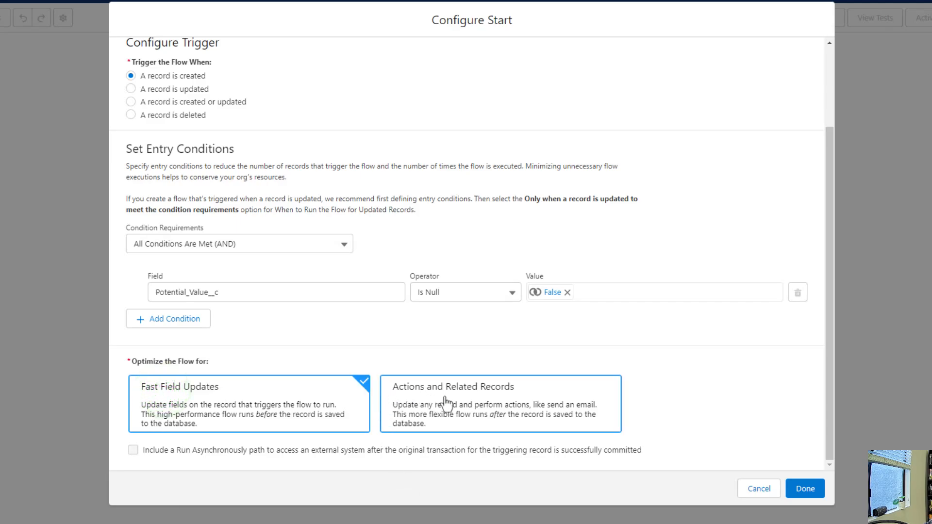
mouse_move(156, 407)
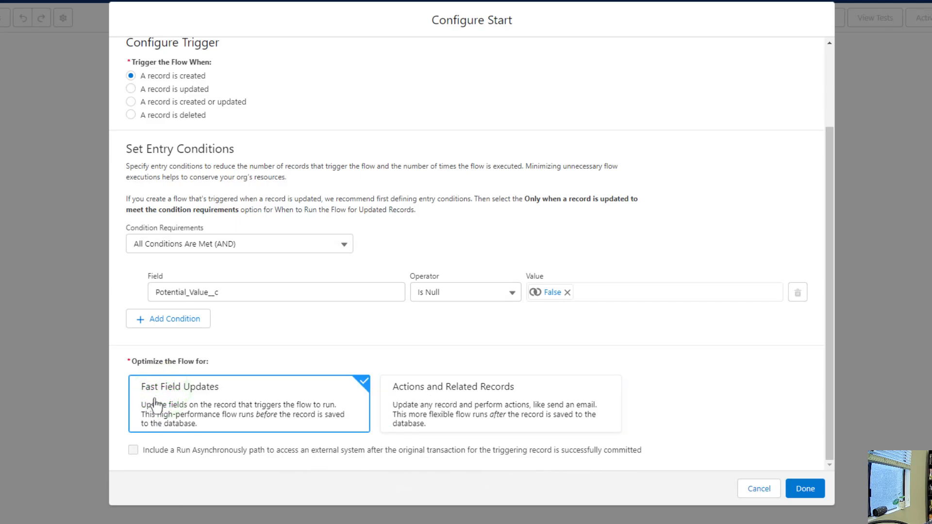
mouse_move(147, 422)
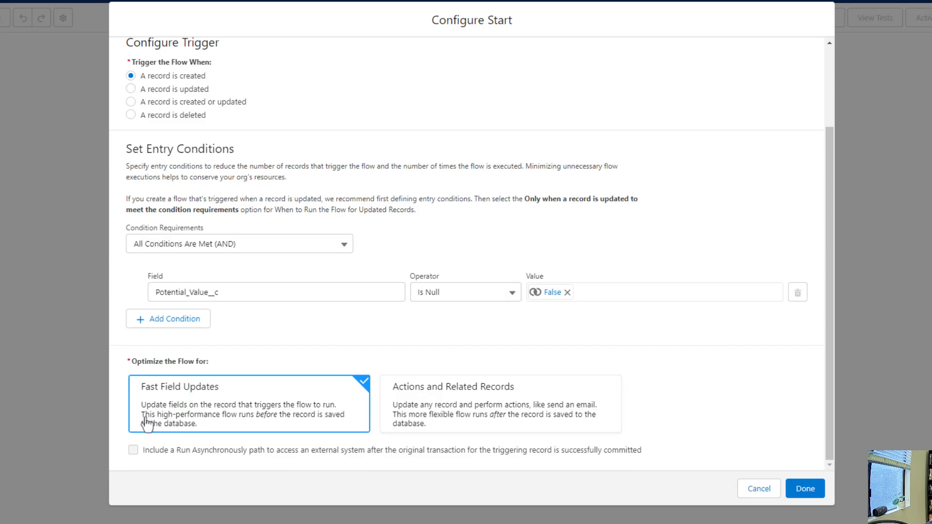
mouse_move(189, 398)
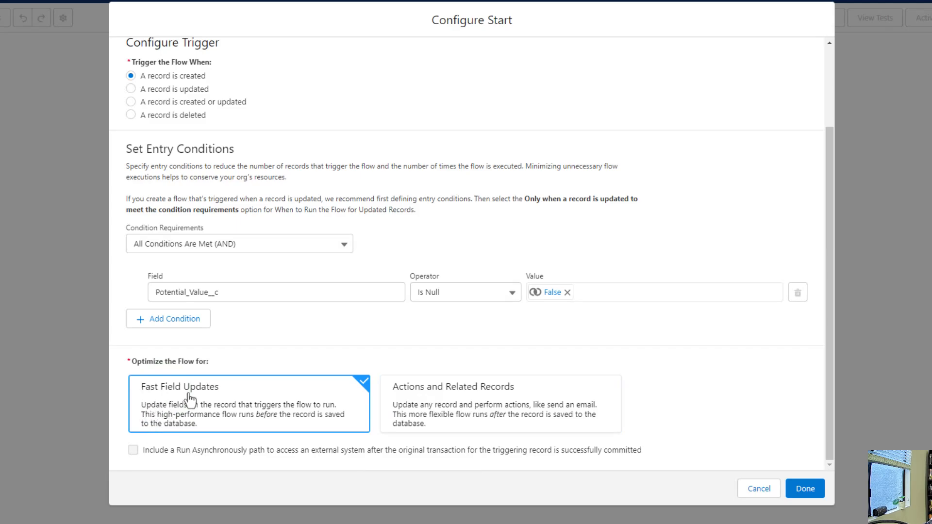
mouse_move(237, 421)
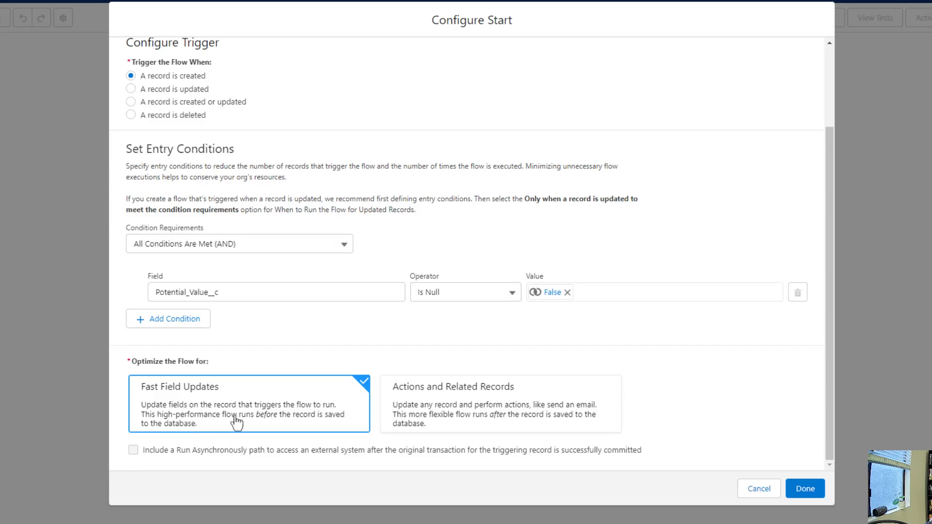
mouse_move(325, 415)
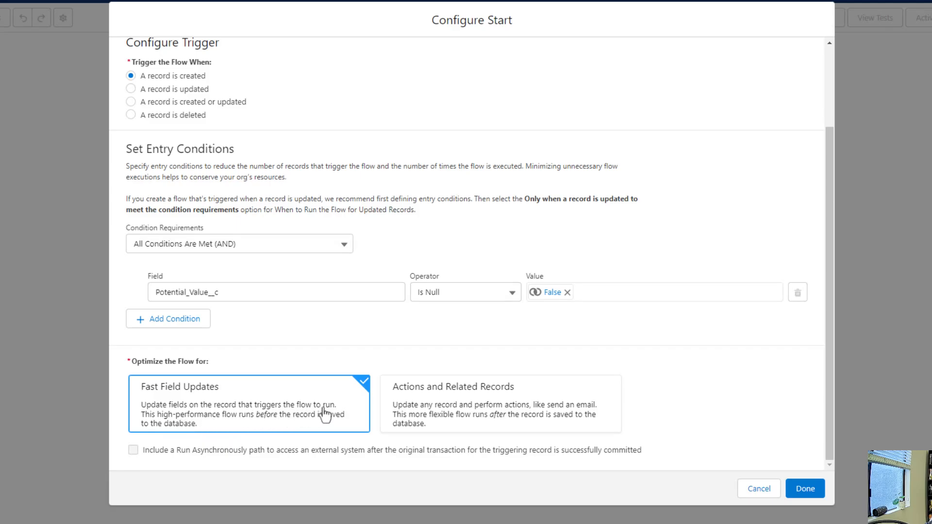
mouse_move(324, 414)
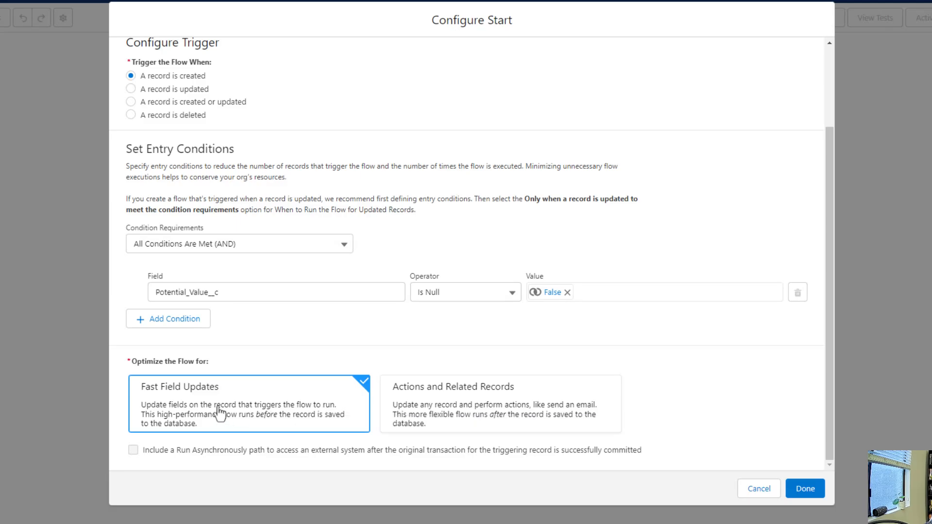
mouse_move(330, 416)
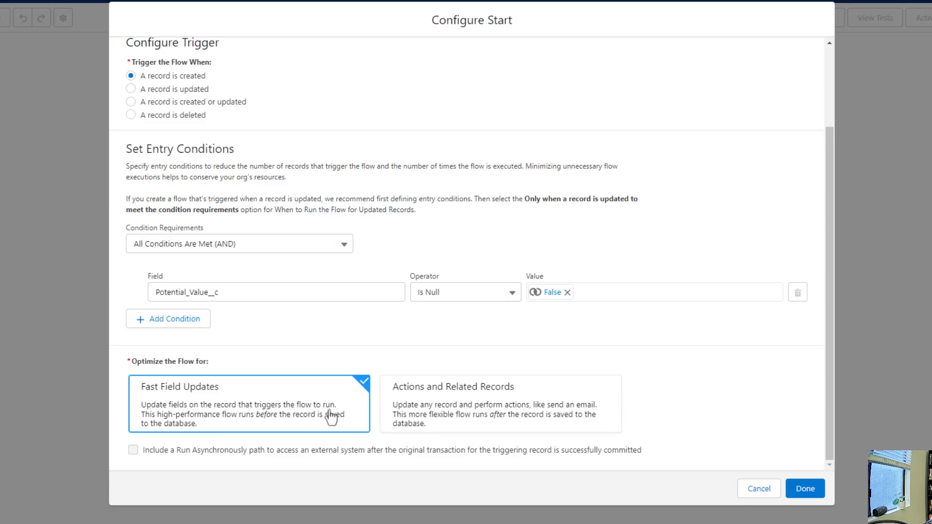
mouse_move(219, 428)
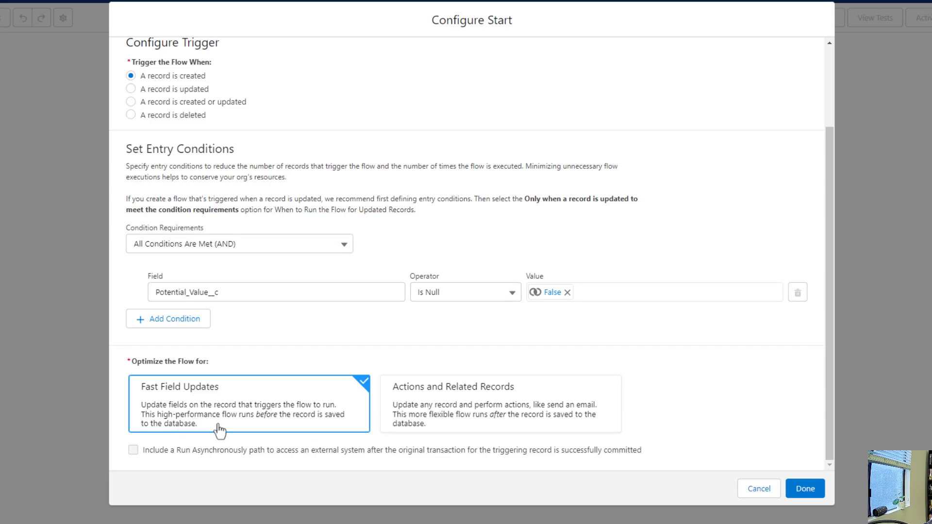
mouse_move(247, 430)
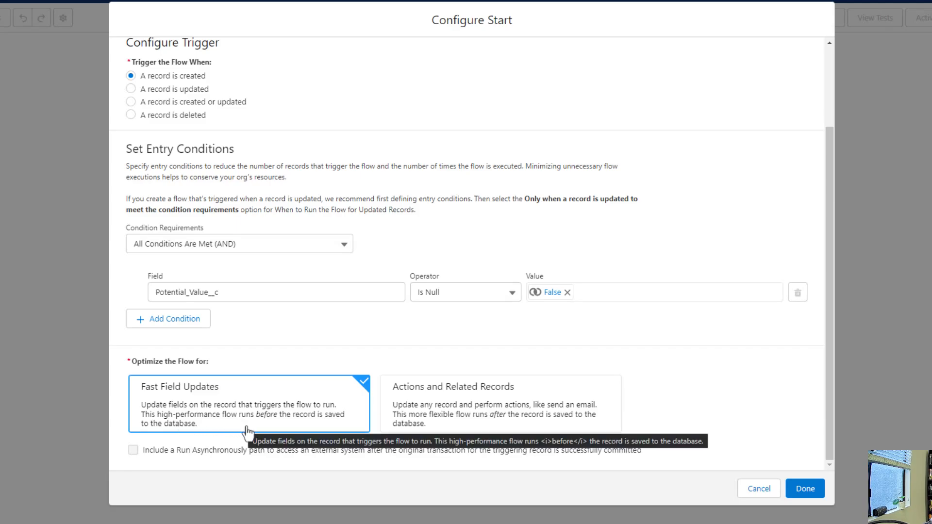
mouse_move(304, 347)
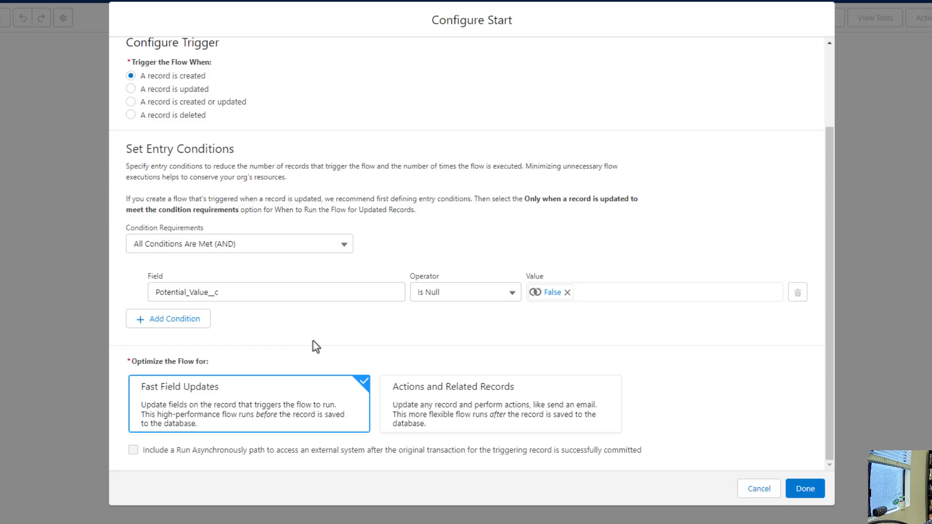
mouse_move(270, 339)
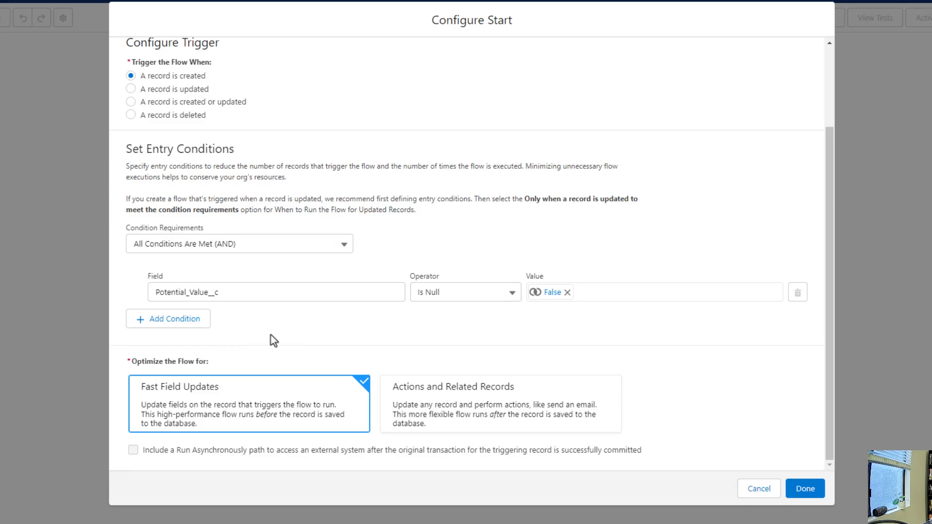
mouse_move(132, 368)
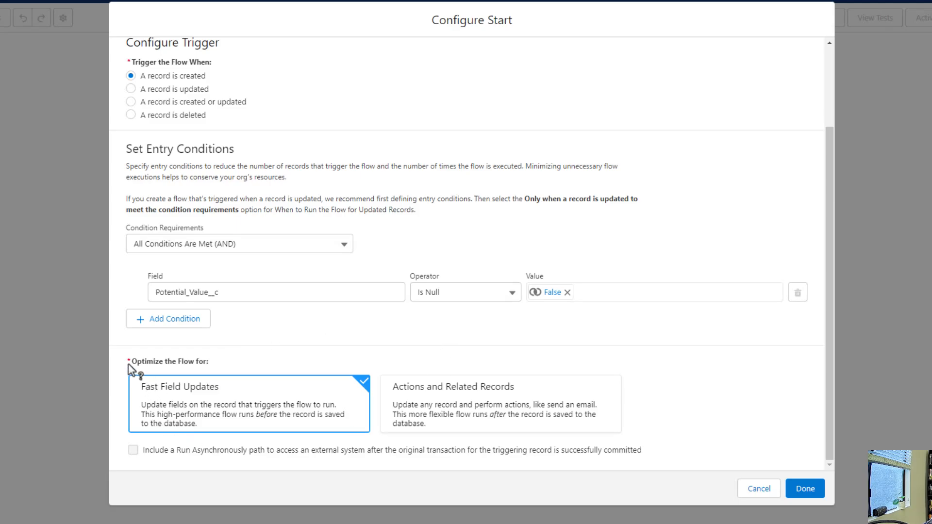
mouse_move(186, 399)
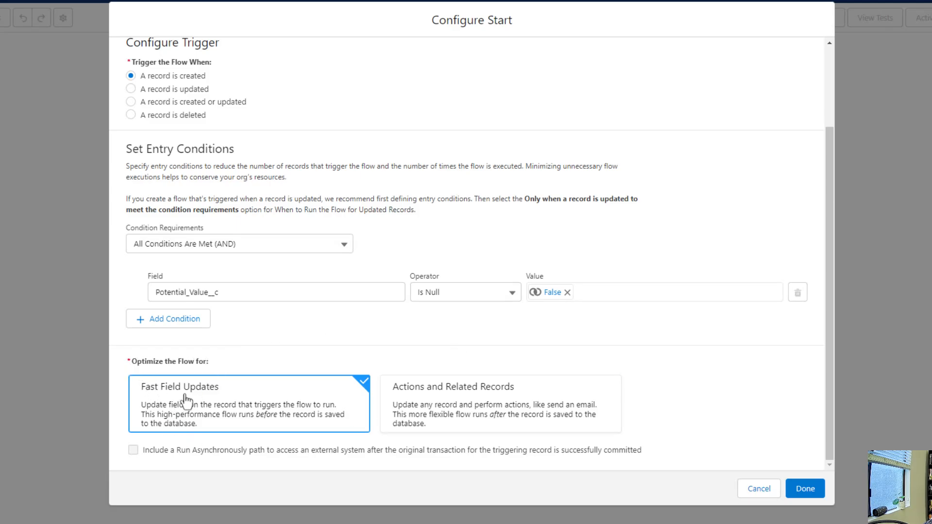
mouse_move(191, 414)
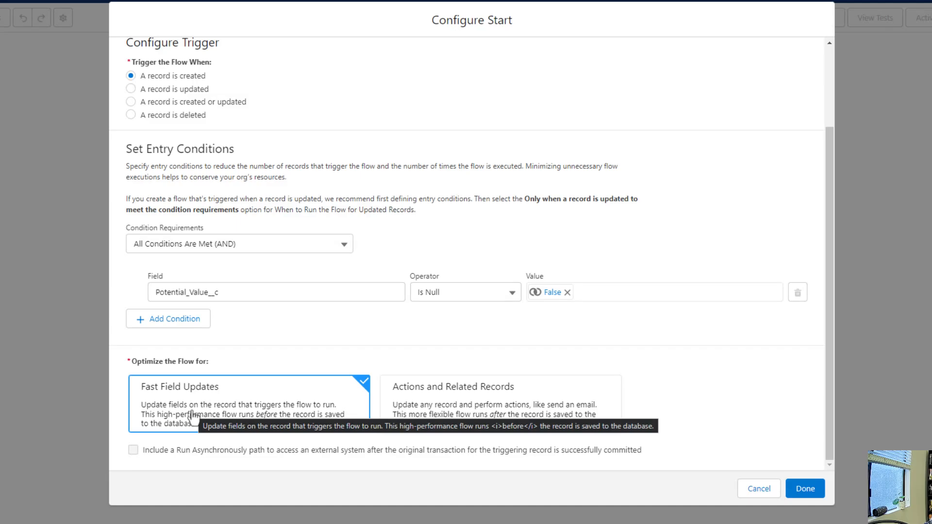
mouse_move(249, 354)
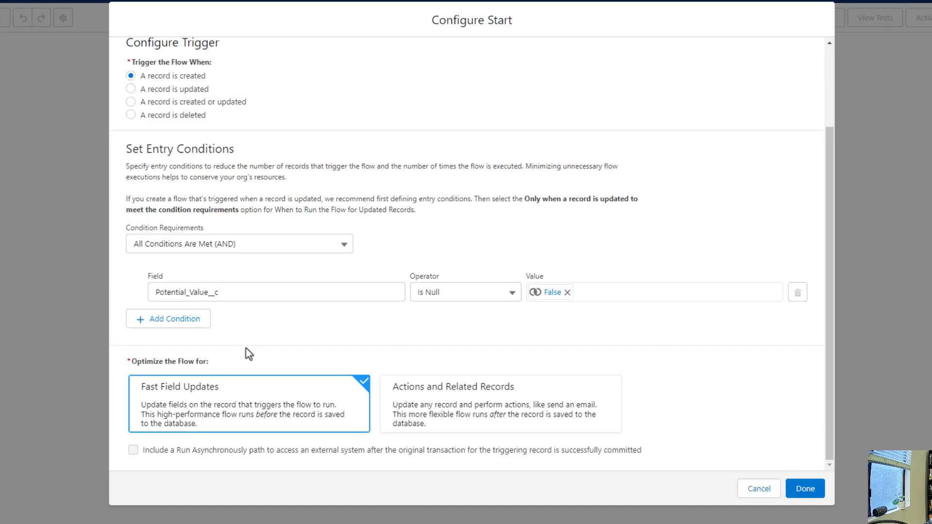
mouse_move(248, 422)
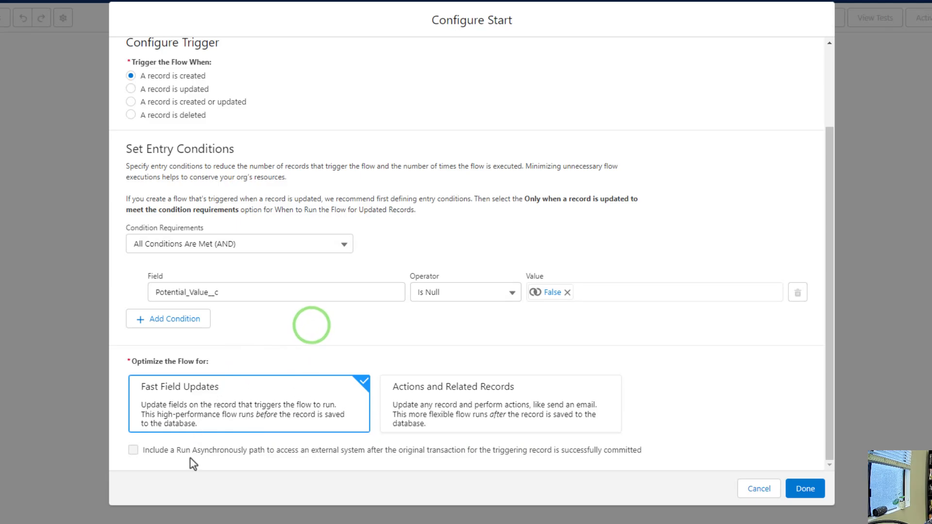
mouse_move(452, 400)
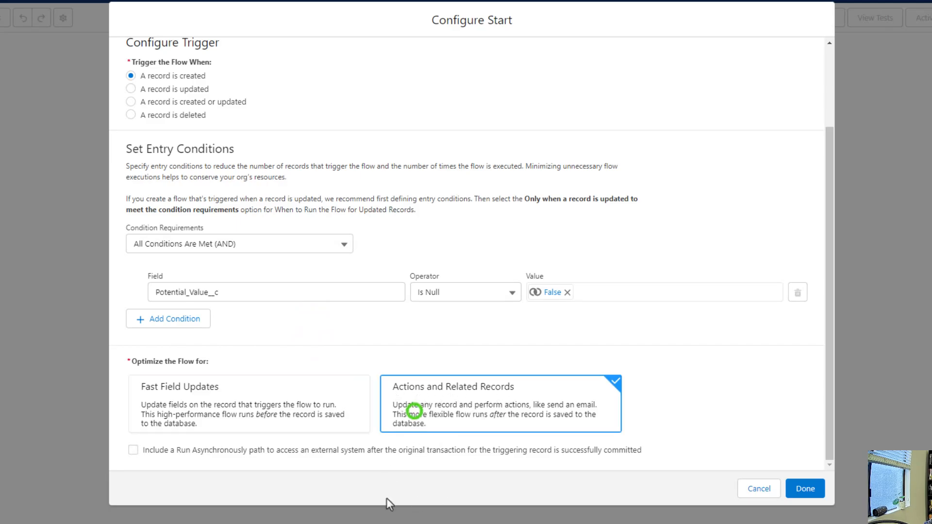
mouse_move(432, 416)
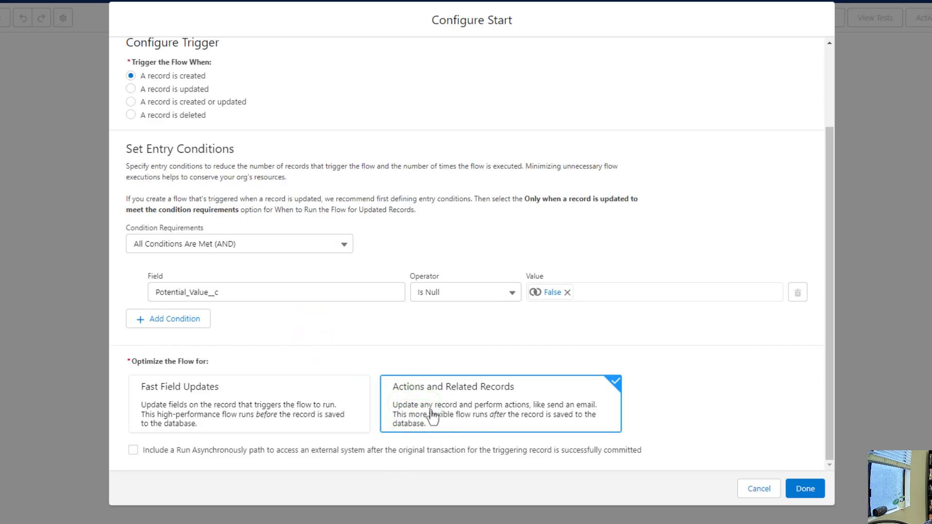
mouse_move(557, 417)
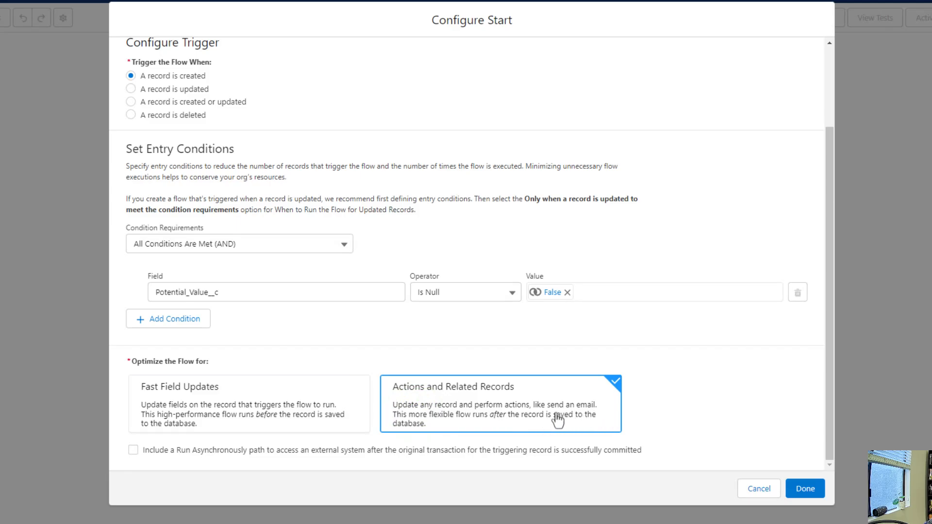
mouse_move(480, 418)
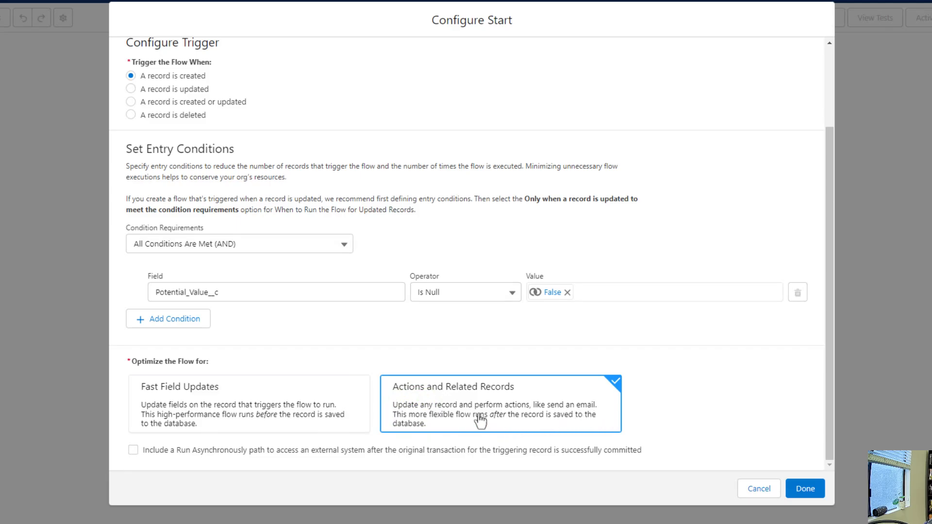
mouse_move(434, 452)
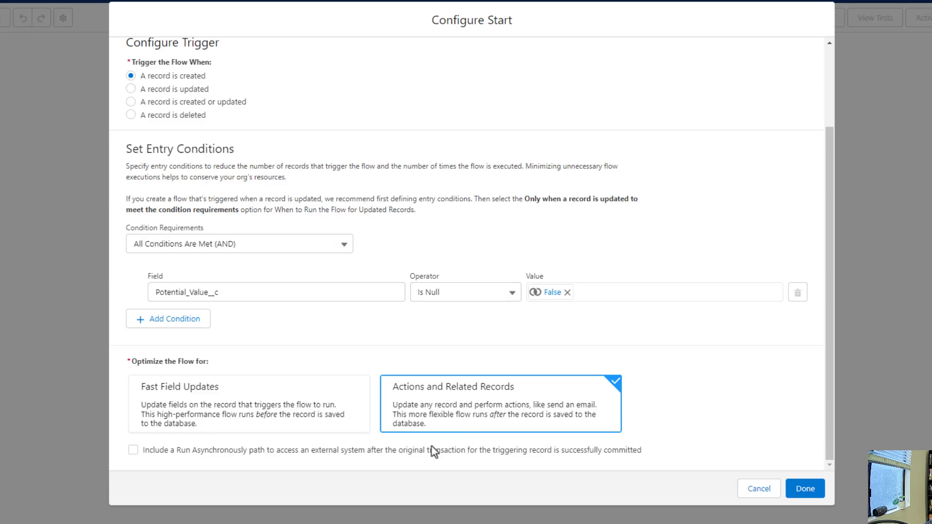
mouse_move(456, 407)
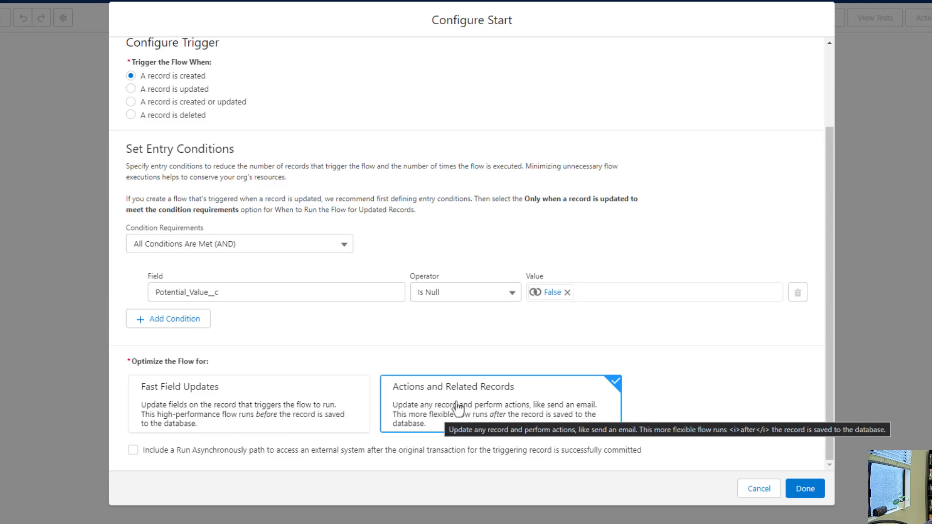
mouse_move(469, 422)
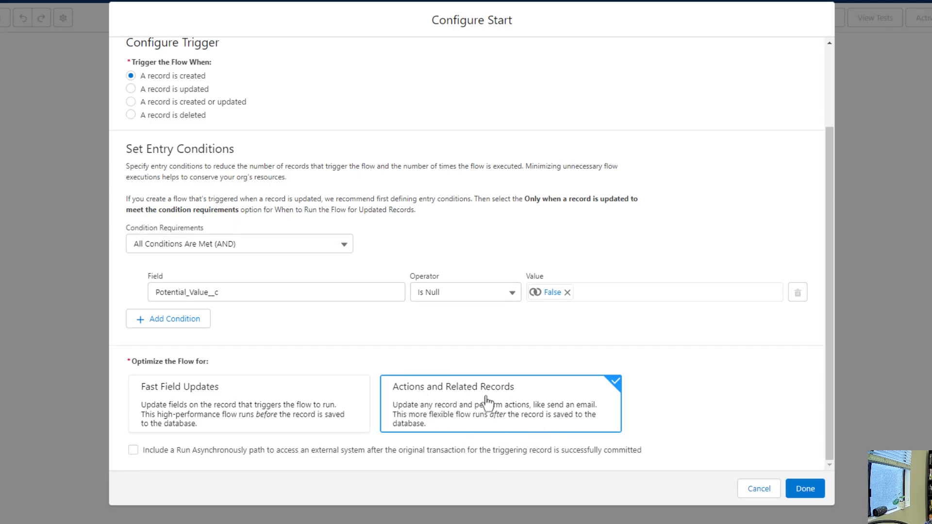
mouse_move(486, 403)
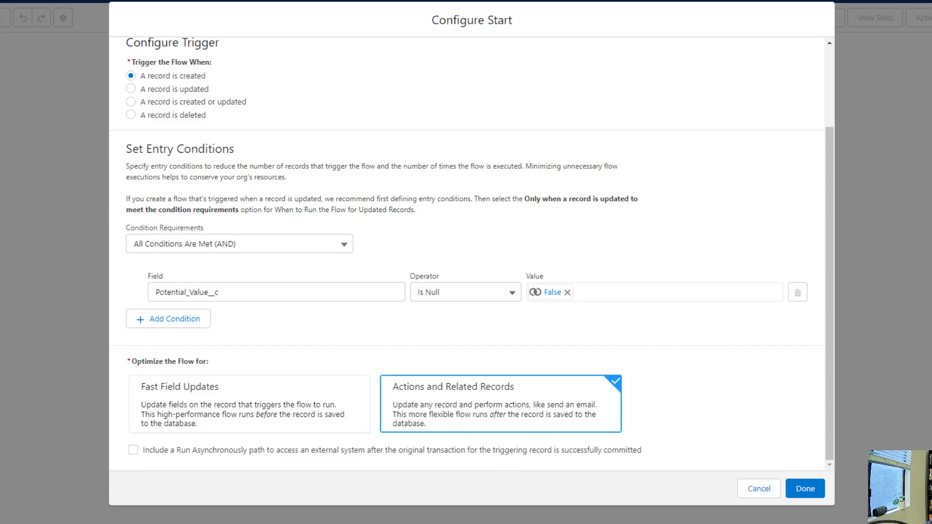
mouse_move(443, 426)
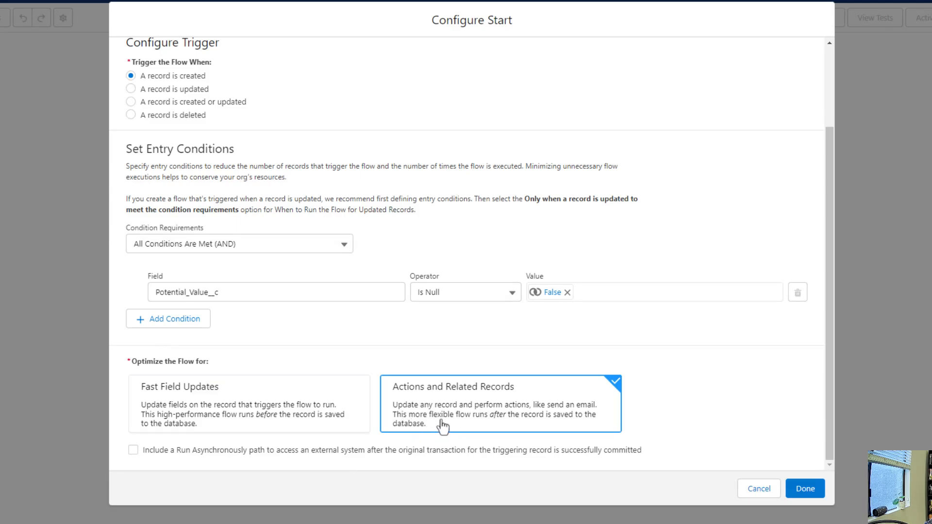
mouse_move(542, 429)
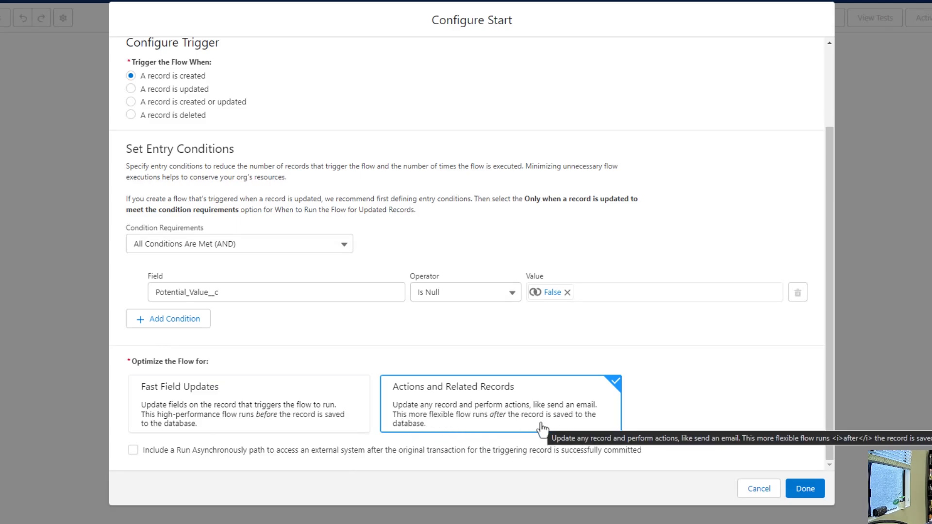
mouse_move(713, 427)
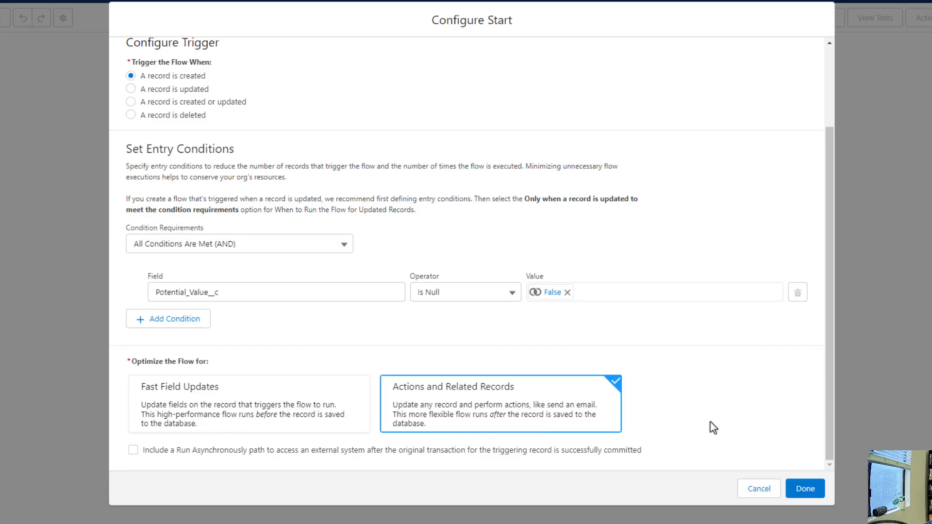
mouse_move(518, 425)
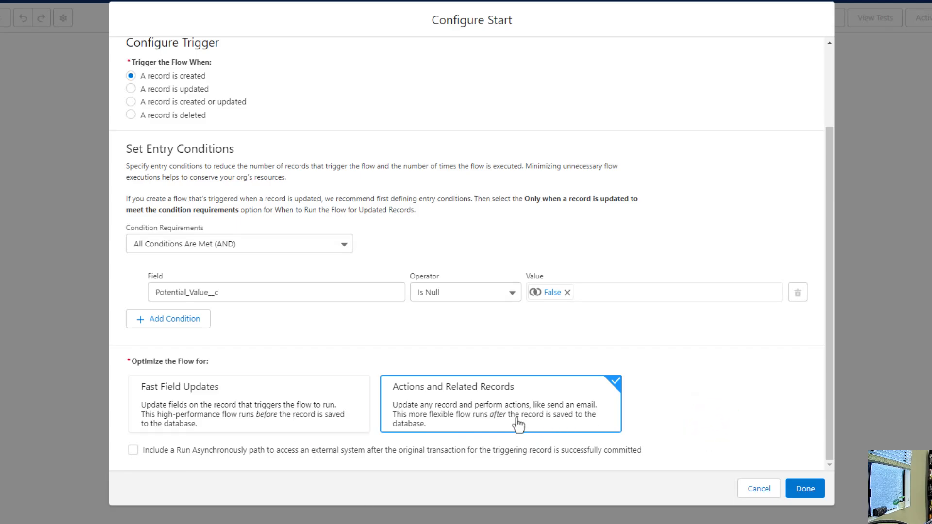
- Keep Fast Field Updates optimization, confirm the Start settings, and bring up the Save form
left_click(248, 403)
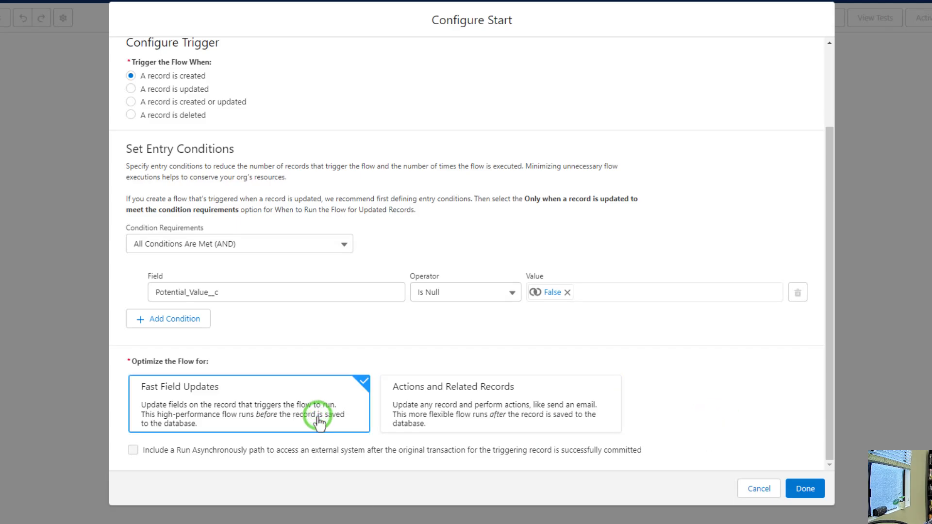
left_click(498, 404)
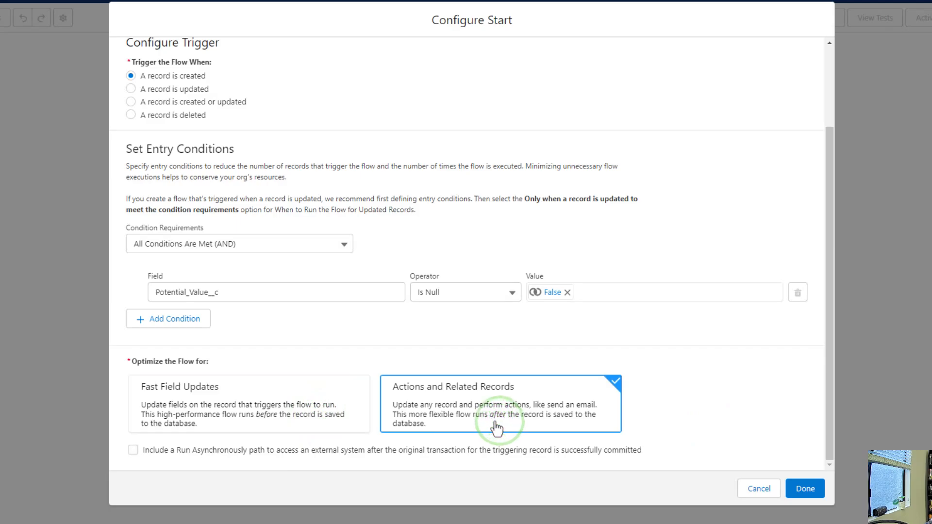
mouse_move(492, 416)
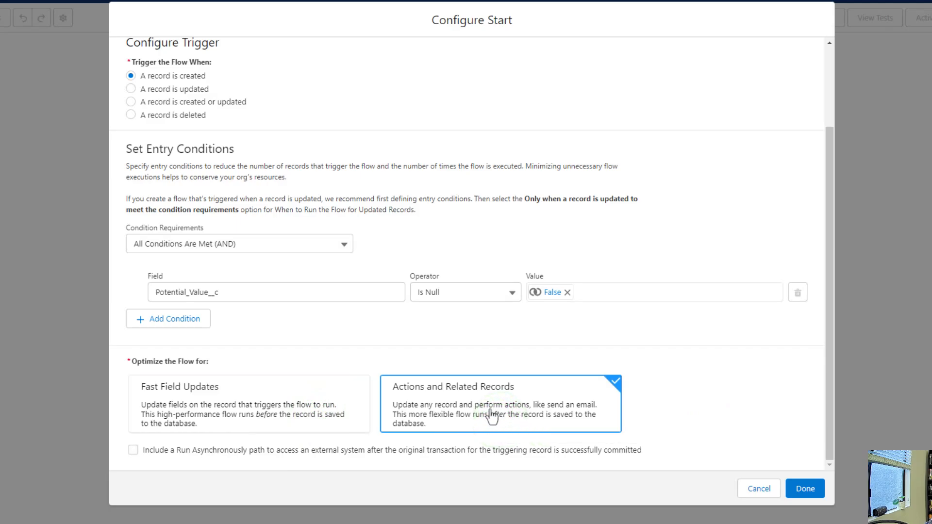
left_click(248, 403)
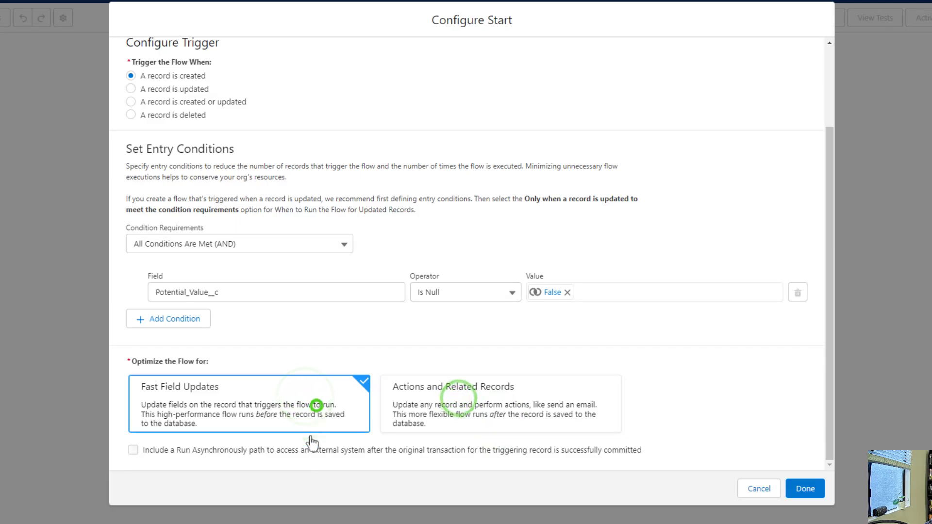
mouse_move(317, 511)
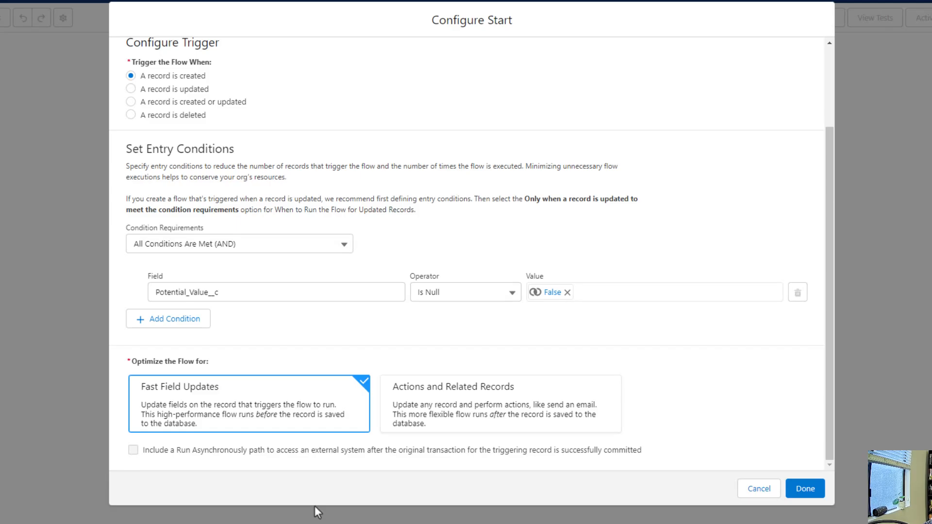
mouse_move(304, 409)
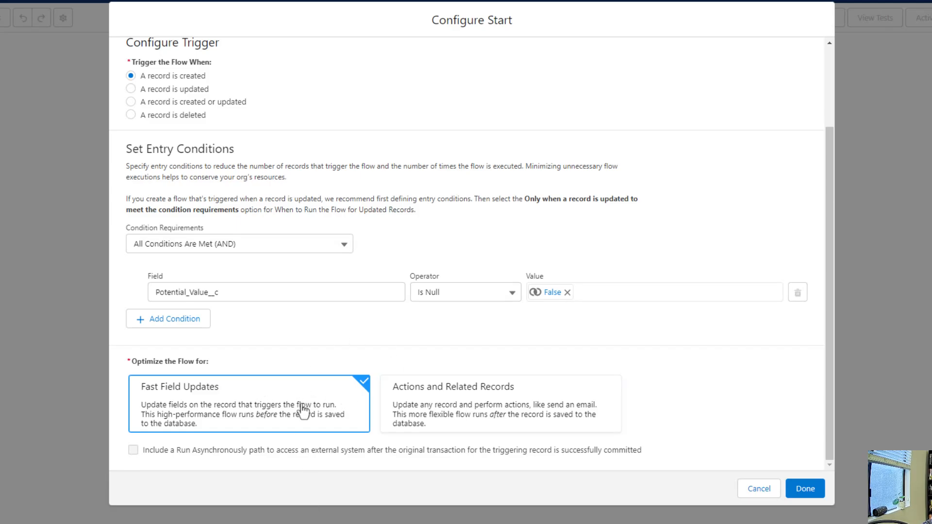
mouse_move(302, 408)
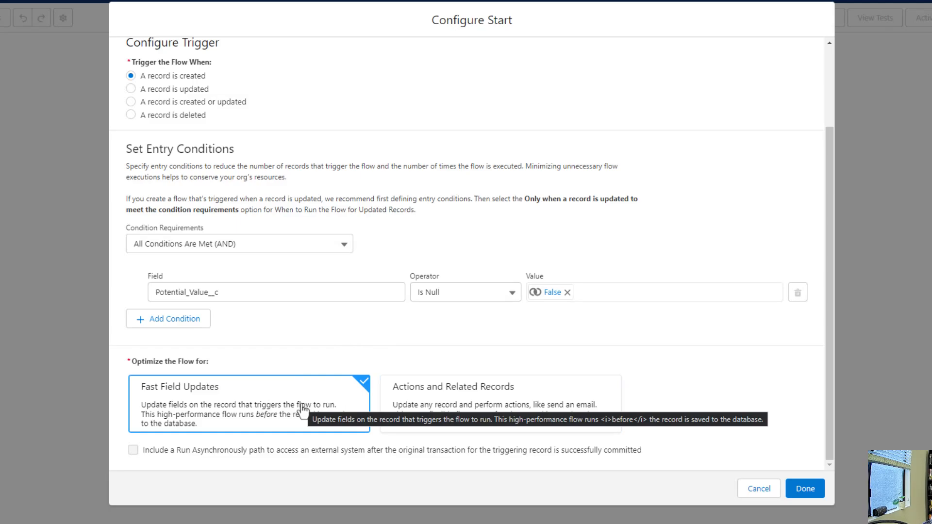
mouse_move(267, 443)
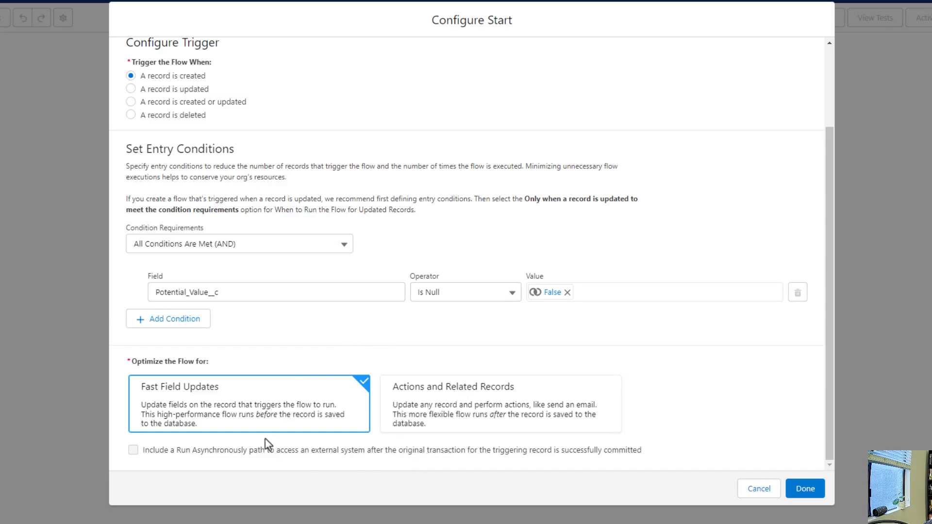
mouse_move(418, 447)
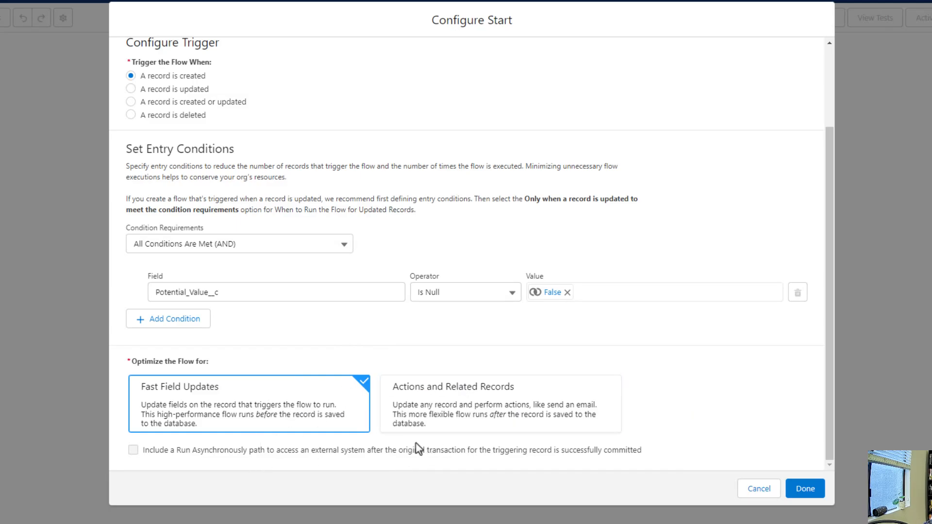
mouse_move(455, 508)
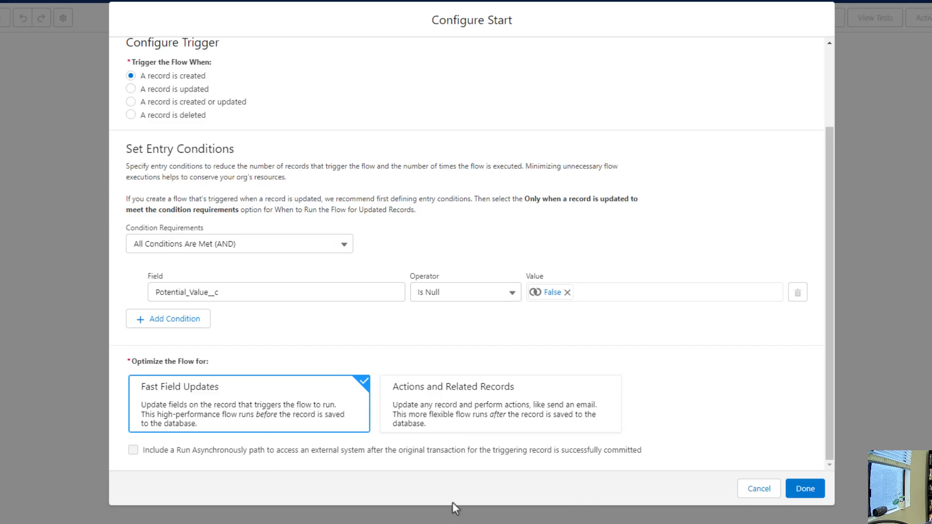
mouse_move(863, 453)
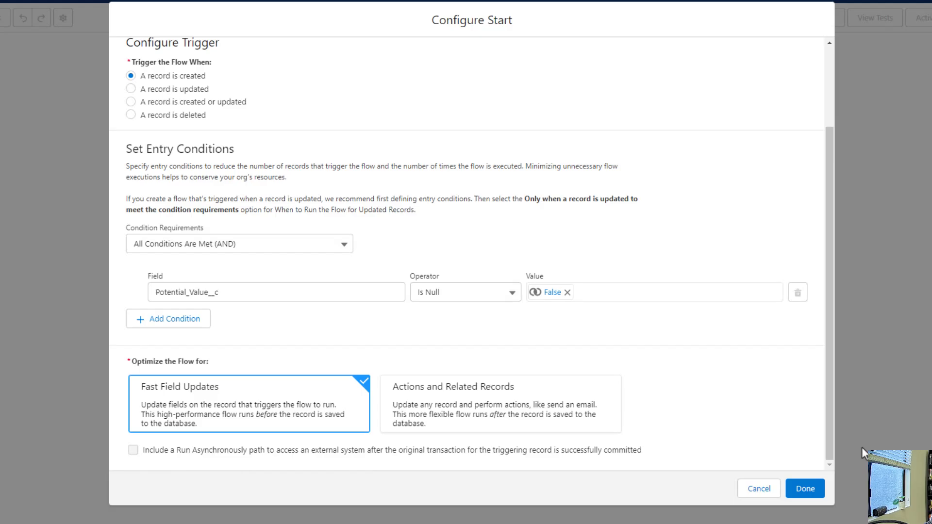
left_click(804, 487)
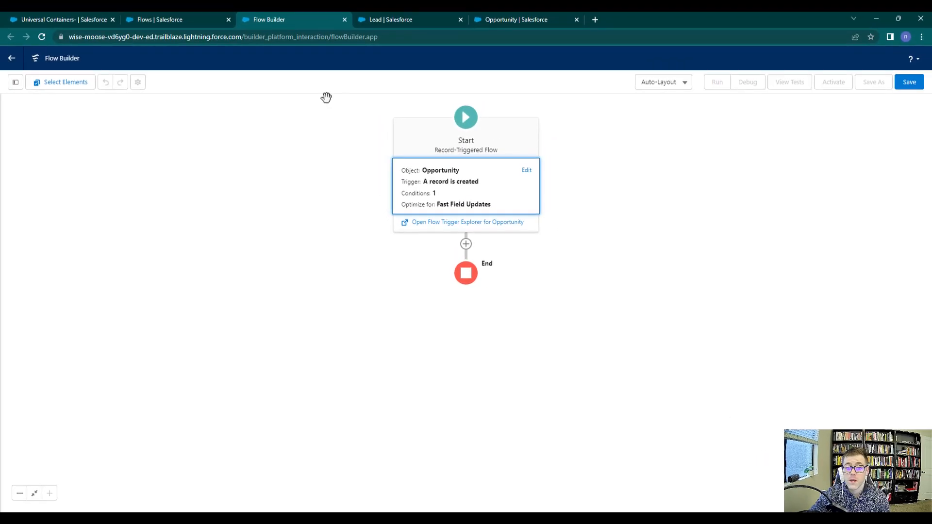
mouse_move(477, 196)
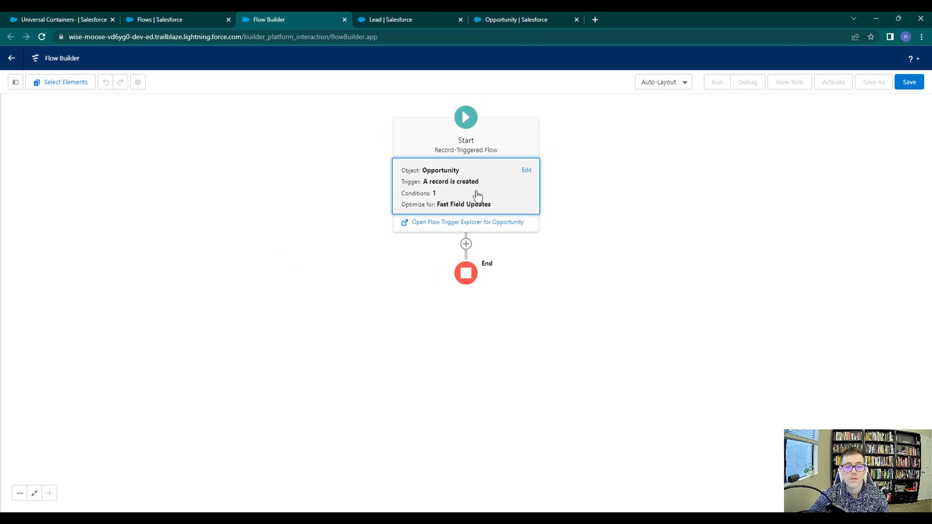
left_click(909, 82)
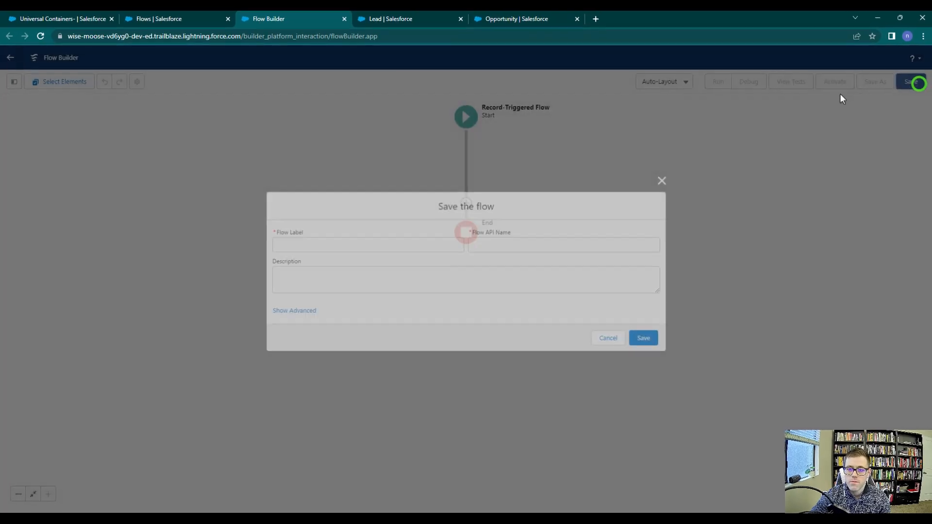
- Enter the flow label 'Opportunity - Potential Value Sets Amount' so the API name auto-fills
left_click(346, 252)
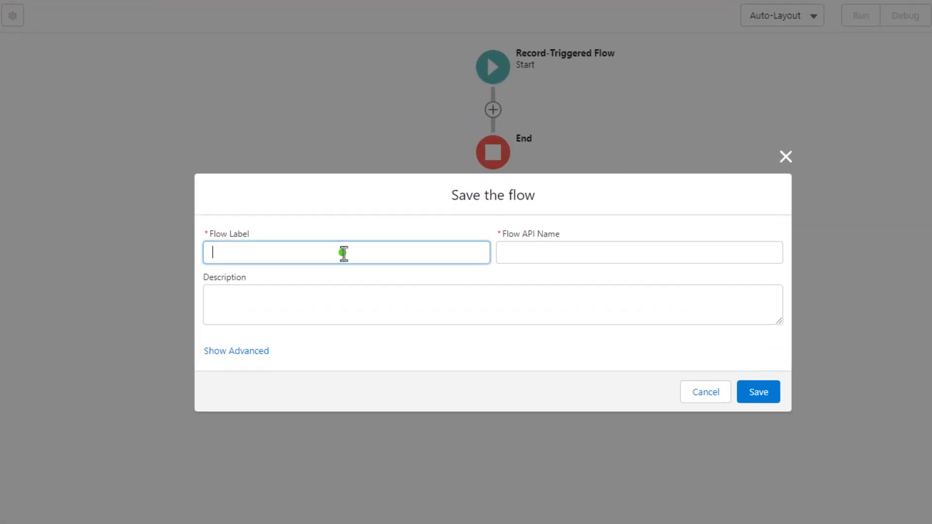
mouse_move(341, 255)
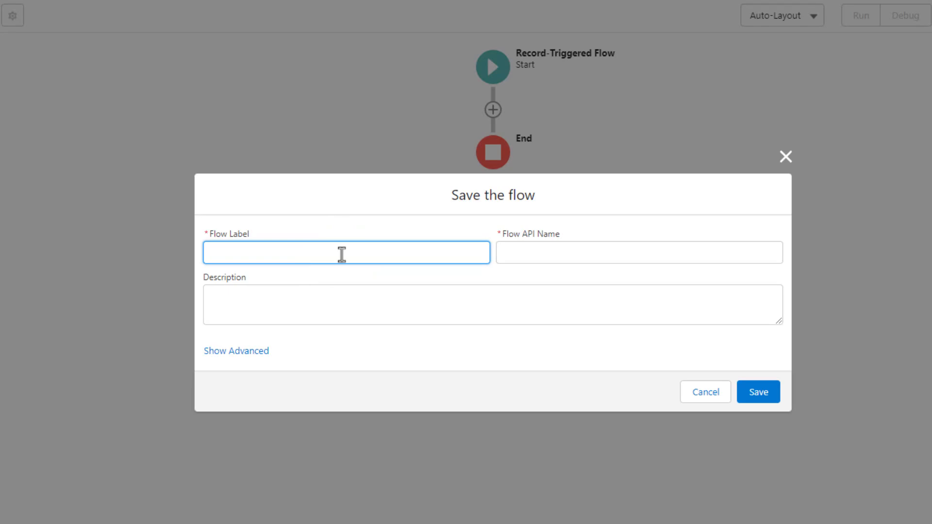
left_click(346, 253)
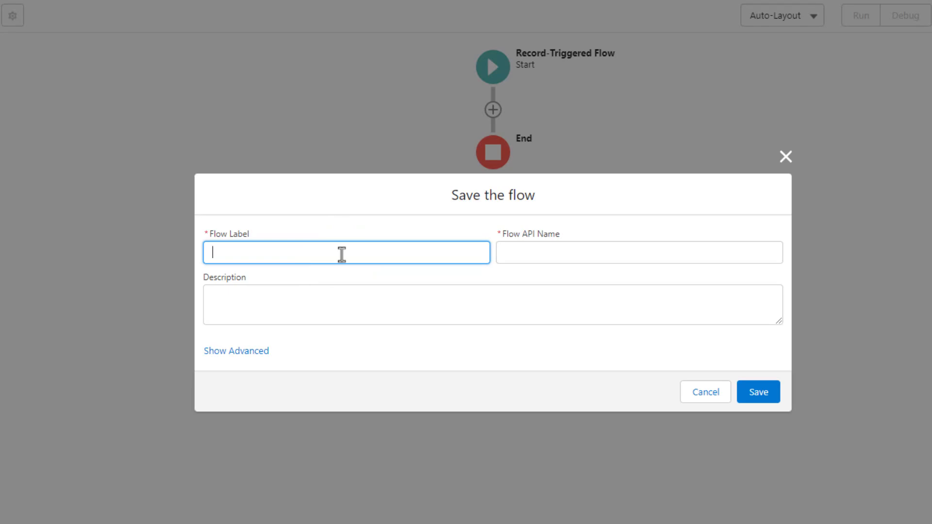
type("Opportunit")
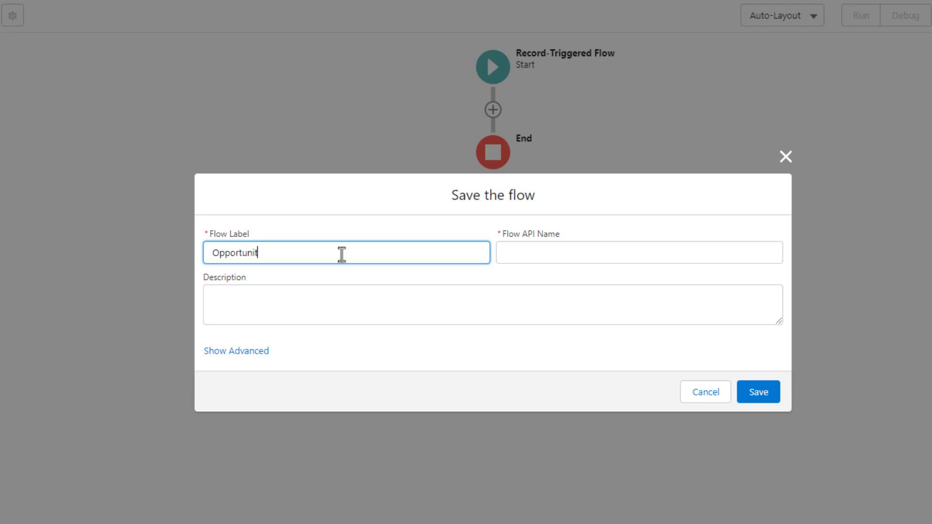
type("y:")
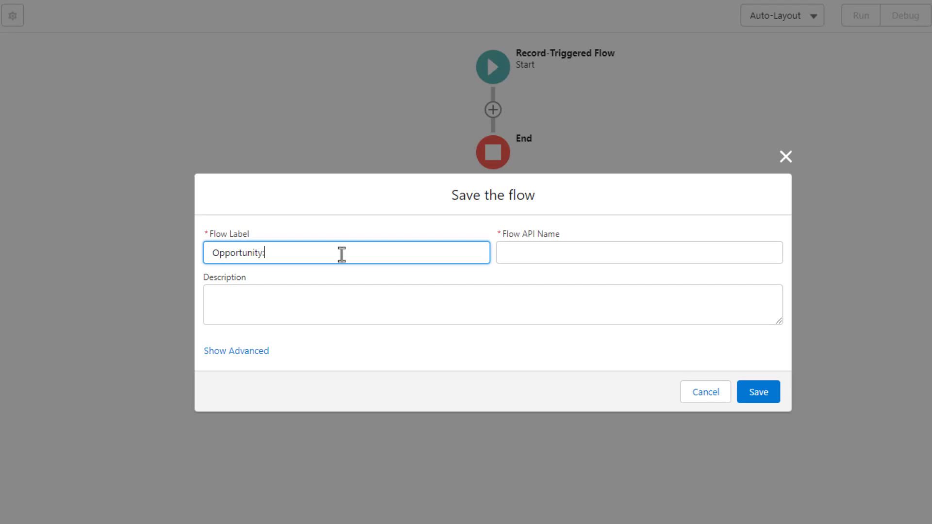
type("-")
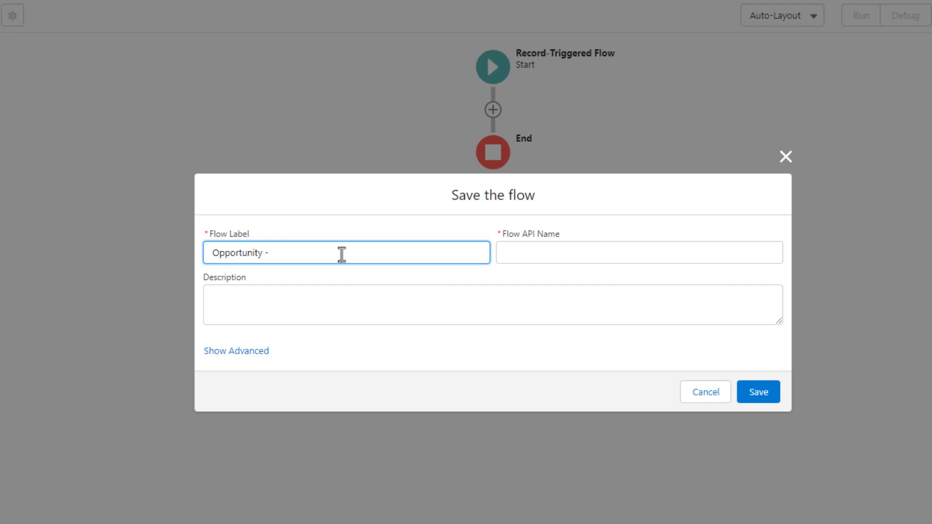
type("P")
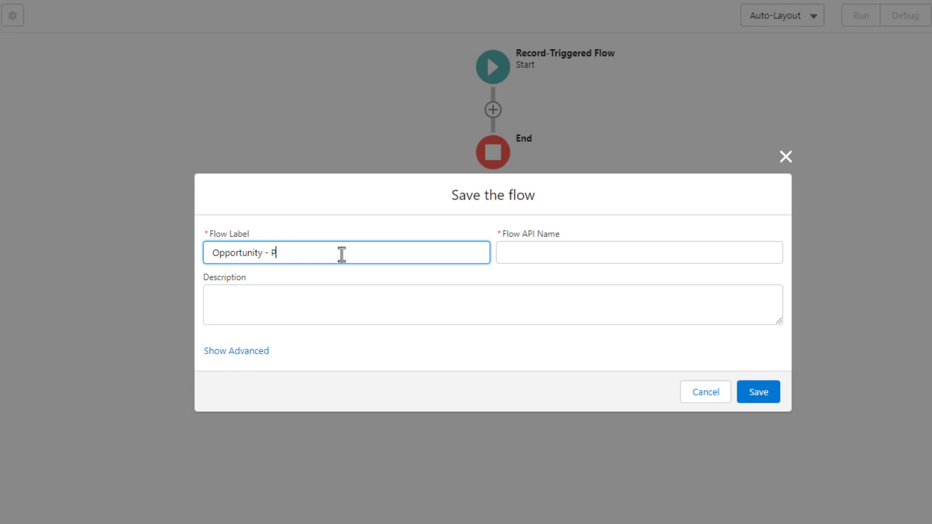
type("otential")
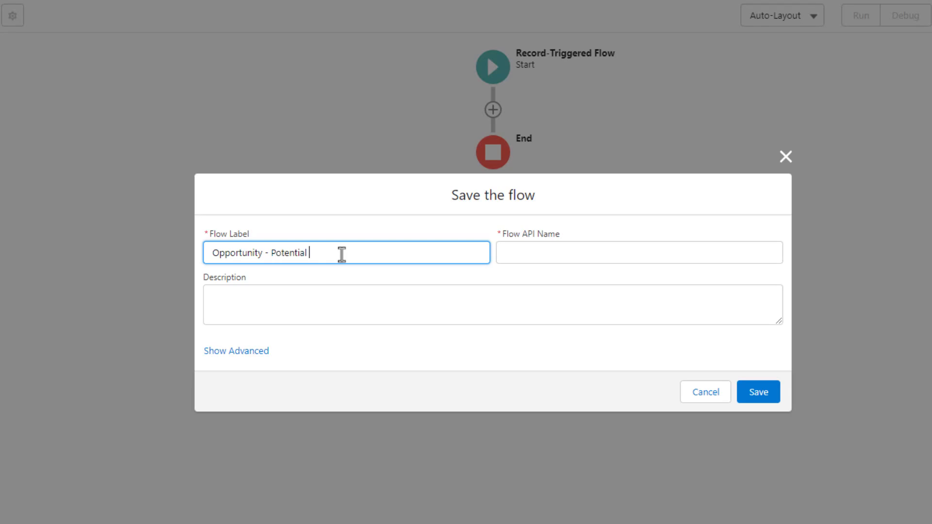
type("Value Sets Amou")
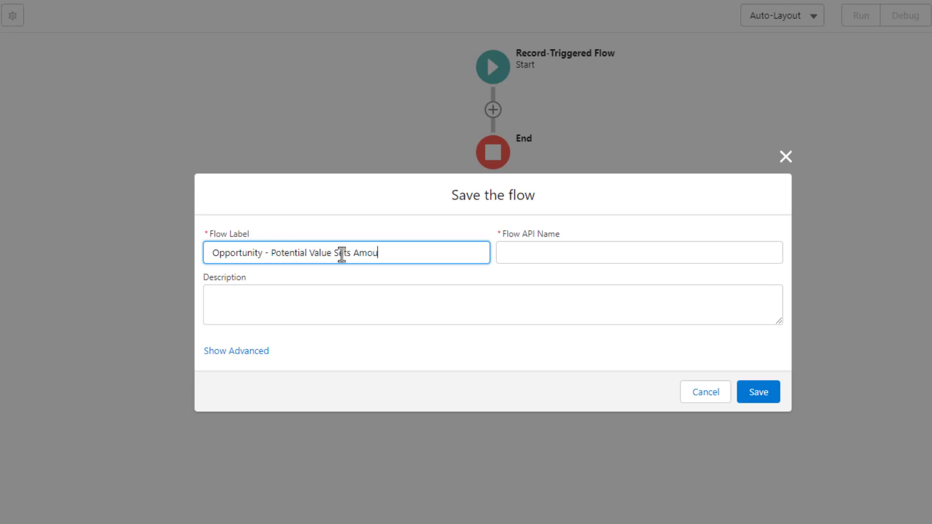
left_click(638, 253)
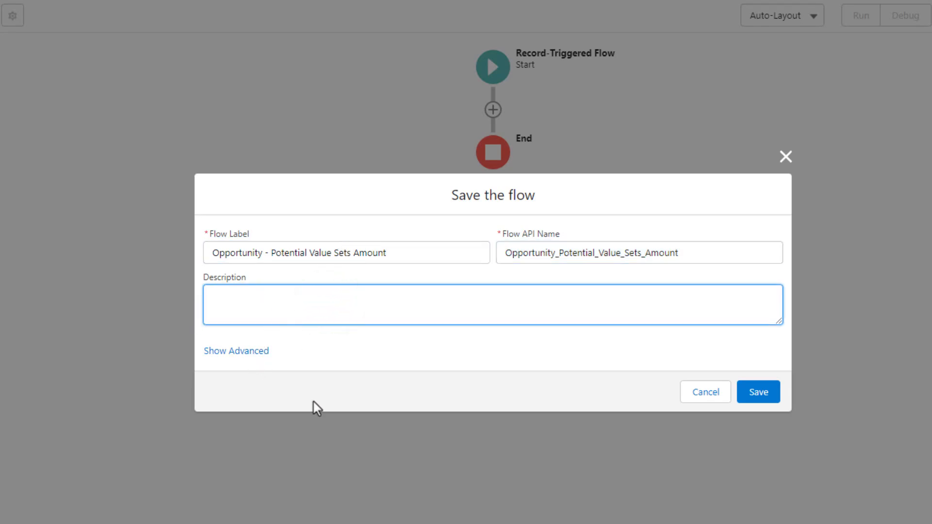
- Enter the description 'When an opp is created, the potential value sets the amount field.'
type("When")
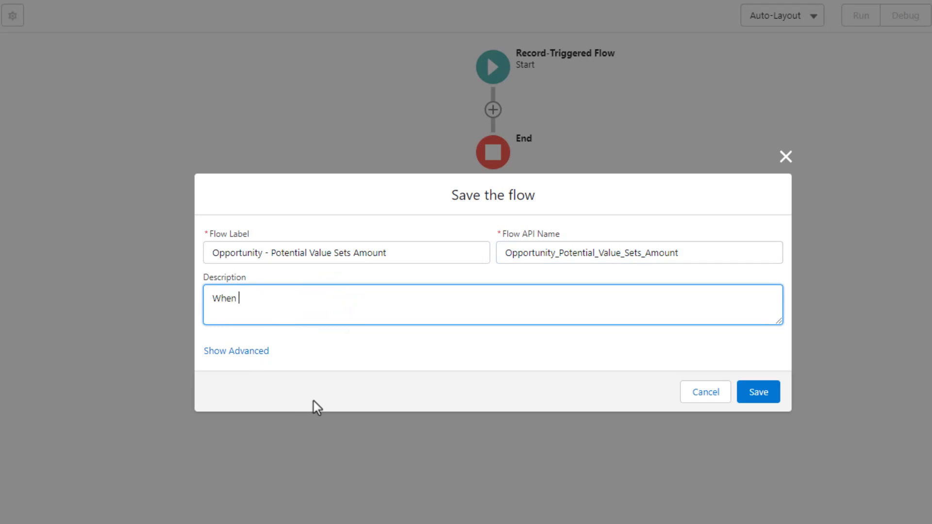
type("an opp")
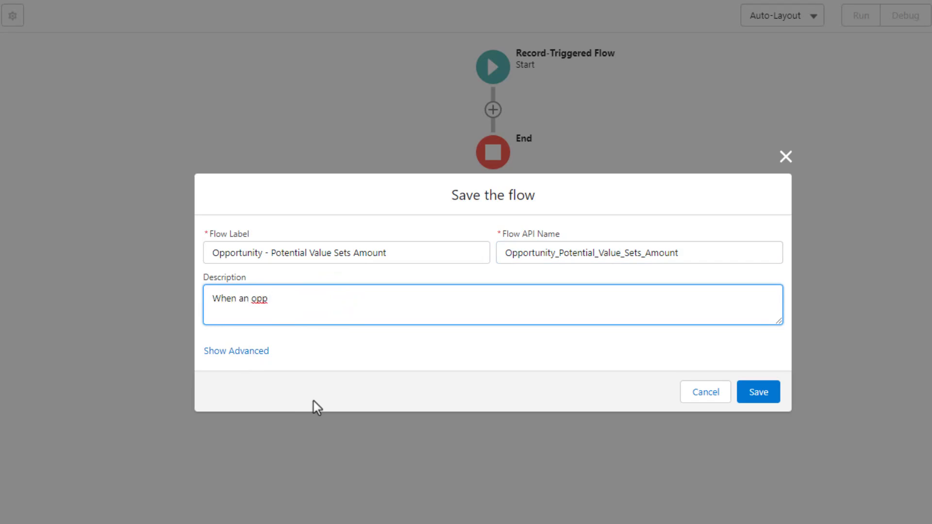
type("is cr")
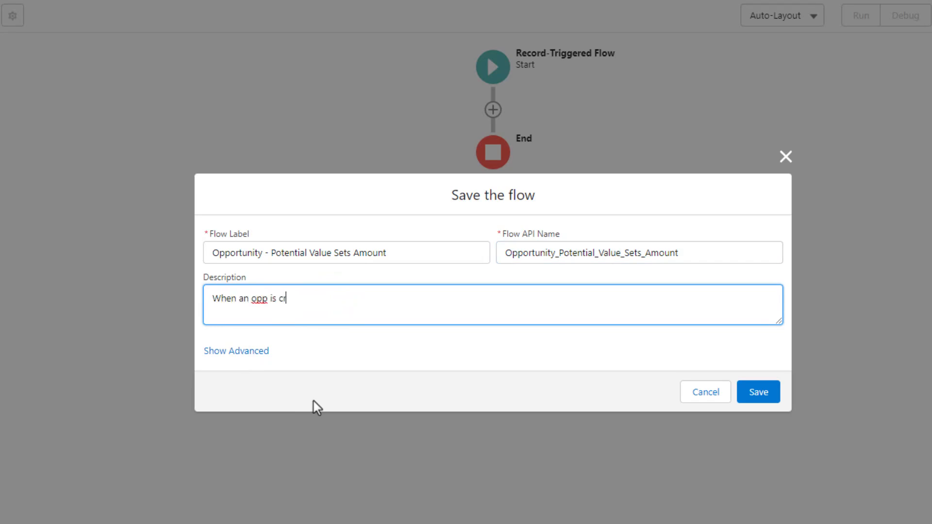
type("eated, the potential vla")
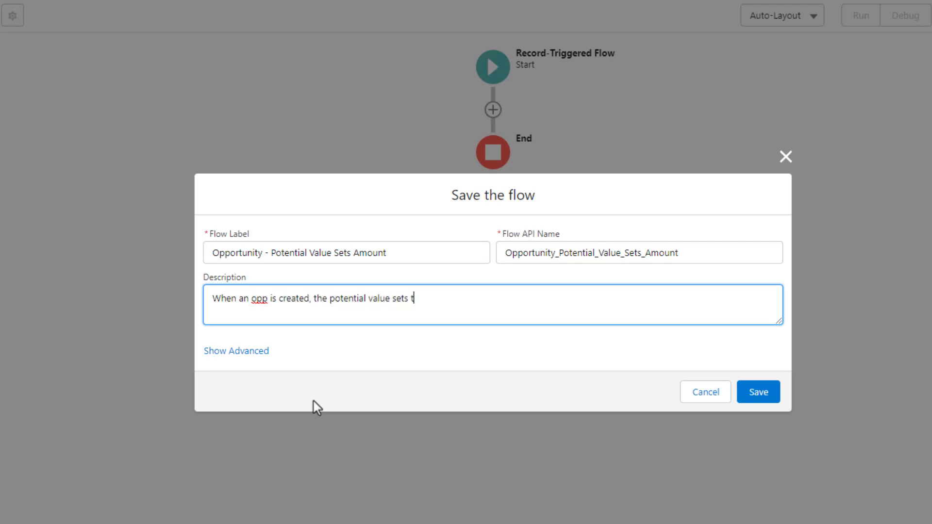
type("he amount field.")
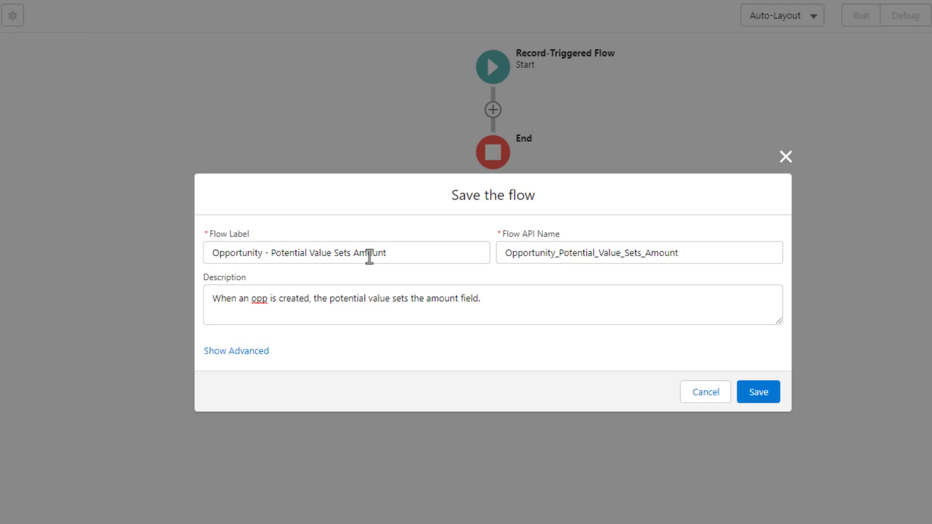
mouse_move(372, 256)
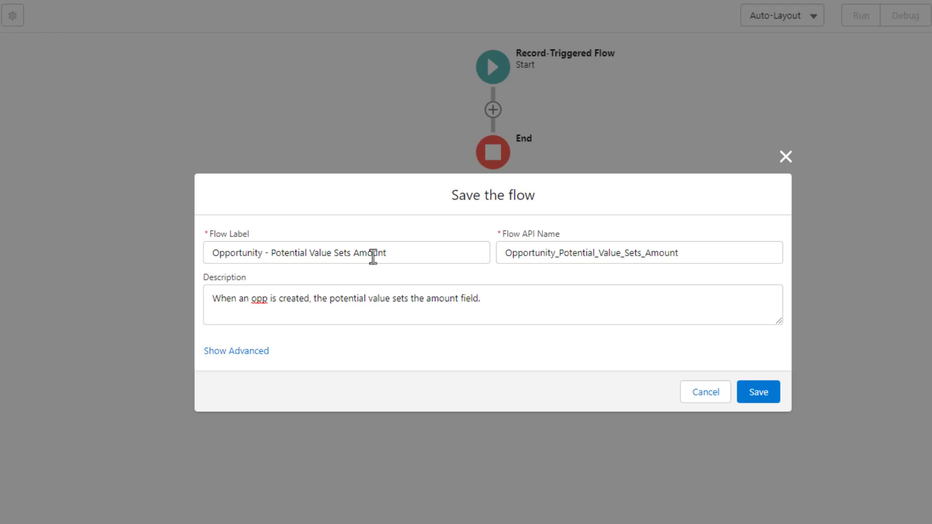
mouse_move(400, 354)
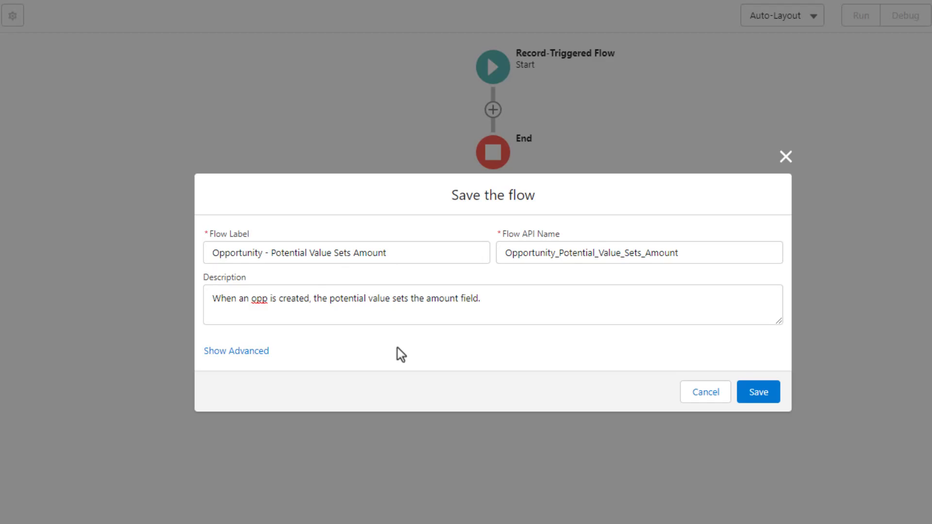
mouse_move(412, 274)
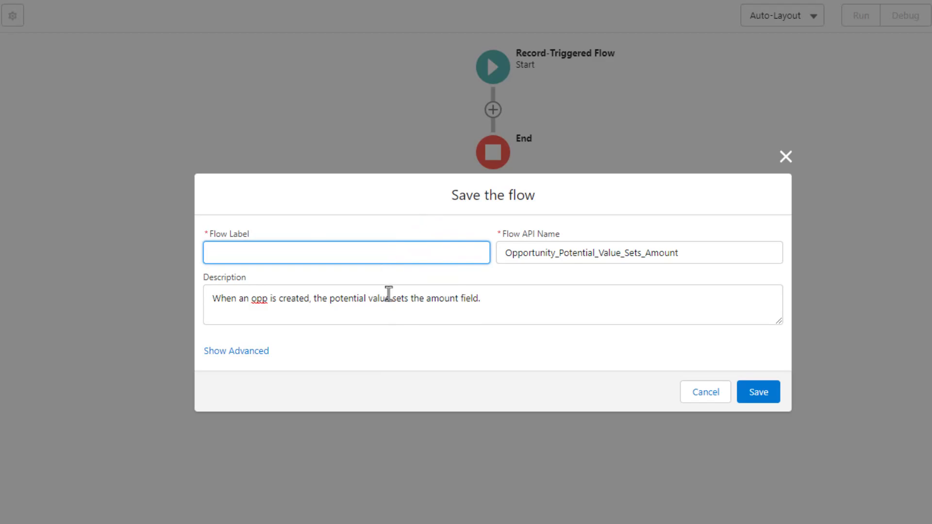
type("Flow")
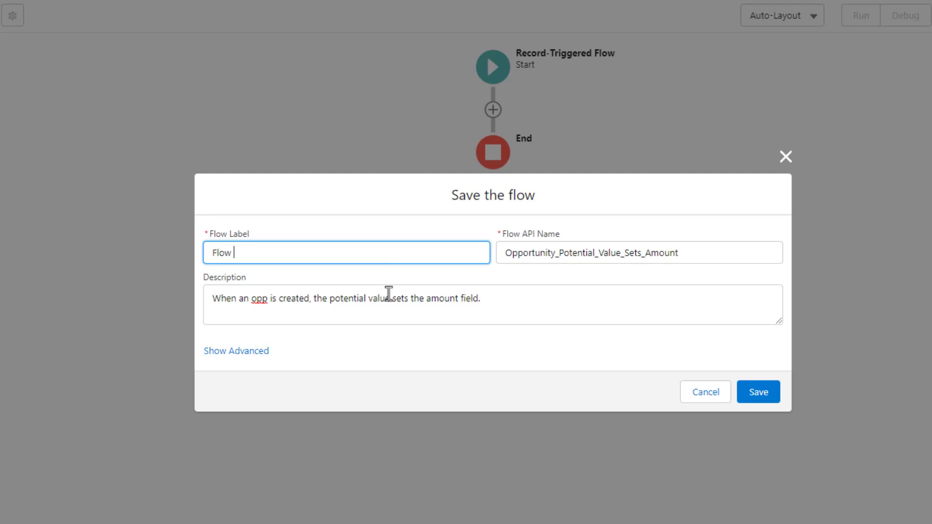
type("123")
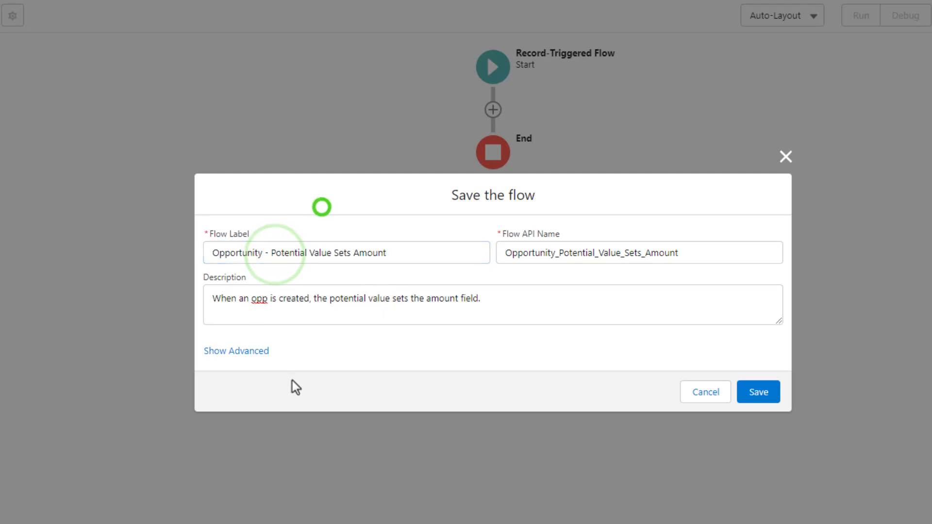
mouse_move(283, 271)
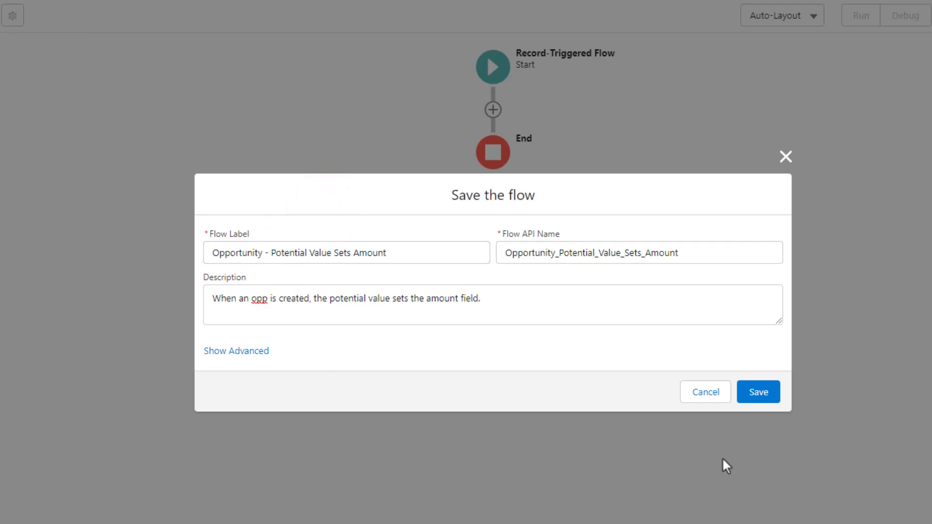
- Save the flow as 'Opportunity - Potential Value Sets Amount' and close the activation warnings
left_click(757, 391)
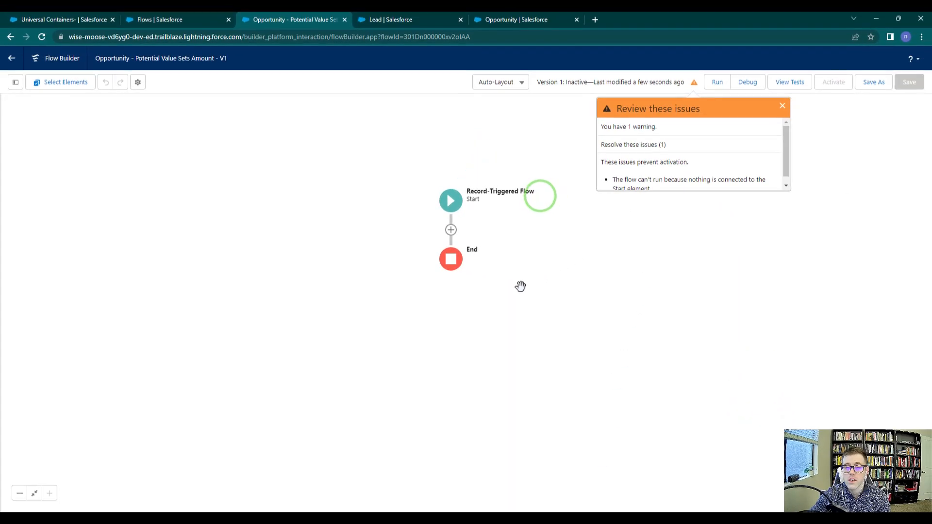
mouse_move(477, 217)
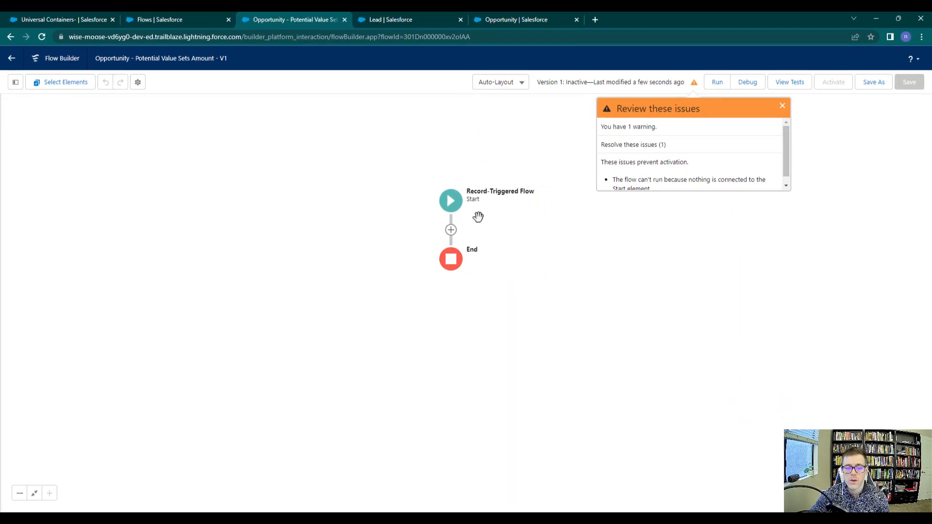
mouse_move(455, 214)
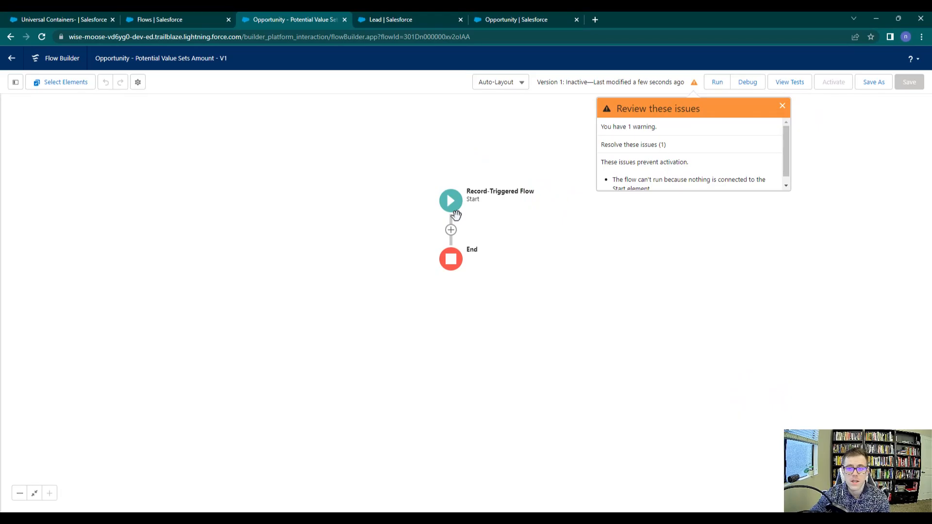
left_click(782, 106)
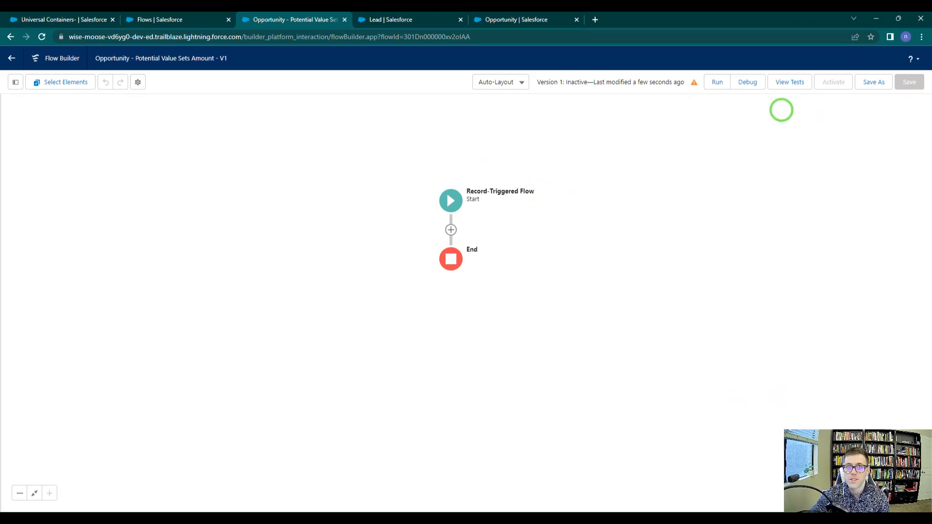